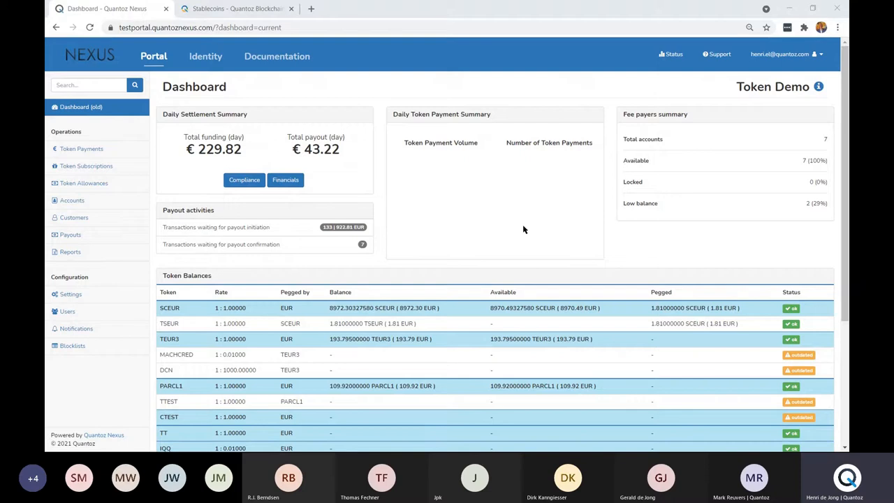
mouse_move(499, 224)
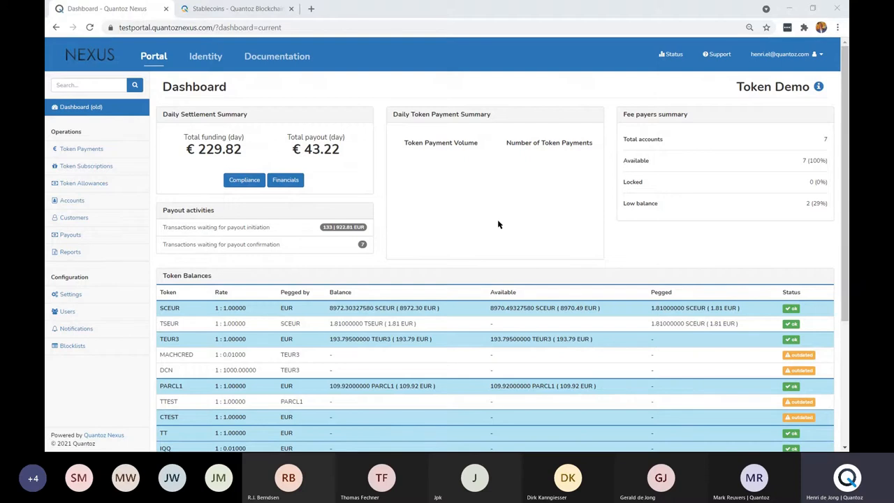
mouse_move(157, 257)
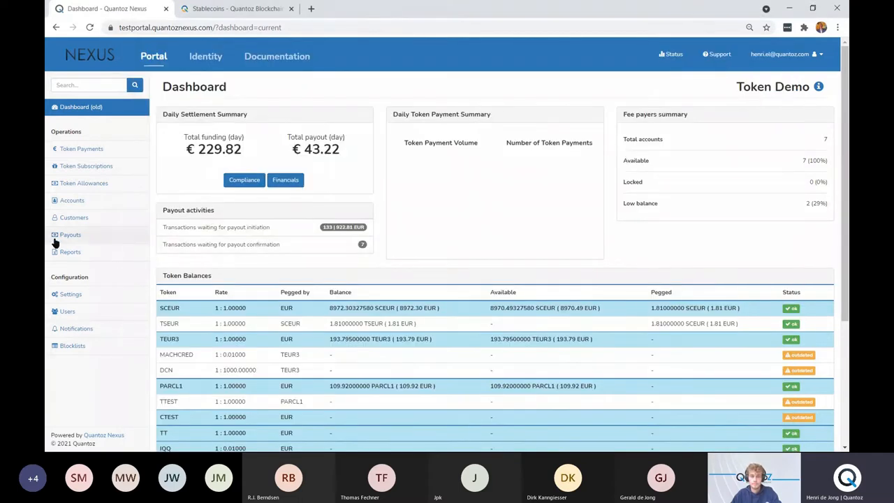
- Show the Token Demo Customers list and select the newest blocked customer's code link
left_click(74, 218)
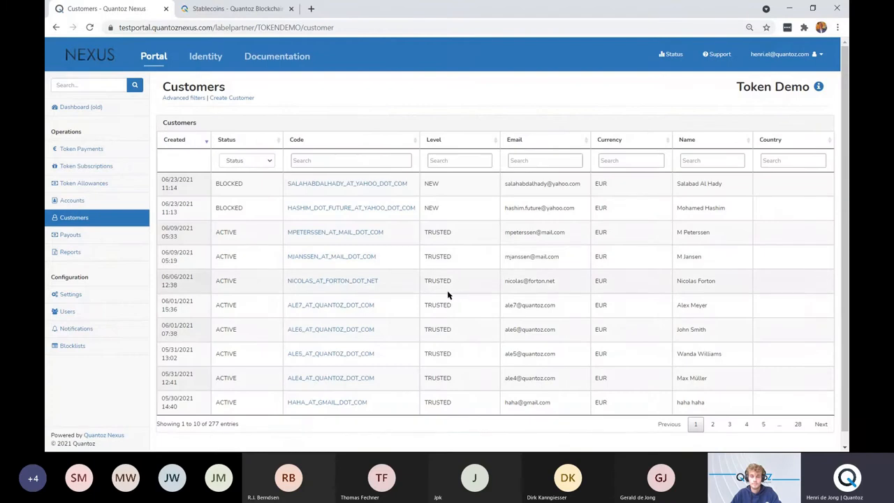
mouse_move(420, 301)
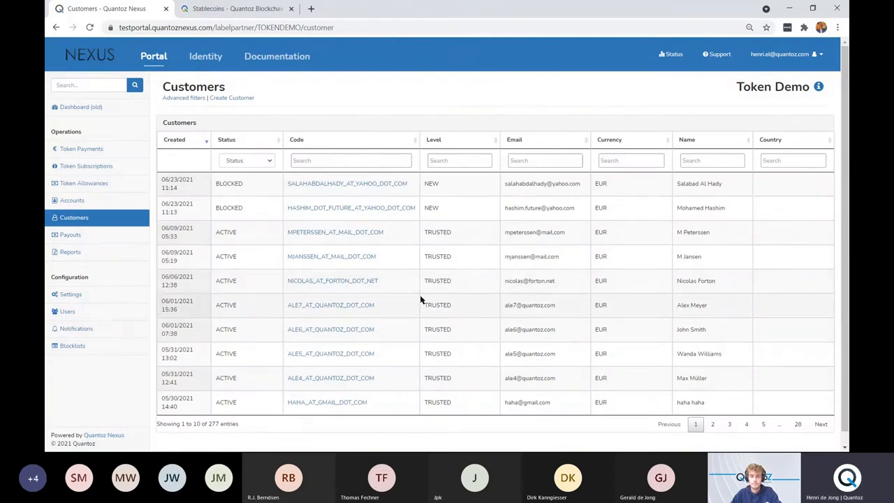
mouse_move(336, 232)
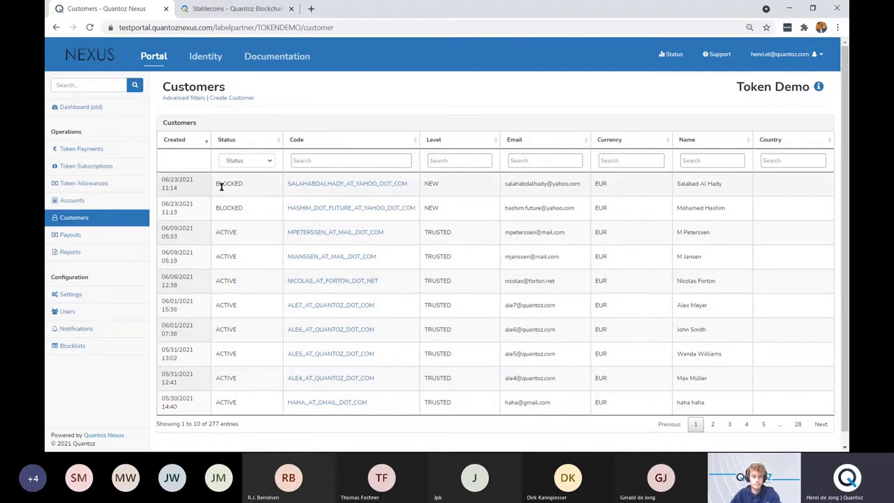
mouse_move(346, 183)
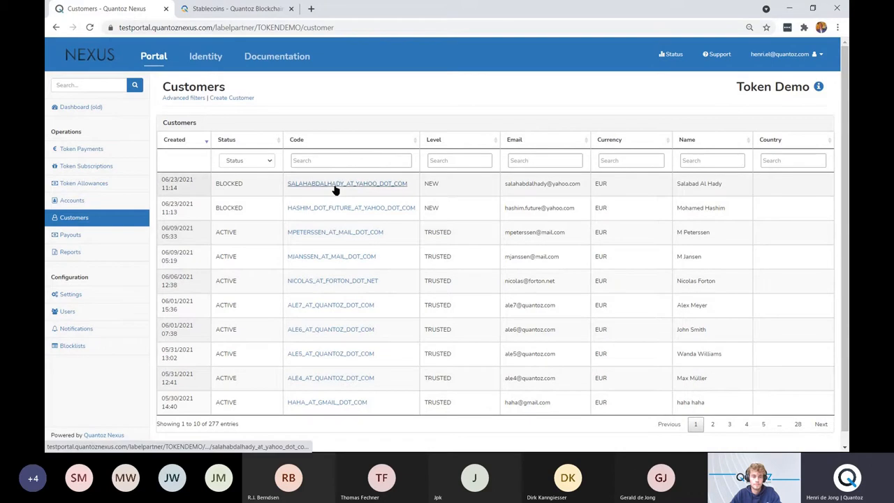
left_click(346, 183)
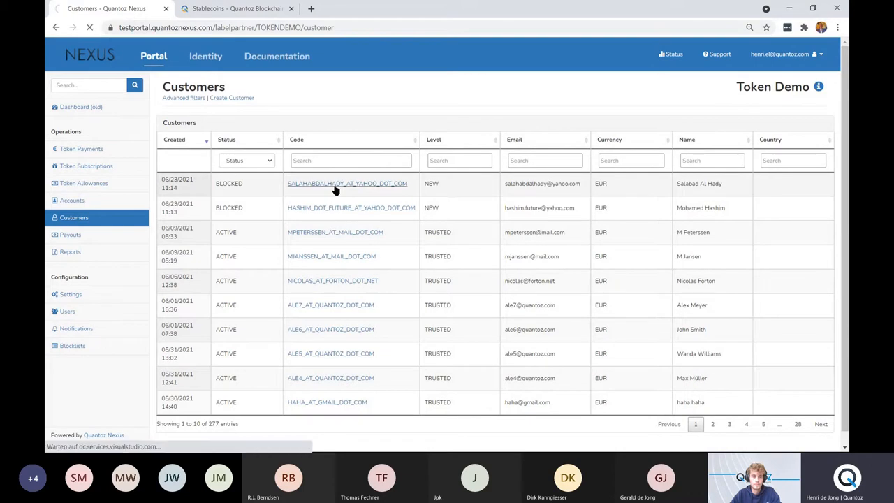
- Open the detail page of the blocked customer flagged with a sanction list match
left_click(347, 183)
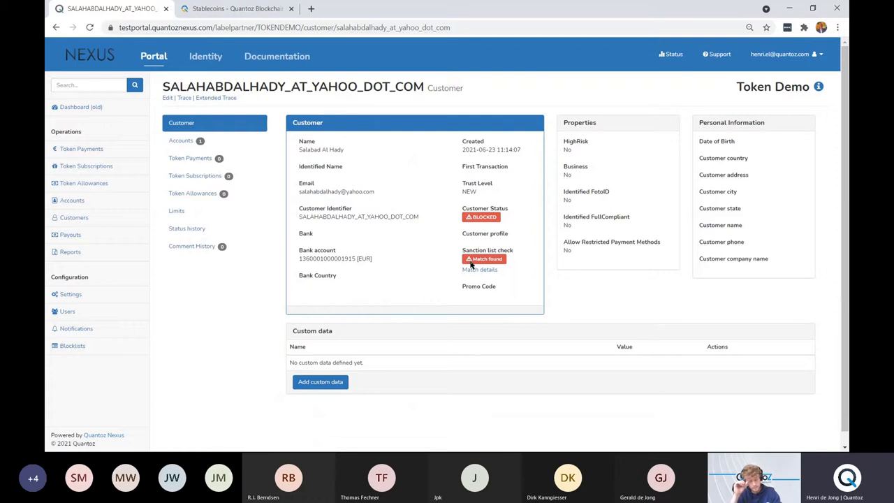
mouse_move(478, 265)
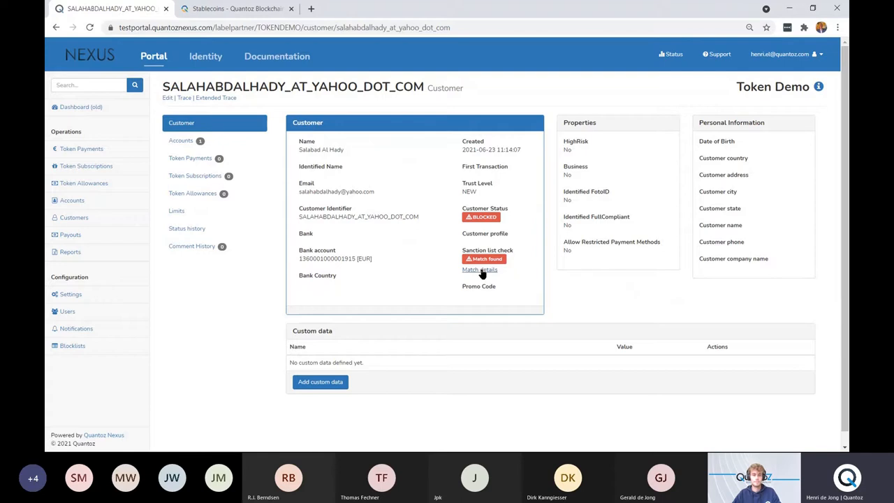
left_click(479, 270)
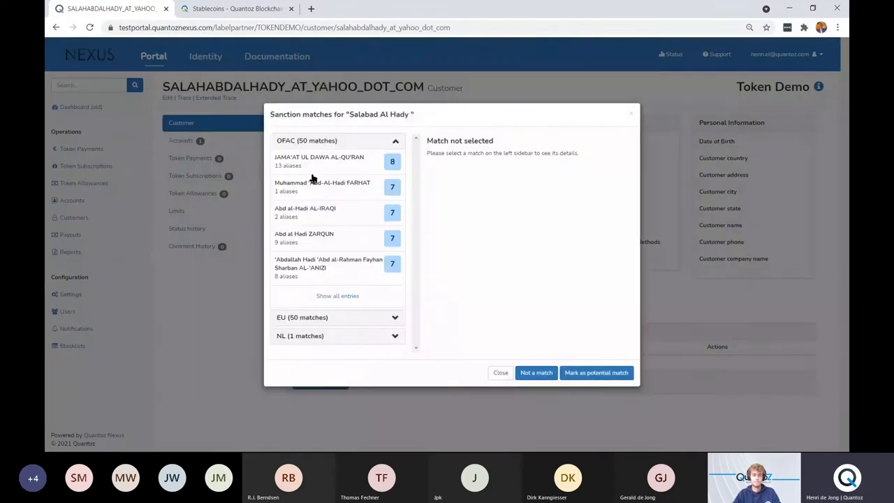
mouse_move(343, 162)
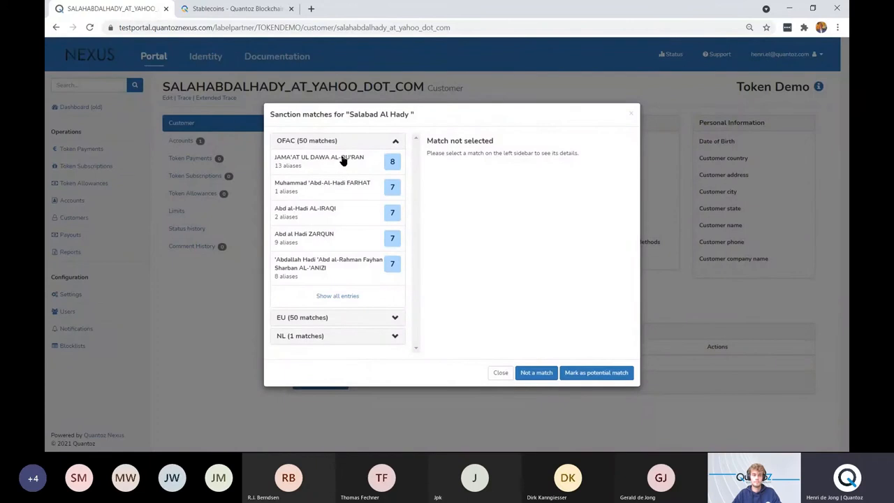
mouse_move(338, 174)
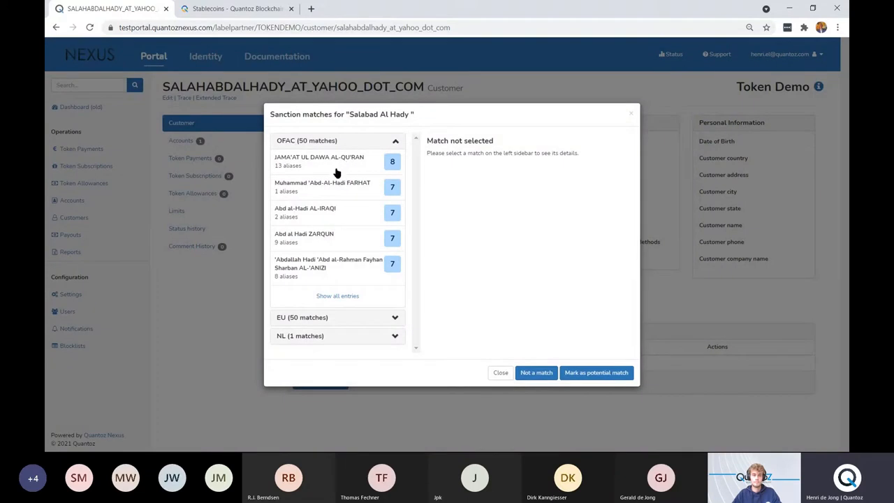
mouse_move(352, 165)
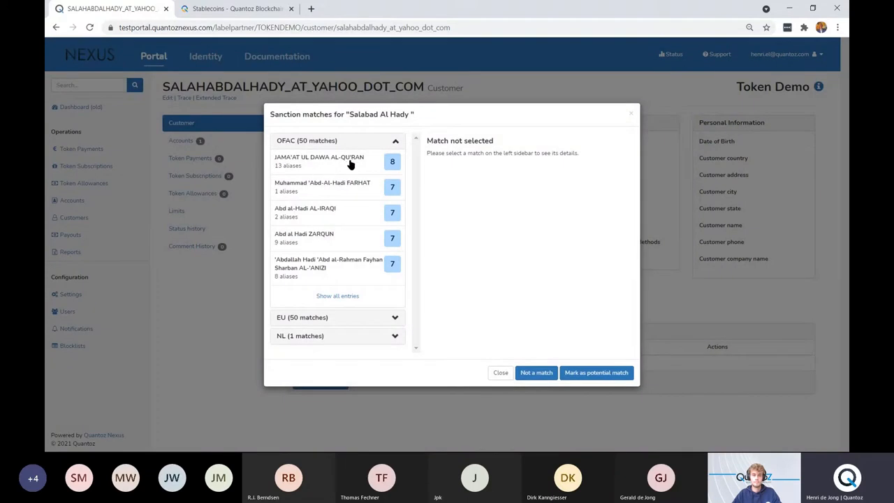
mouse_move(352, 125)
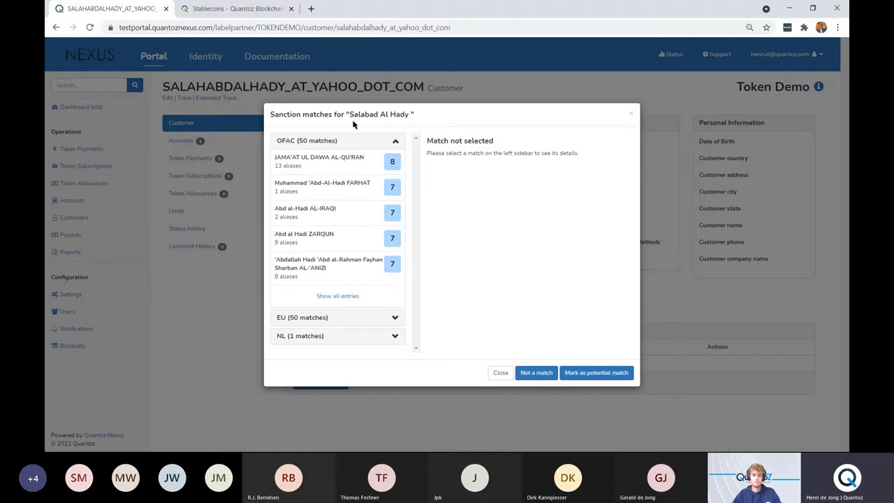
mouse_move(327, 155)
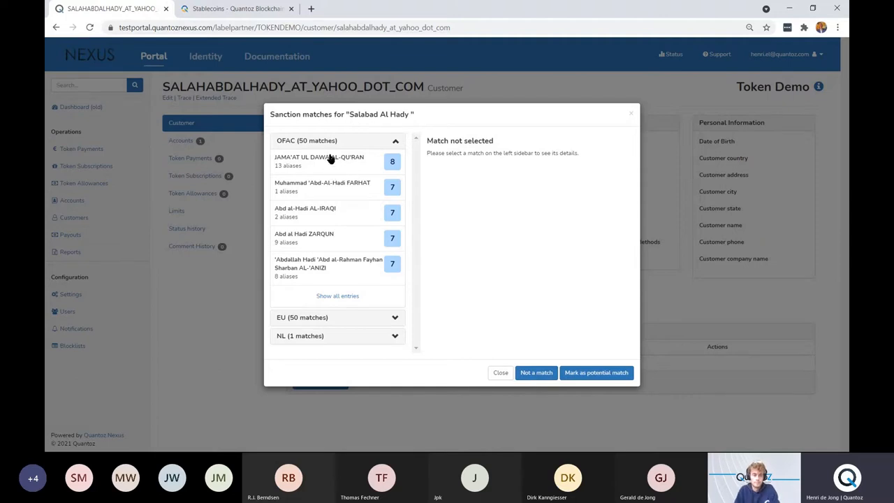
mouse_move(334, 184)
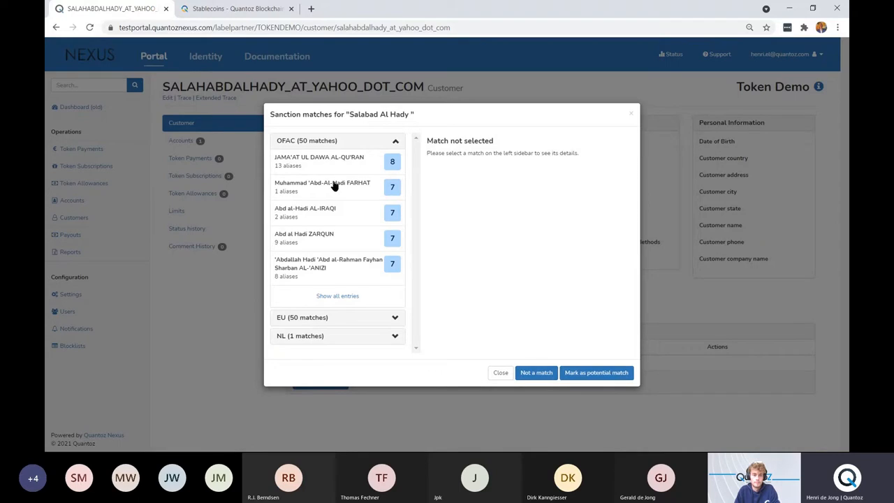
mouse_move(383, 243)
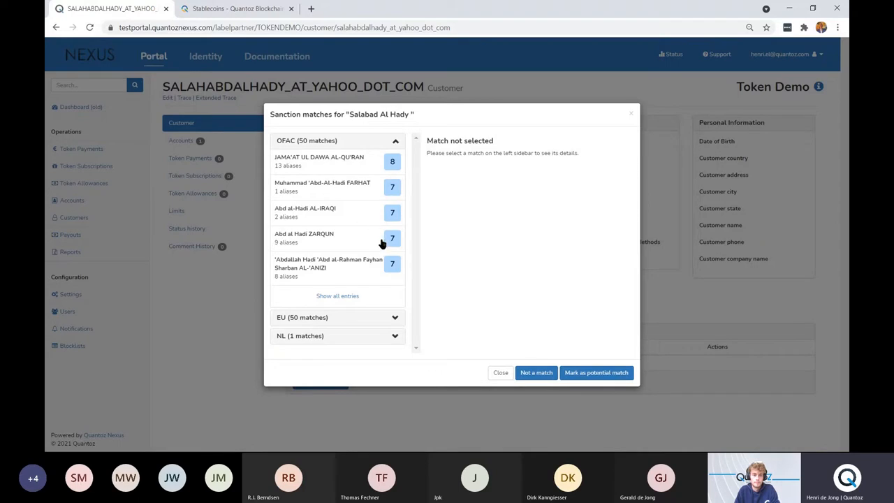
mouse_move(540, 248)
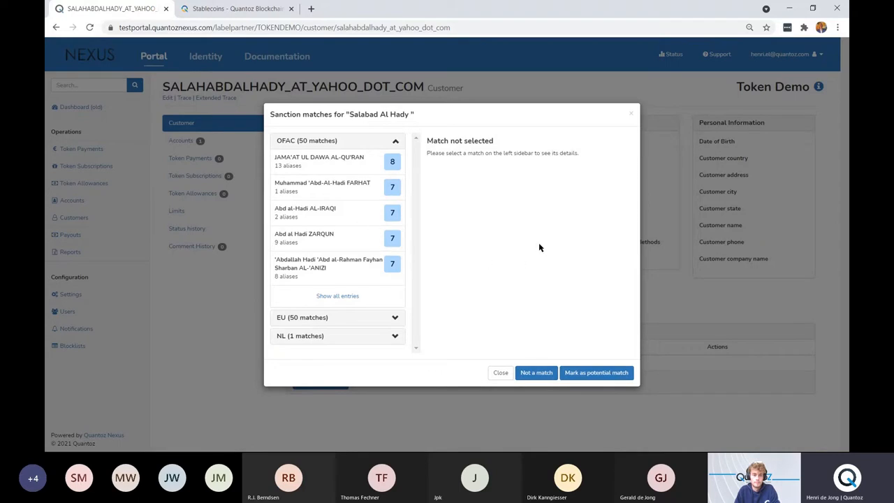
mouse_move(552, 281)
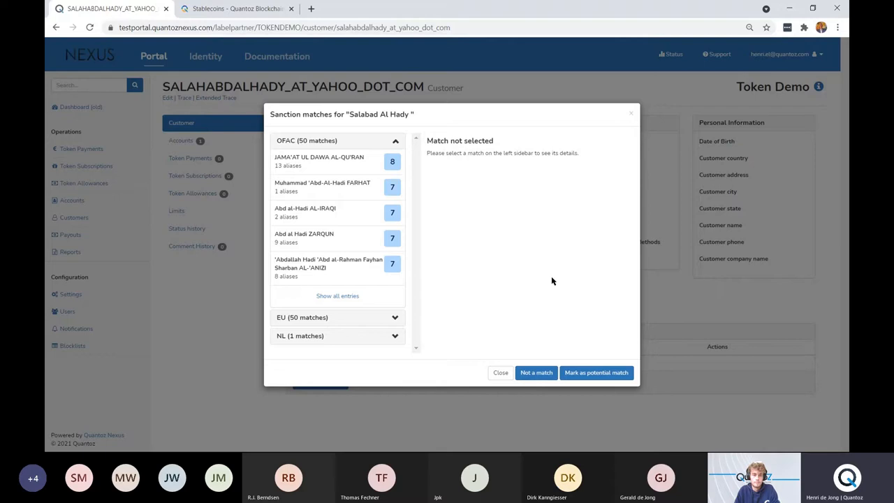
mouse_move(578, 252)
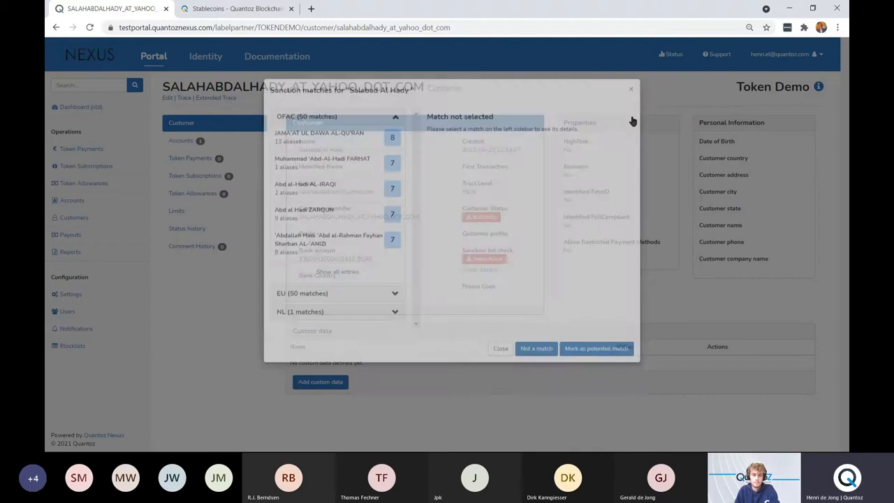
left_click(500, 348)
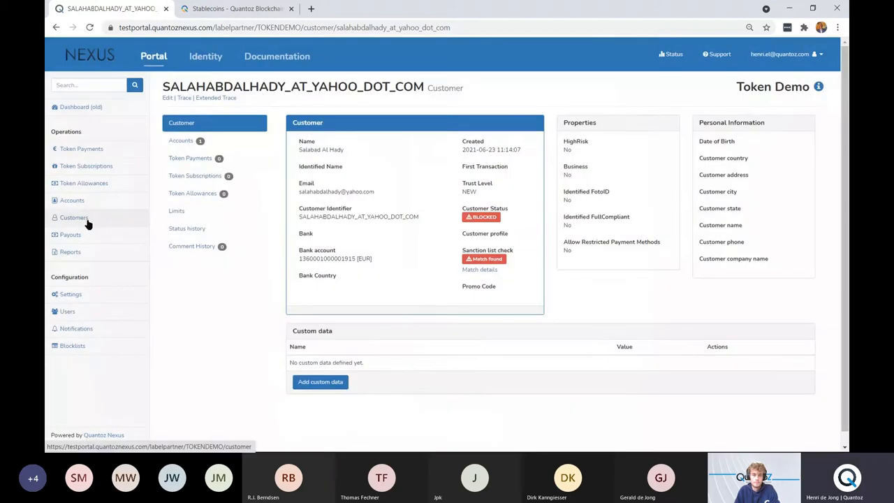
left_click(74, 218)
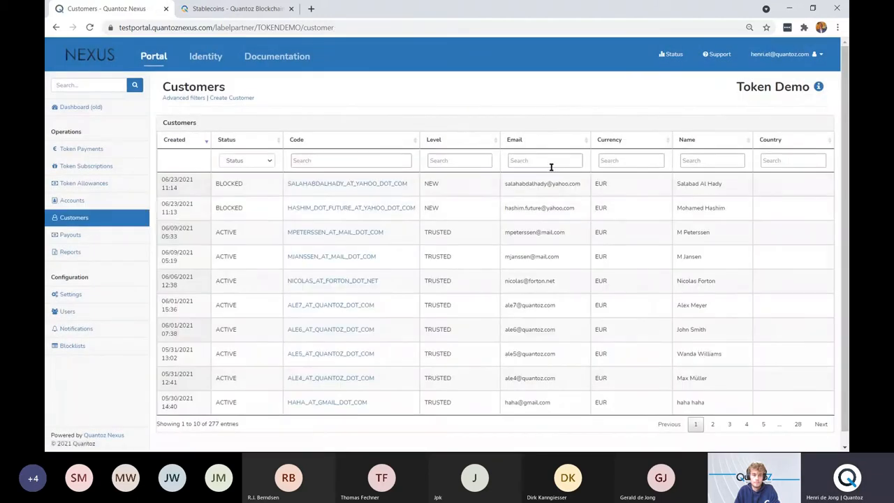
type("ha")
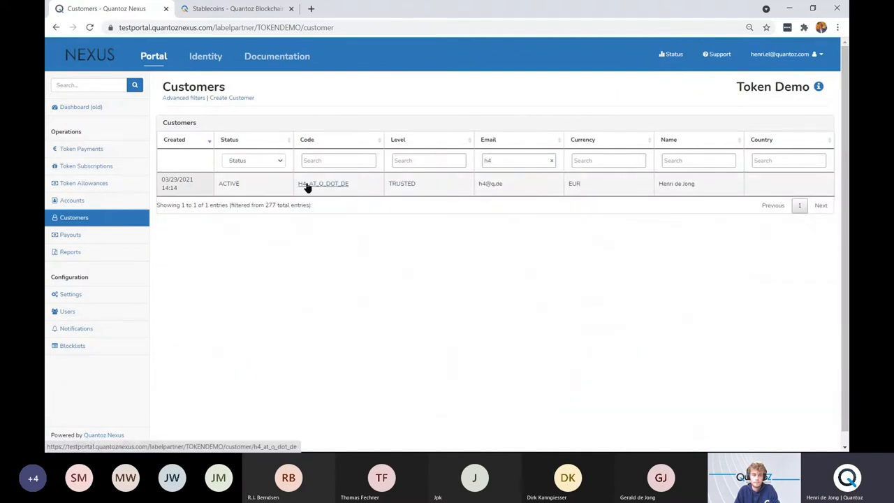
left_click(323, 183)
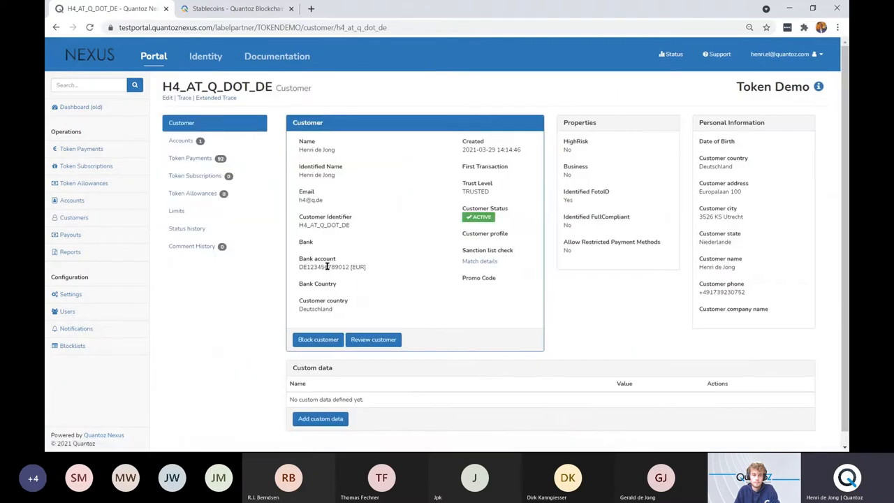
left_click(168, 98)
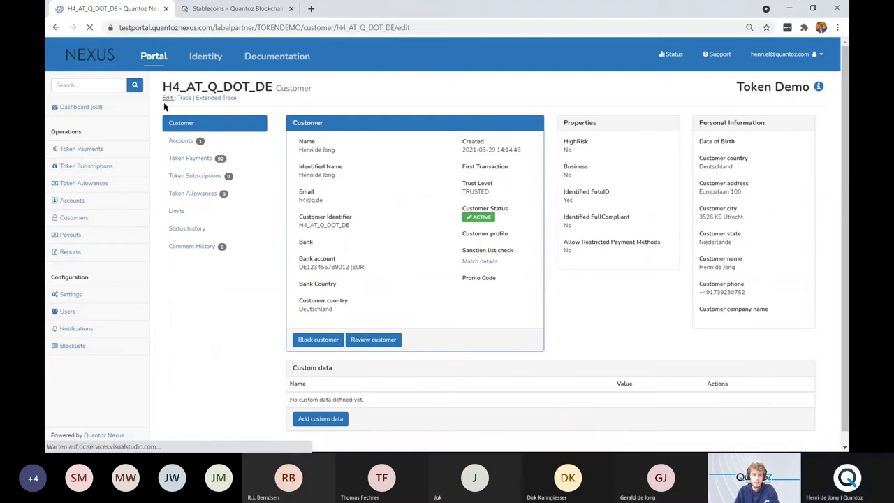
left_click(168, 98)
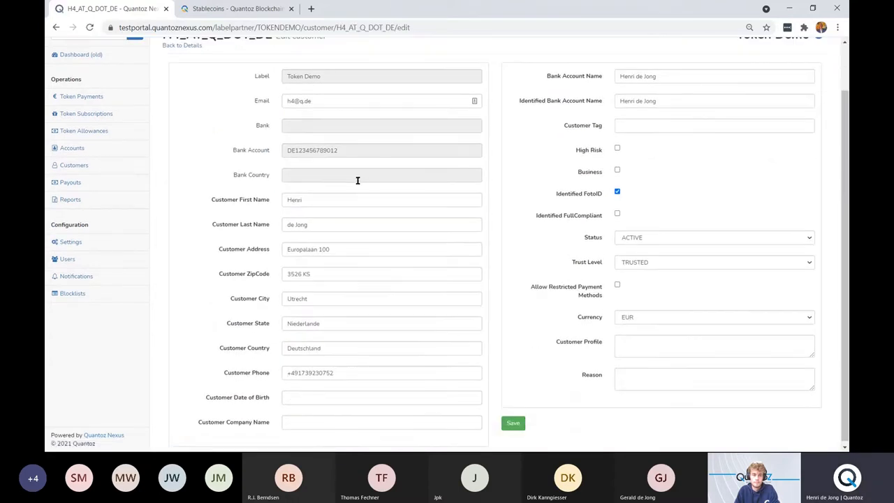
scroll("up", 3)
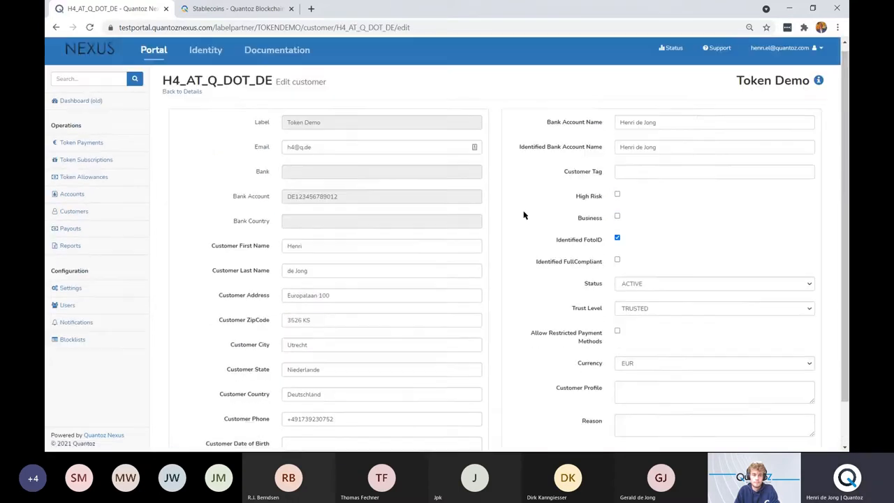
scroll("down", 3)
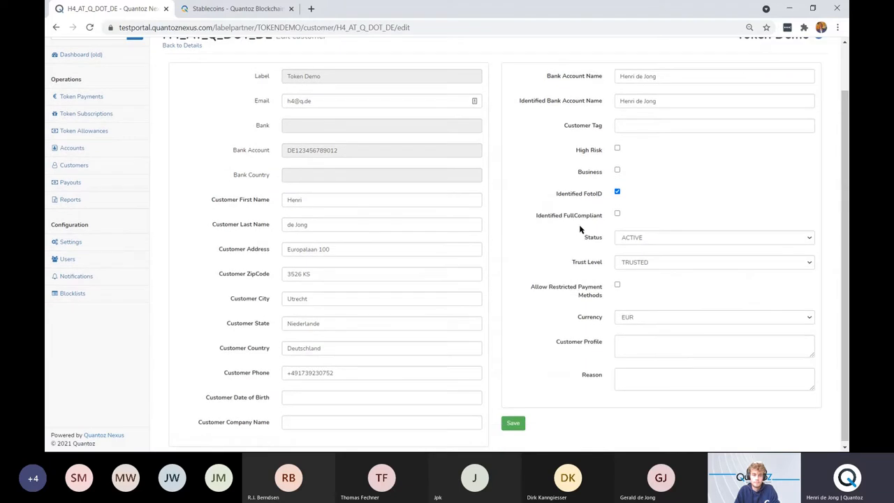
mouse_move(629, 203)
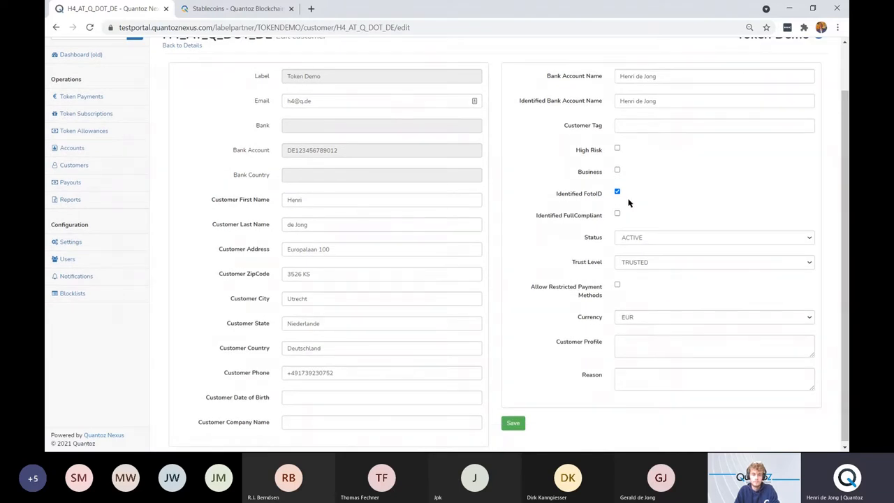
mouse_move(627, 157)
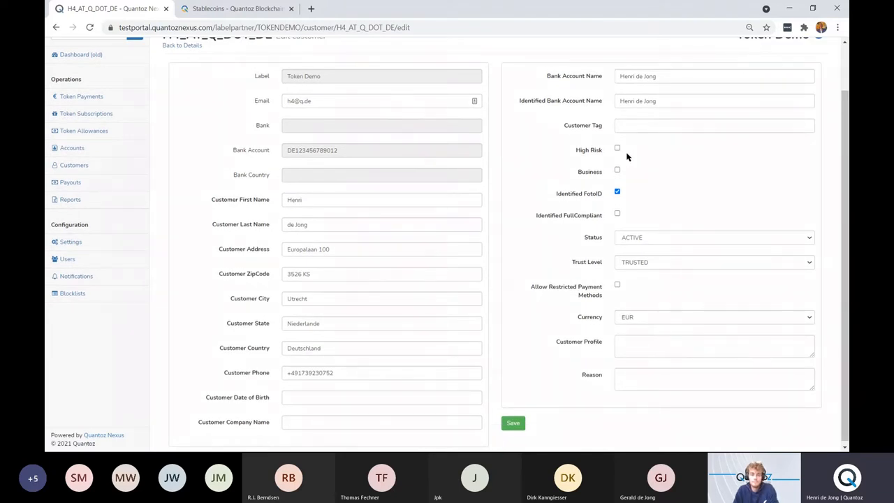
mouse_move(629, 179)
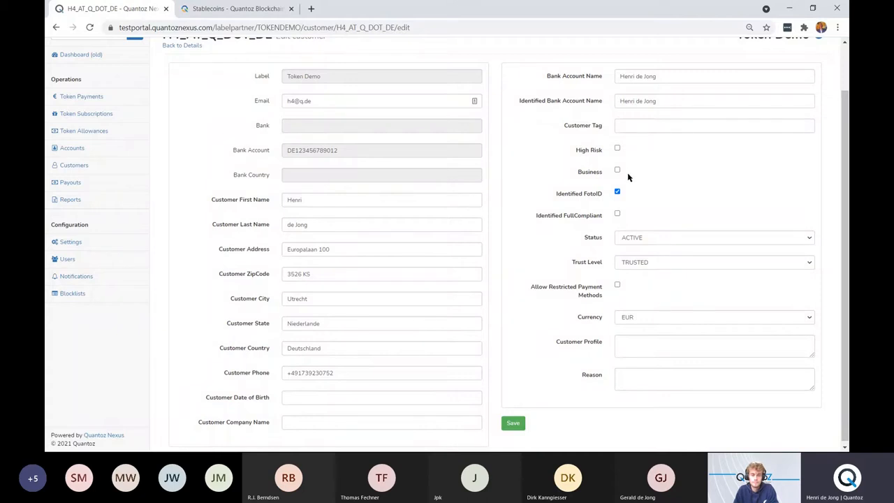
scroll("up", 3)
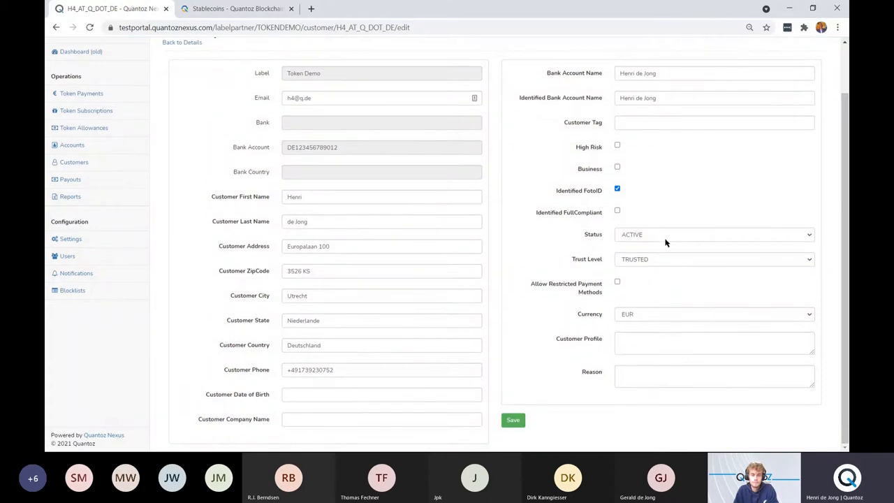
mouse_move(633, 334)
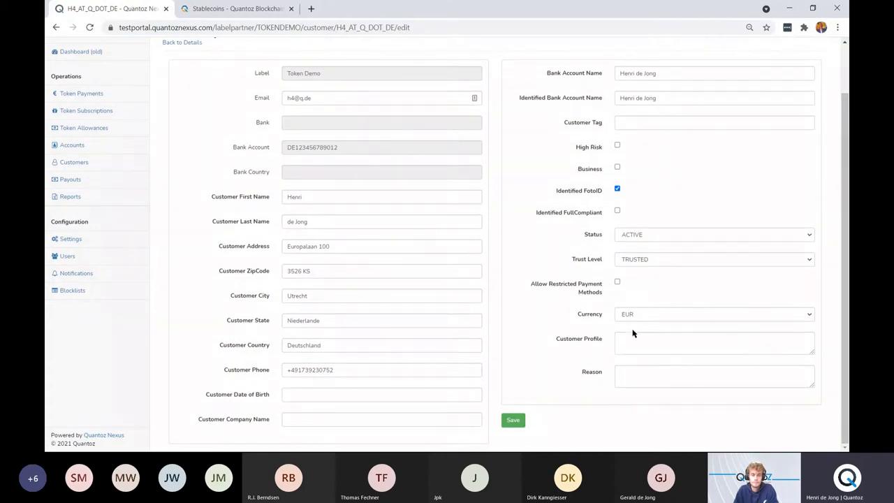
mouse_move(644, 306)
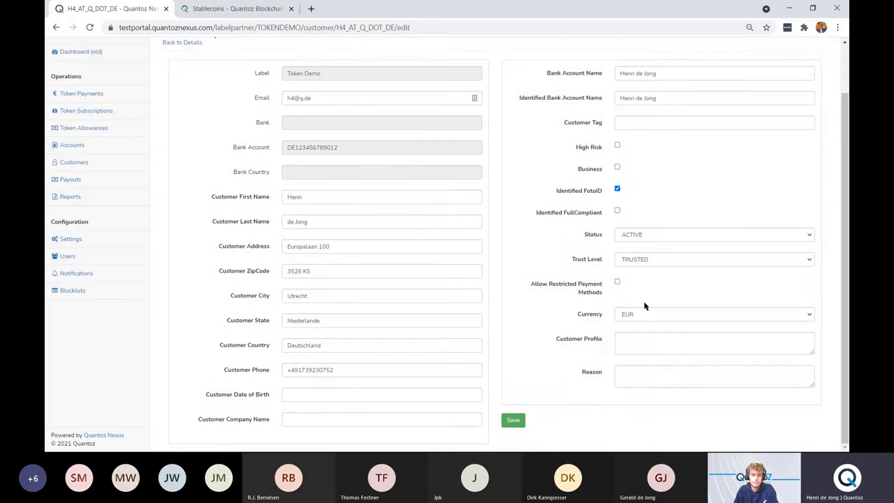
mouse_move(573, 268)
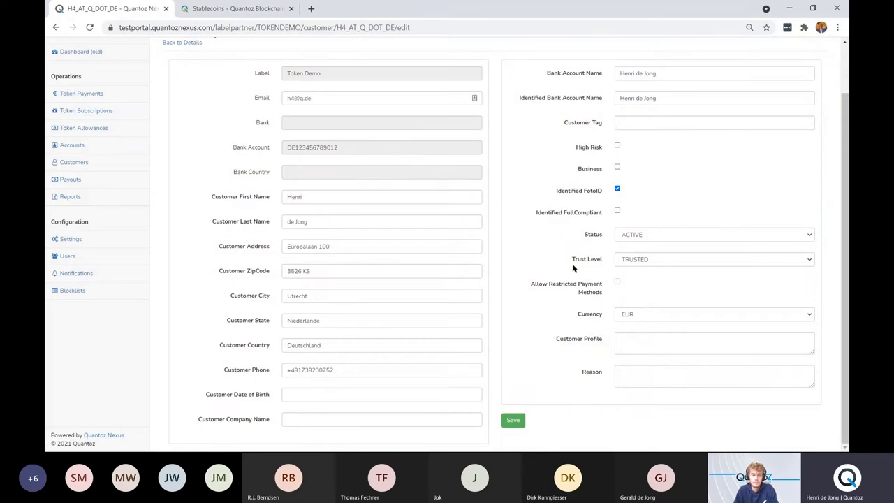
mouse_move(684, 271)
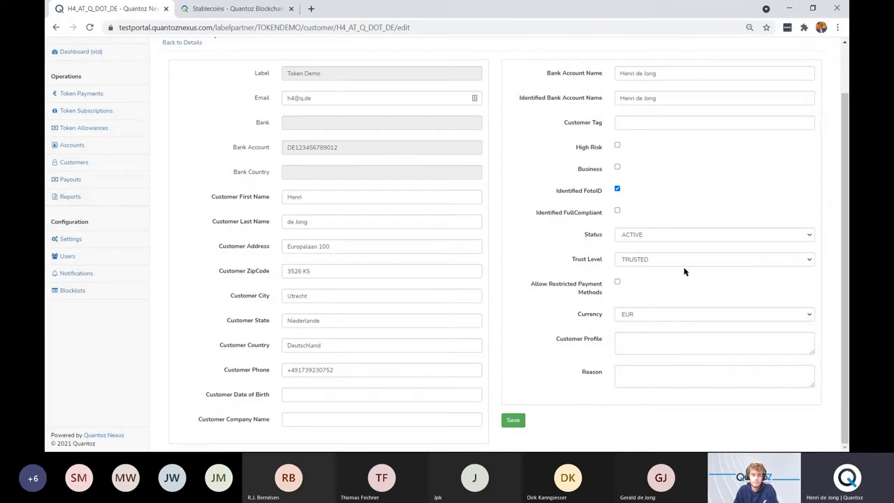
mouse_move(517, 249)
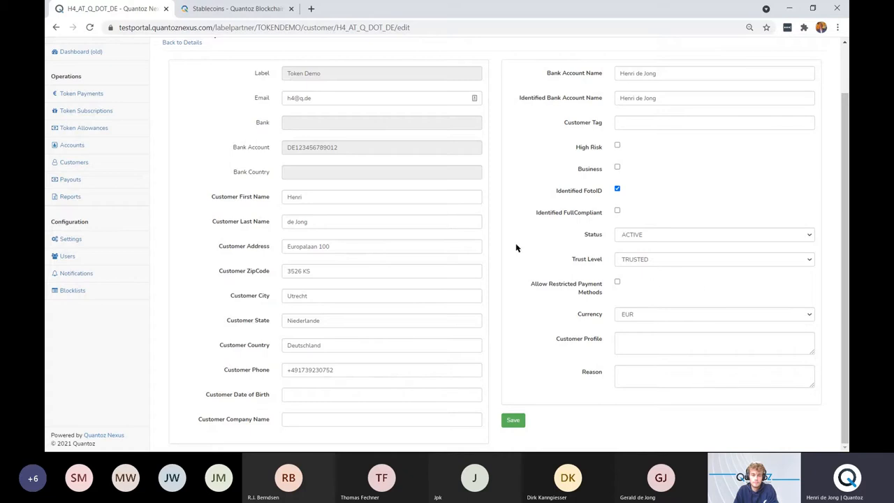
scroll("up", 3)
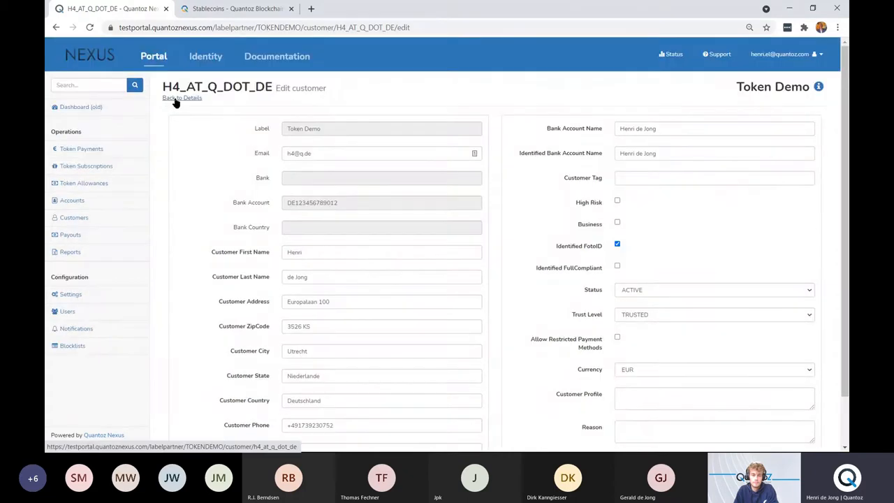
left_click(181, 98)
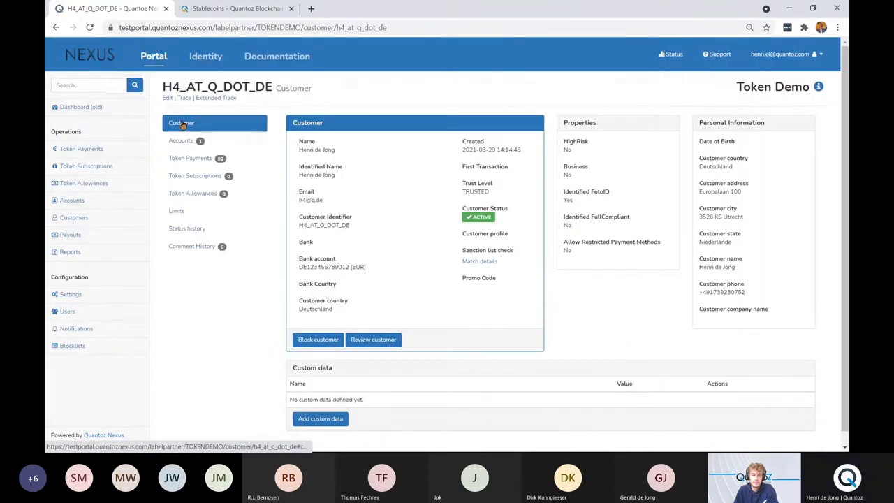
left_click(182, 140)
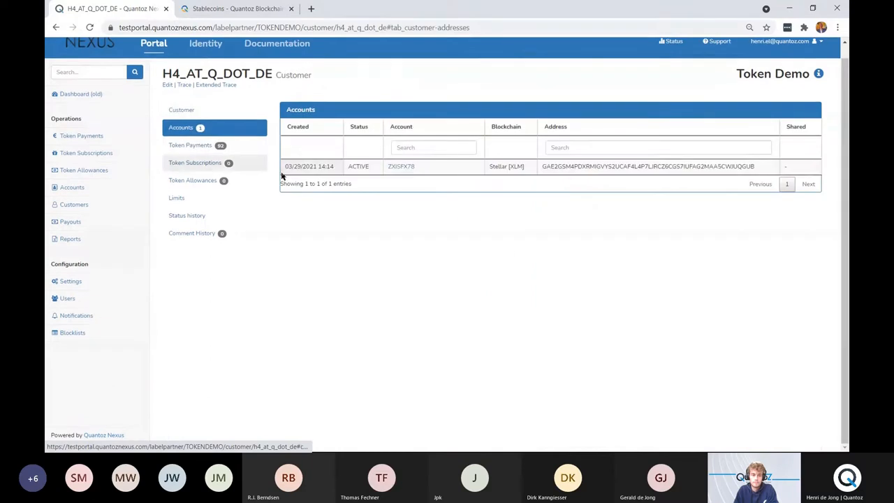
left_click(401, 166)
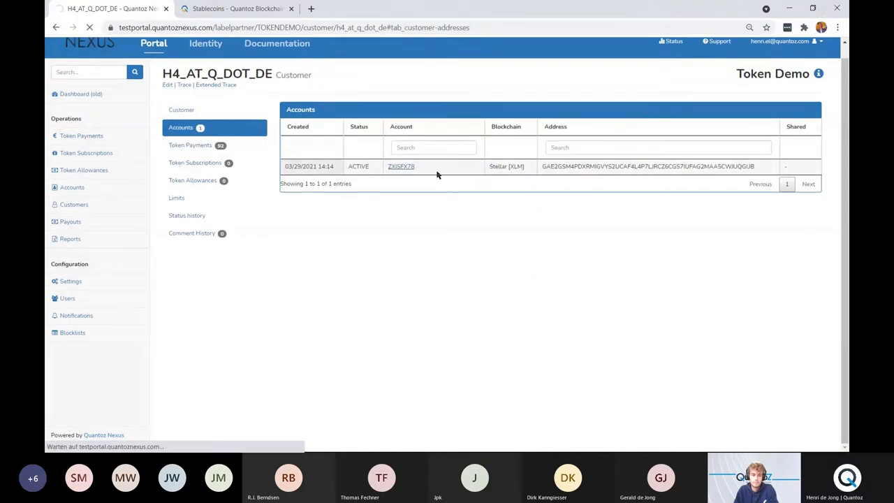
left_click(401, 167)
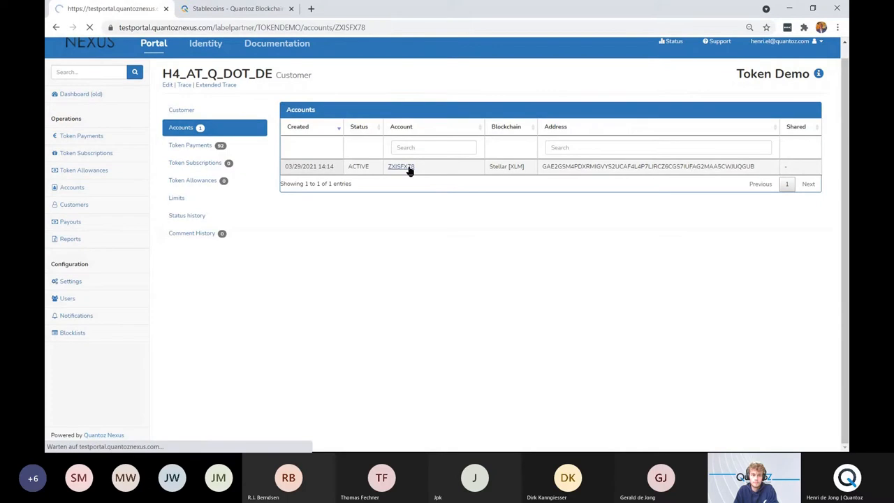
left_click(401, 166)
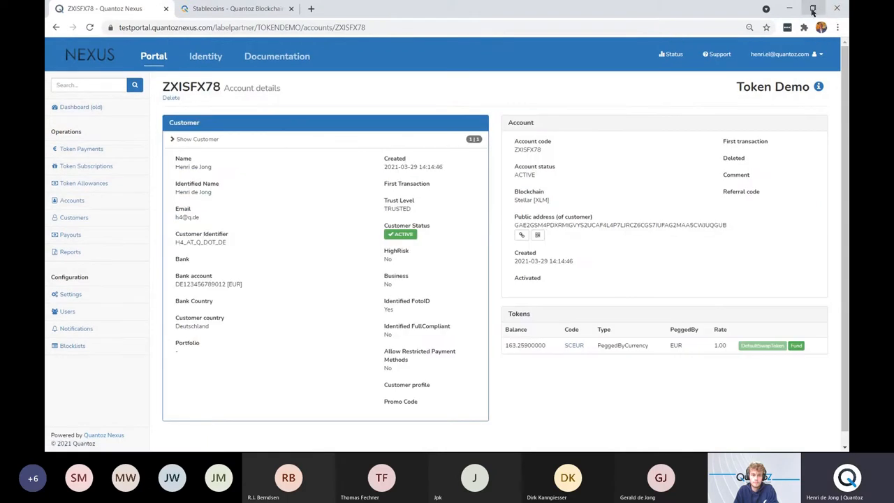
- Reveal the mobile wallet beside Nexus showing the same SCEUR 163.26 balance as ZXISFX78
left_click(814, 9)
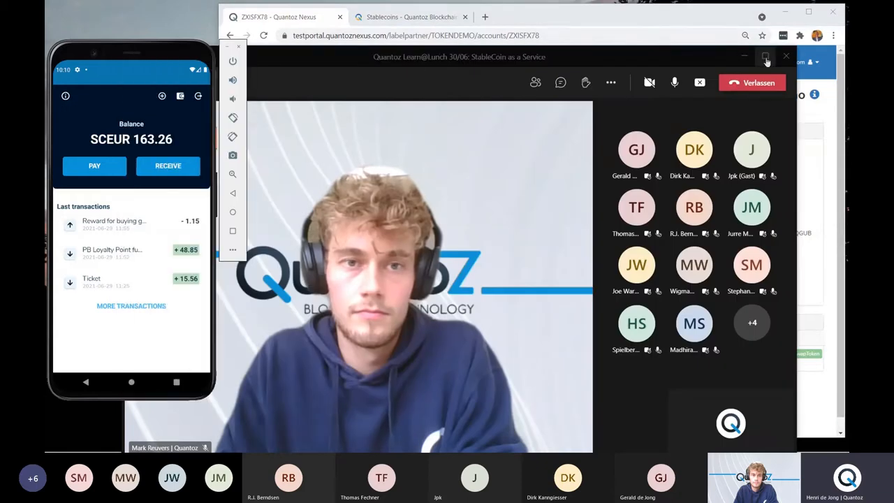
left_click(766, 55)
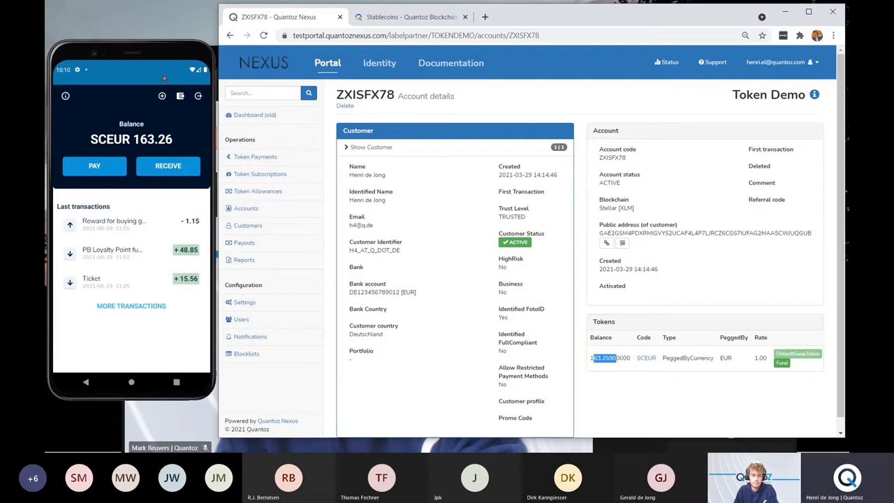
mouse_move(162, 102)
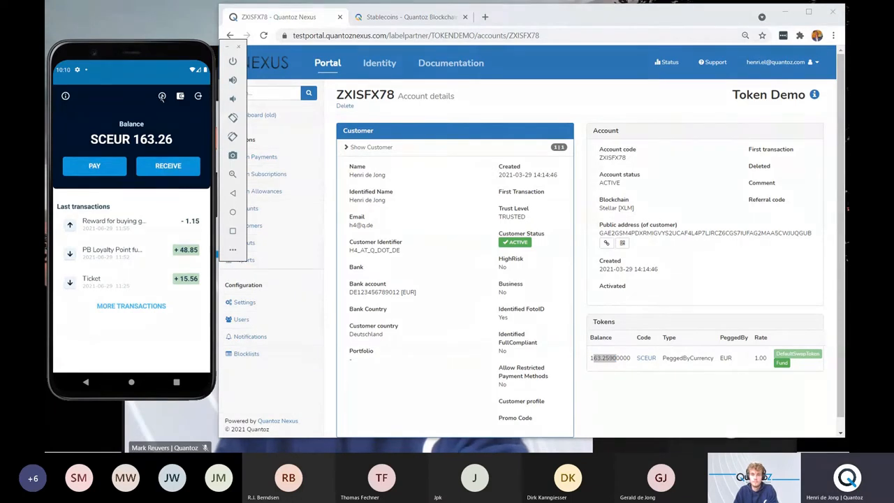
left_click(95, 165)
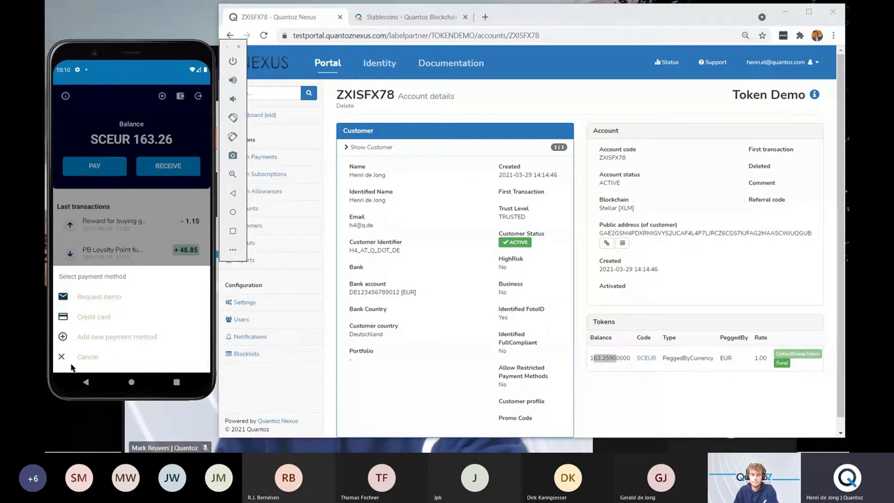
mouse_move(61, 357)
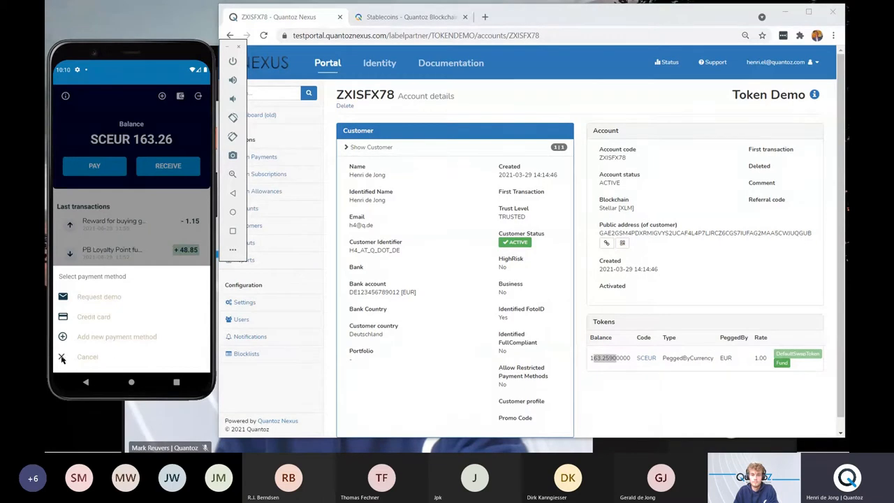
left_click(86, 356)
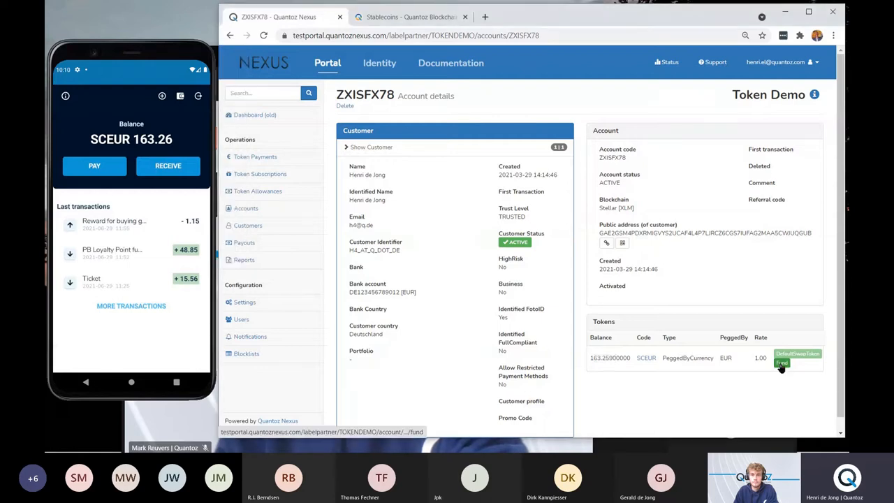
mouse_move(782, 358)
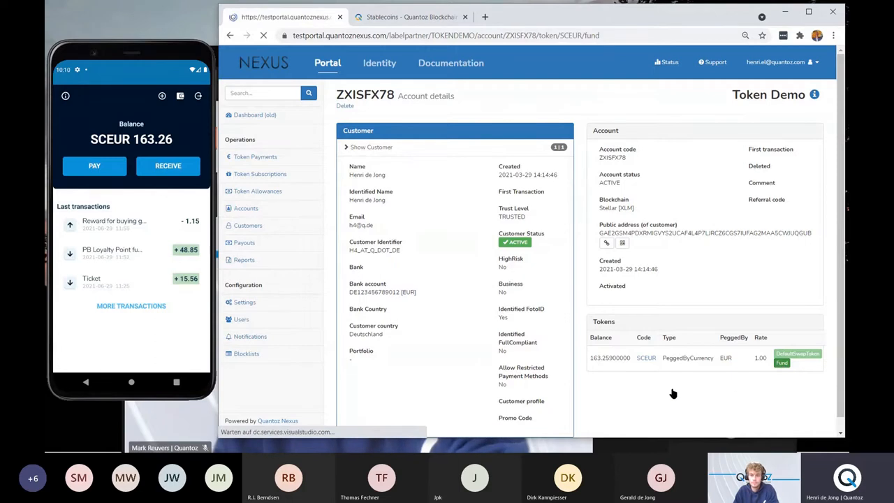
- Fund the account with 50 SCEUR, memo 'Demo Funding', raising the wallet balance to 212.11
left_click(782, 363)
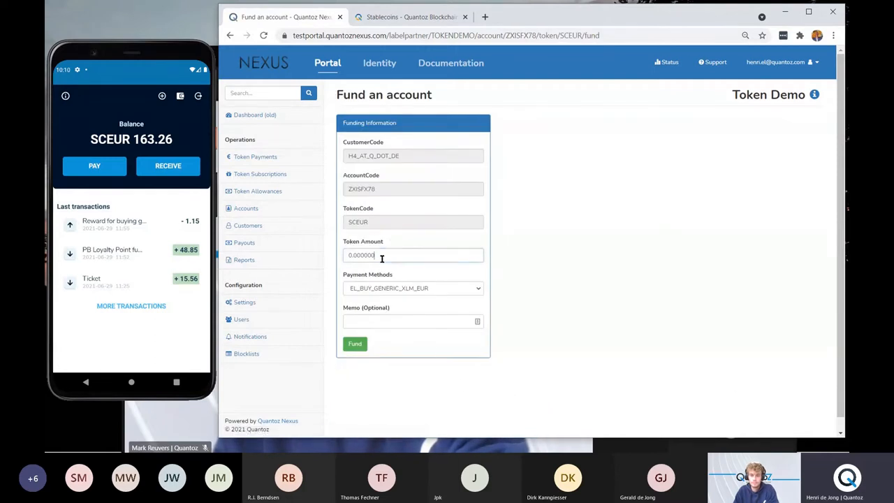
type("50")
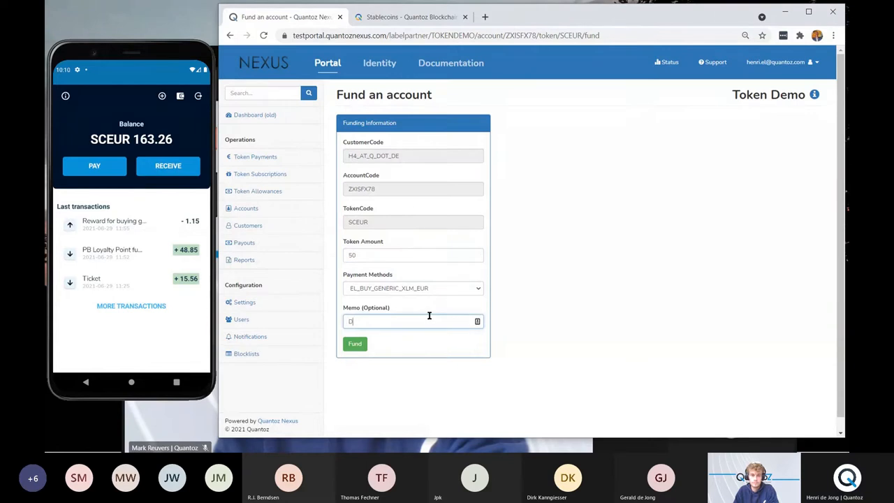
type("Demo Funding")
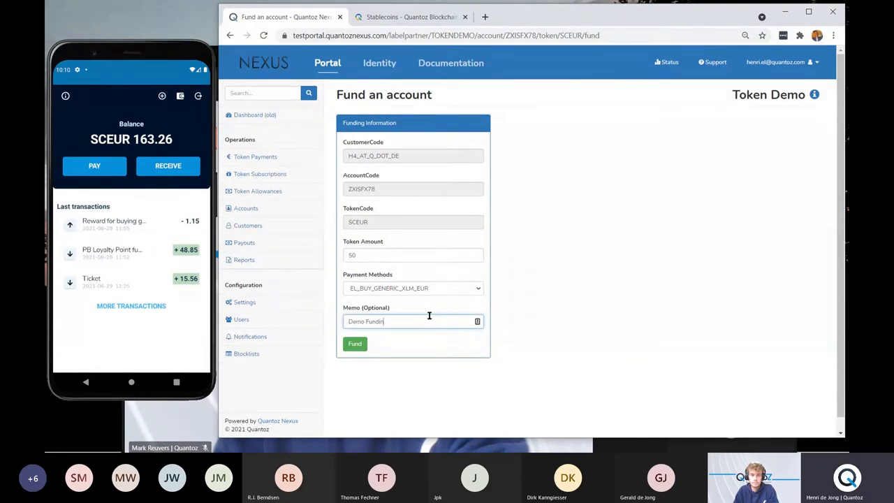
left_click(355, 343)
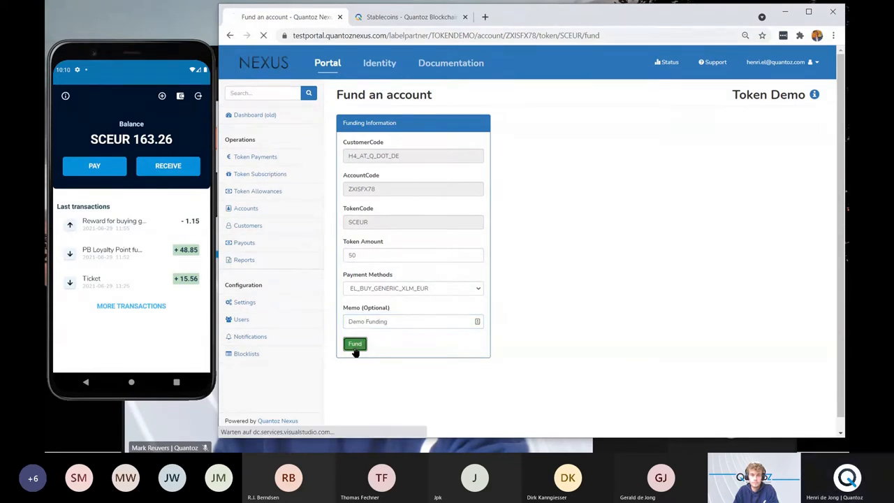
mouse_move(569, 316)
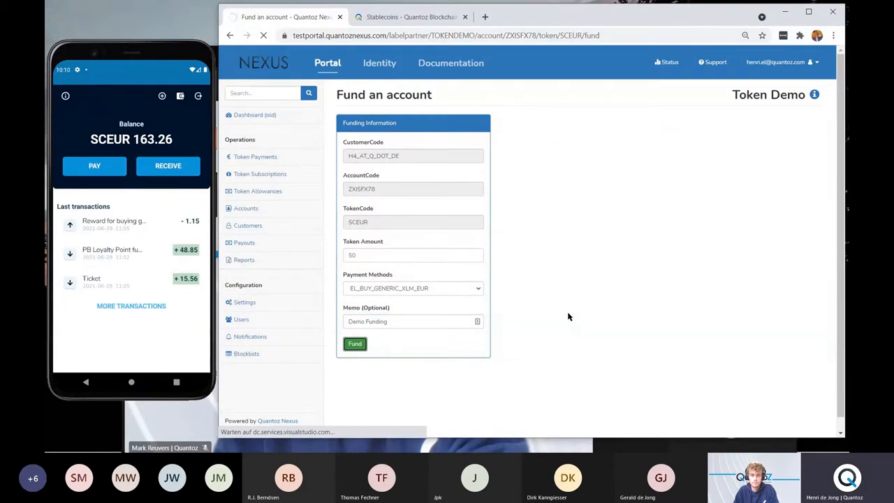
left_click(355, 344)
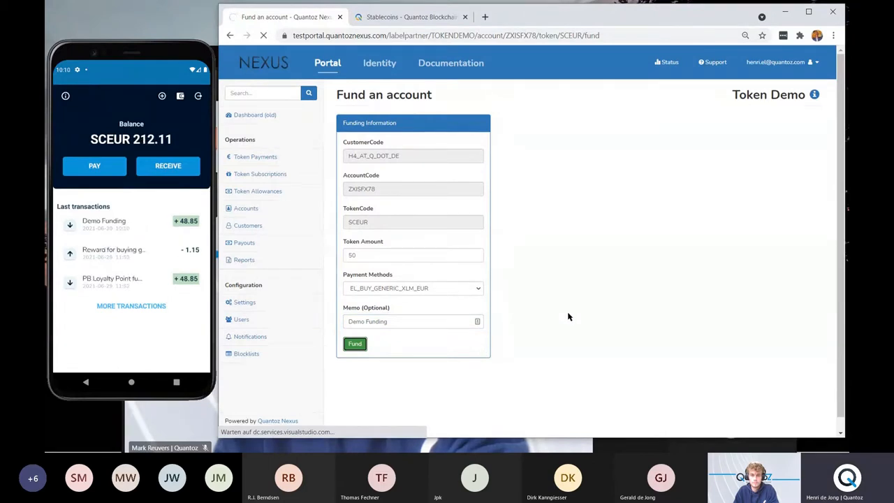
left_click(355, 344)
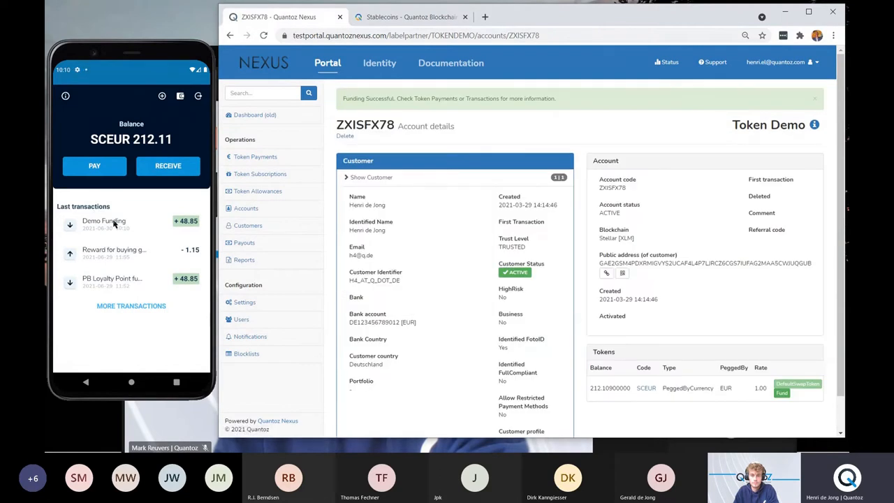
mouse_move(181, 229)
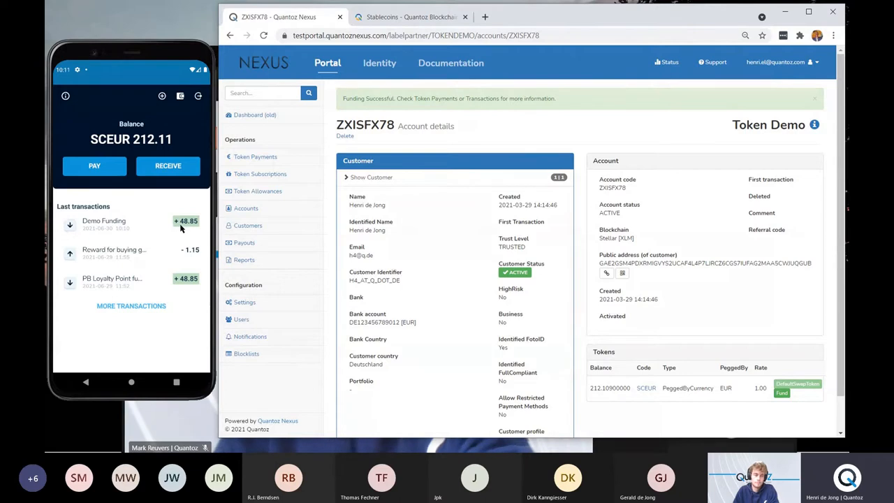
mouse_move(243, 260)
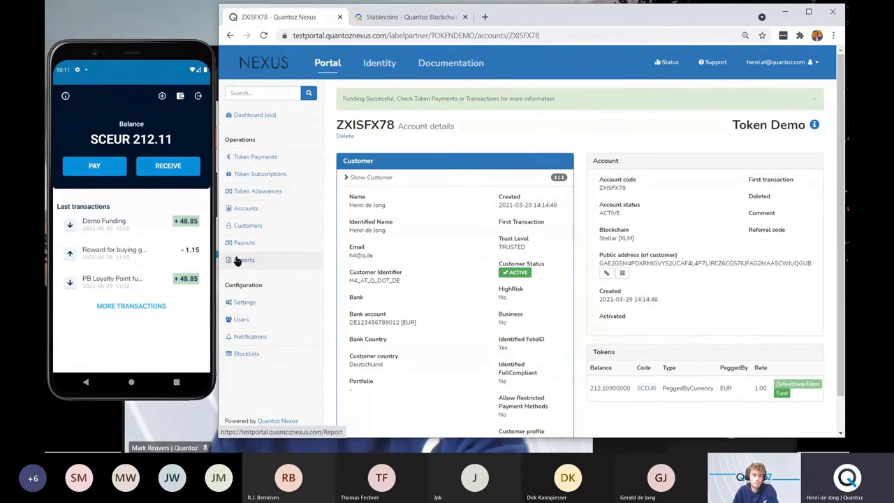
mouse_move(247, 225)
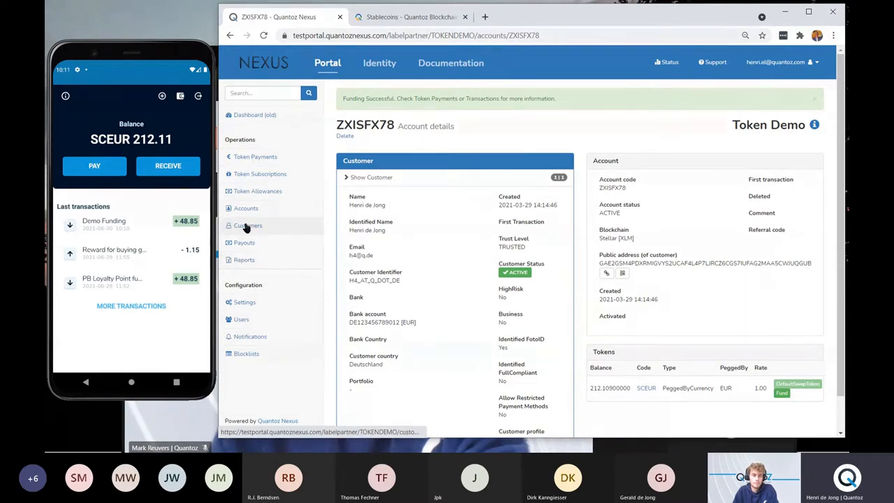
left_click(247, 225)
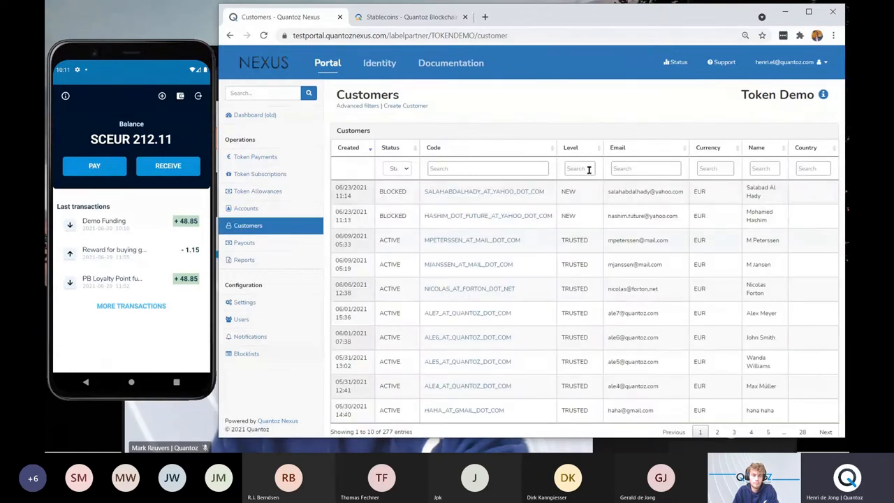
left_click(644, 168)
type("h3")
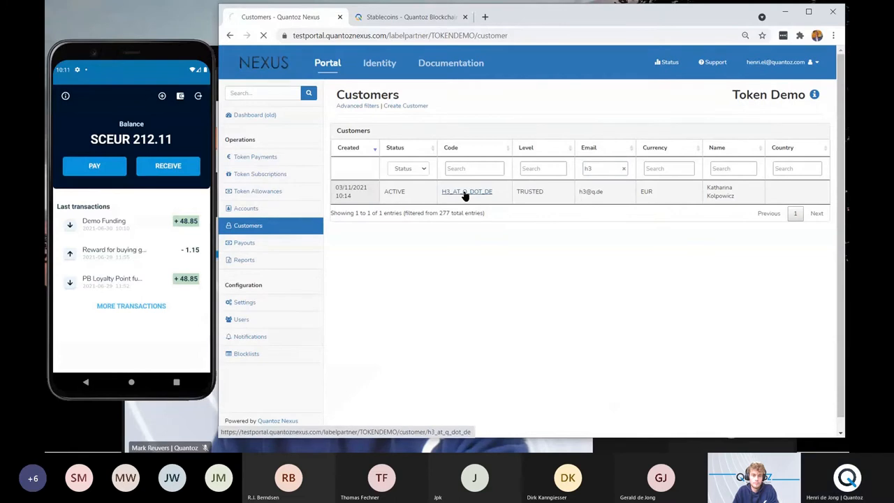
left_click(467, 190)
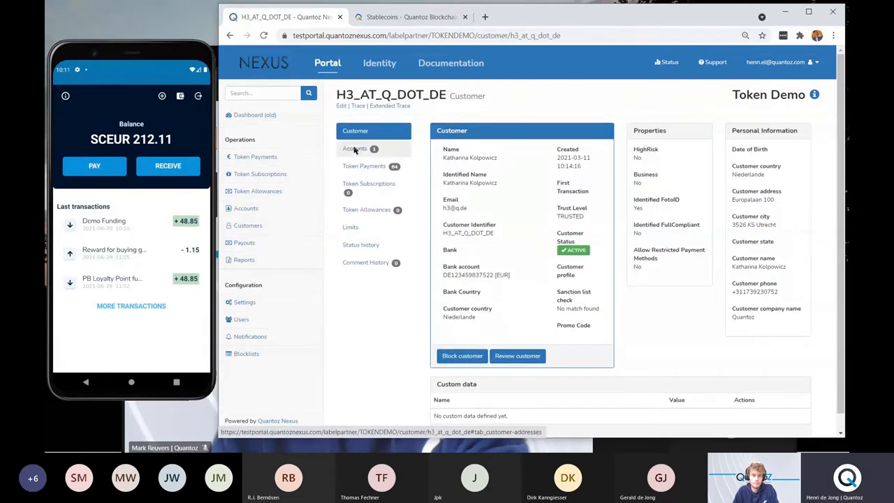
left_click(355, 148)
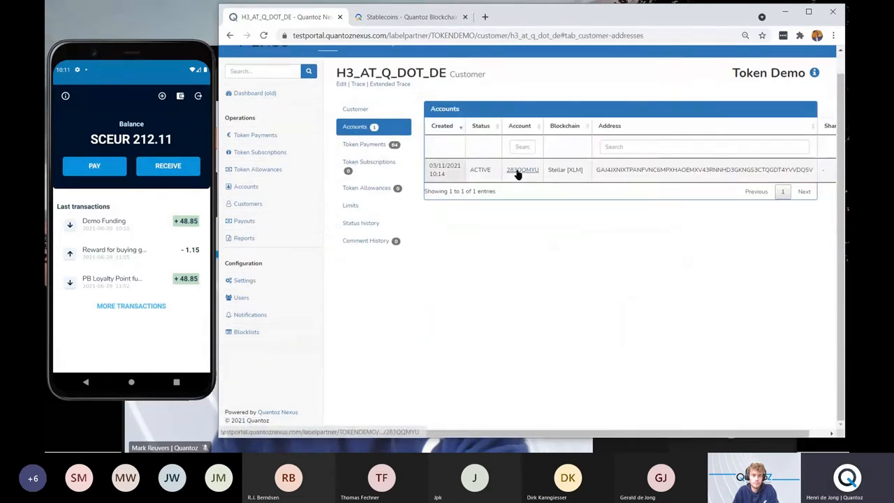
left_click(523, 170)
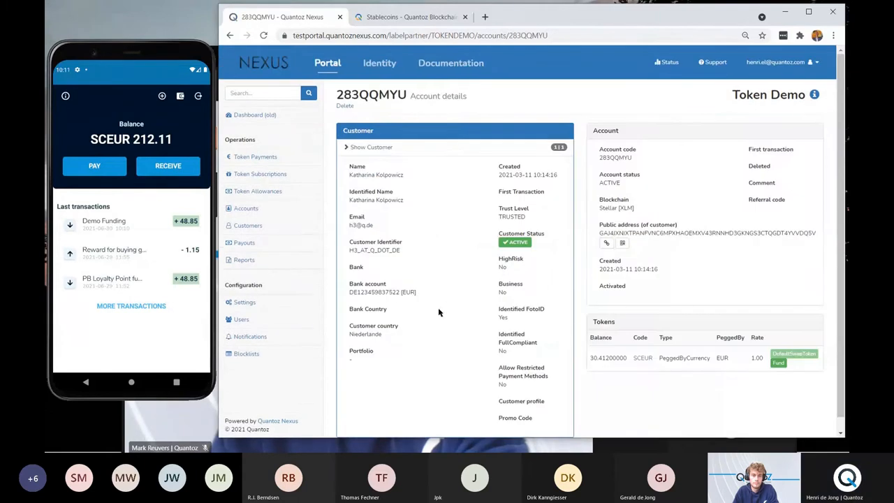
mouse_move(735, 406)
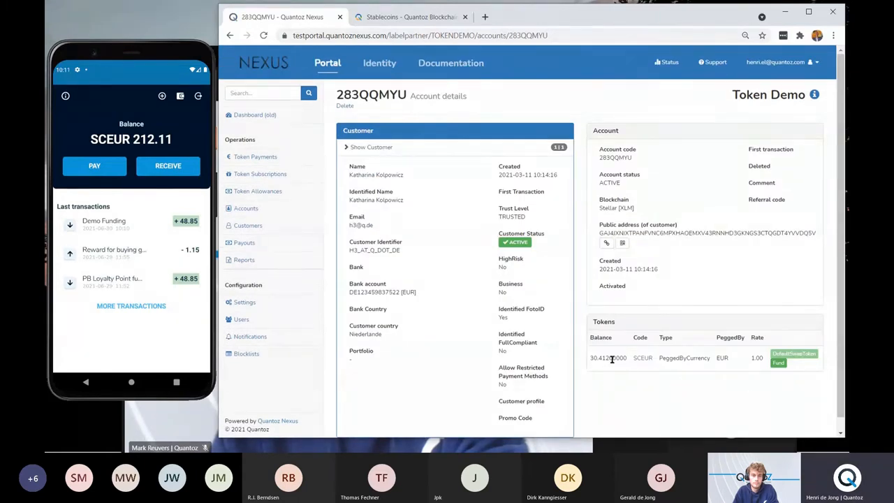
mouse_move(643, 257)
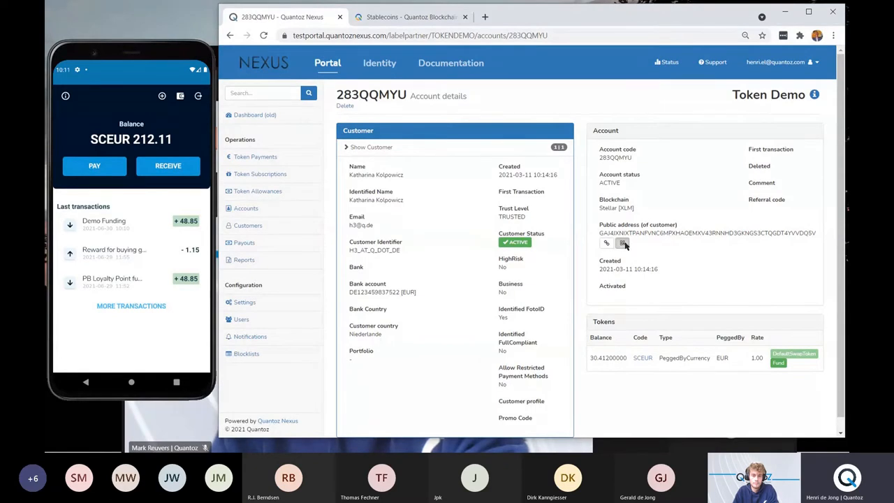
left_click(624, 243)
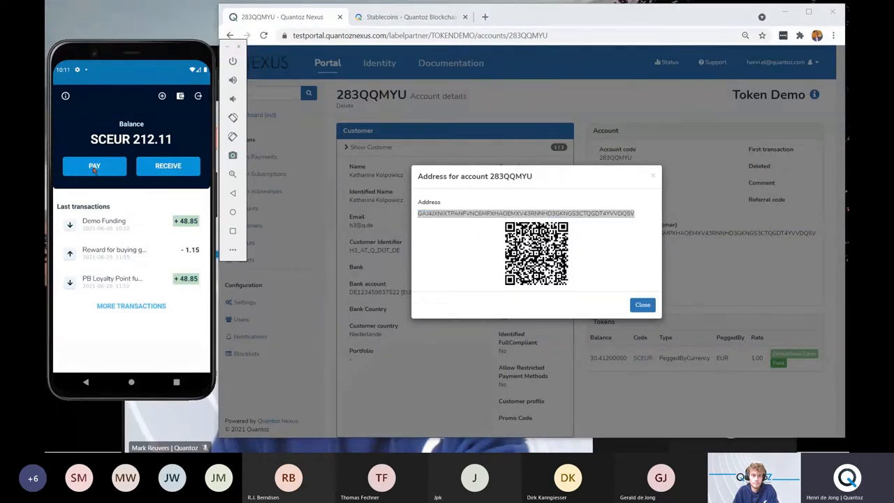
left_click(95, 165)
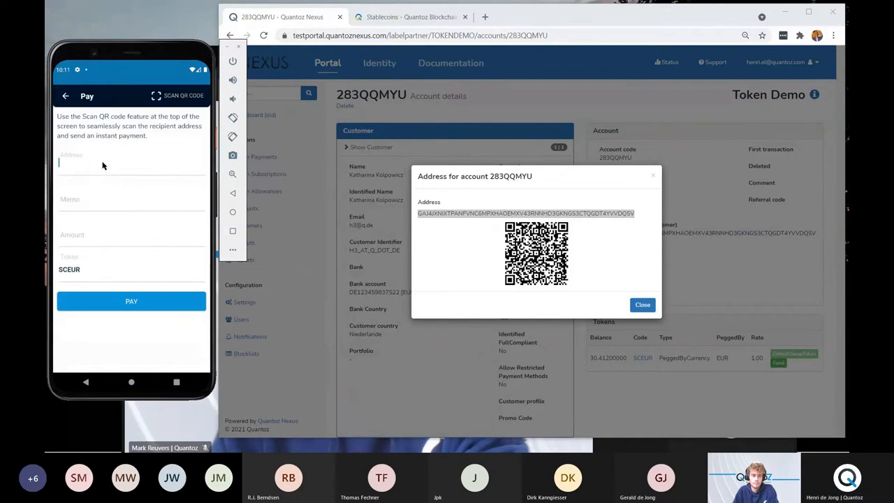
left_click(102, 165)
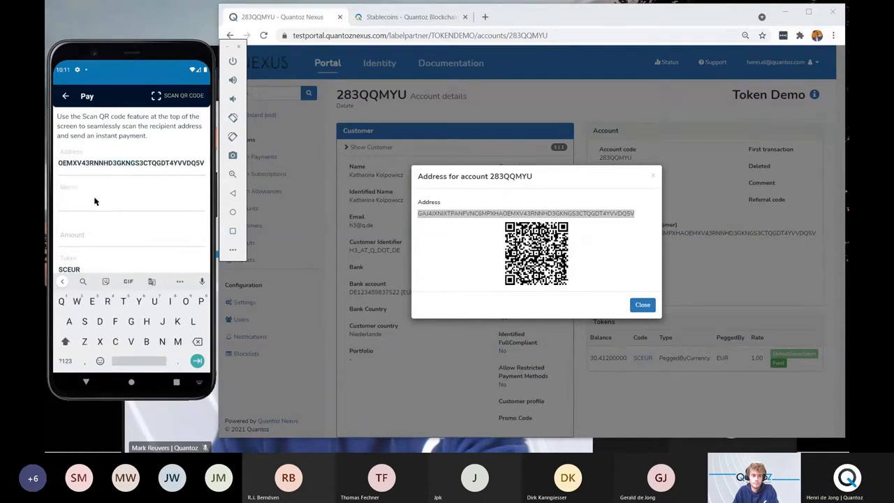
type("Present")
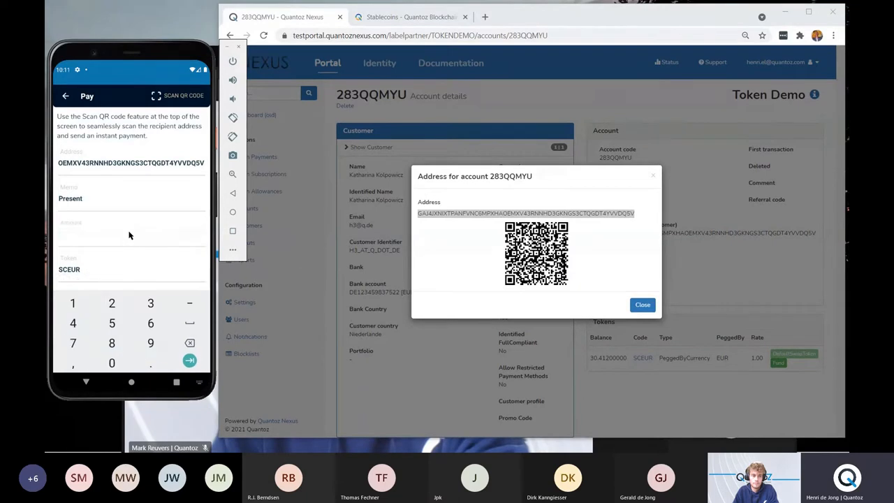
type("99")
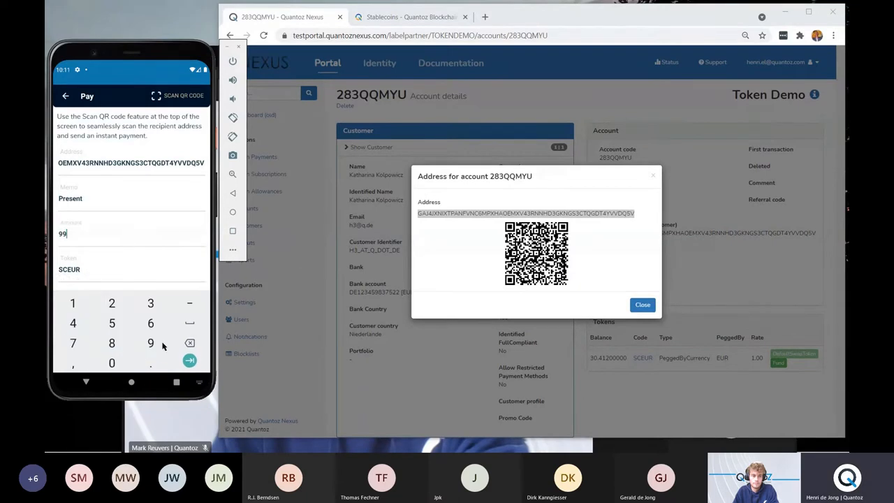
left_click(190, 360)
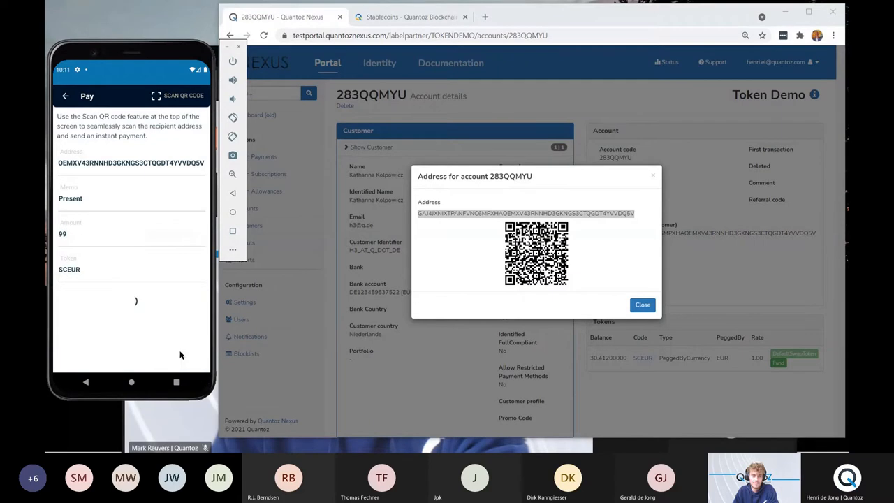
mouse_move(643, 305)
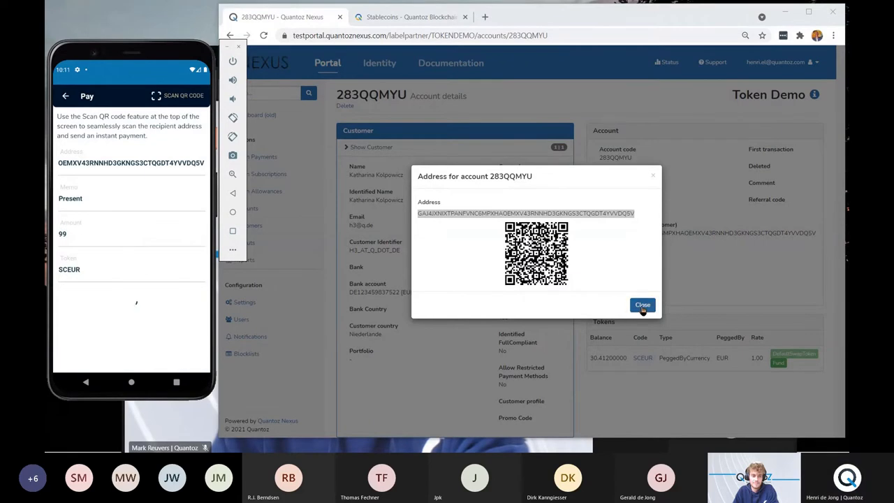
- Dismiss the address popup and return to the wallet, now showing SCEUR 113.11
left_click(643, 305)
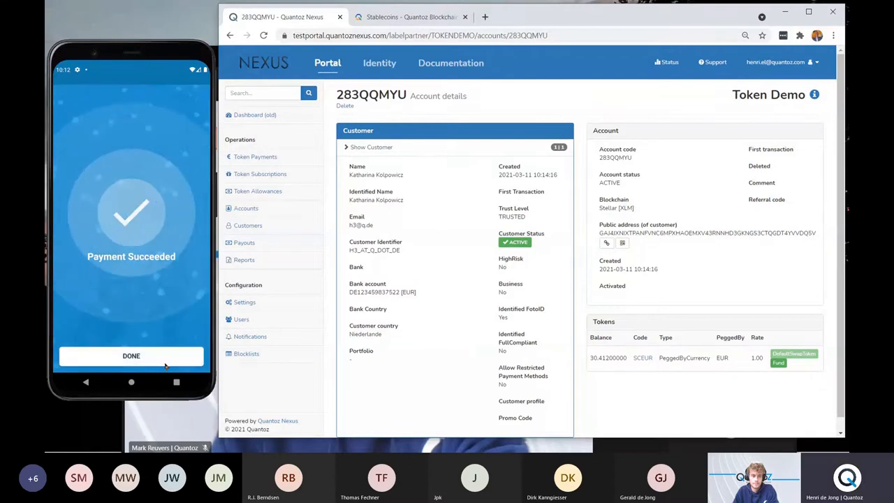
left_click(132, 356)
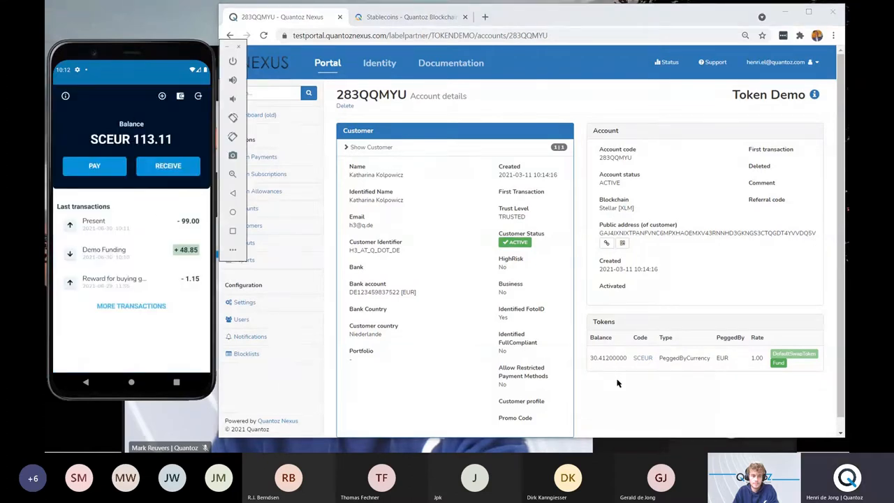
- Reload account 283QQMYU so its SCEUR balance shows the received 99 (about 129.41)
left_click(264, 36)
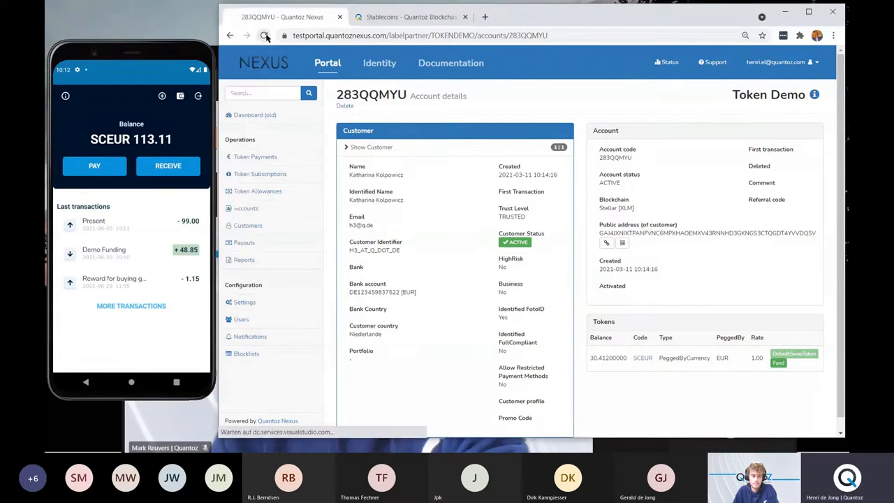
left_click(264, 36)
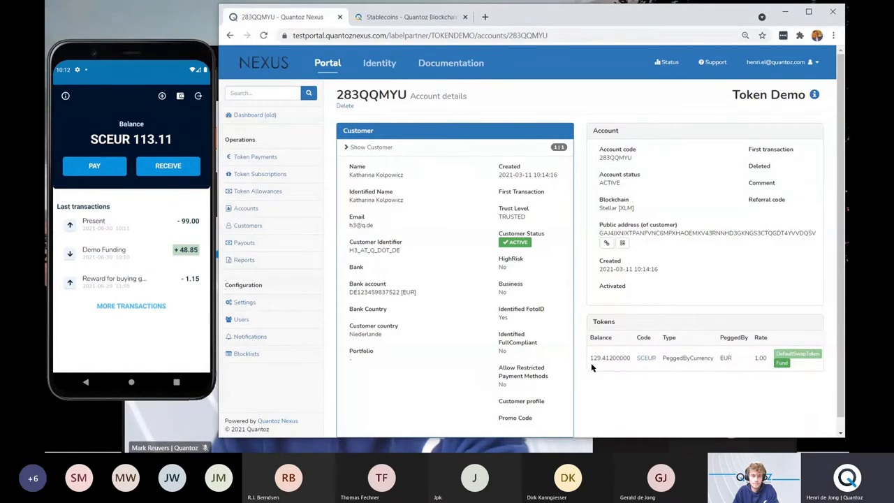
mouse_move(618, 390)
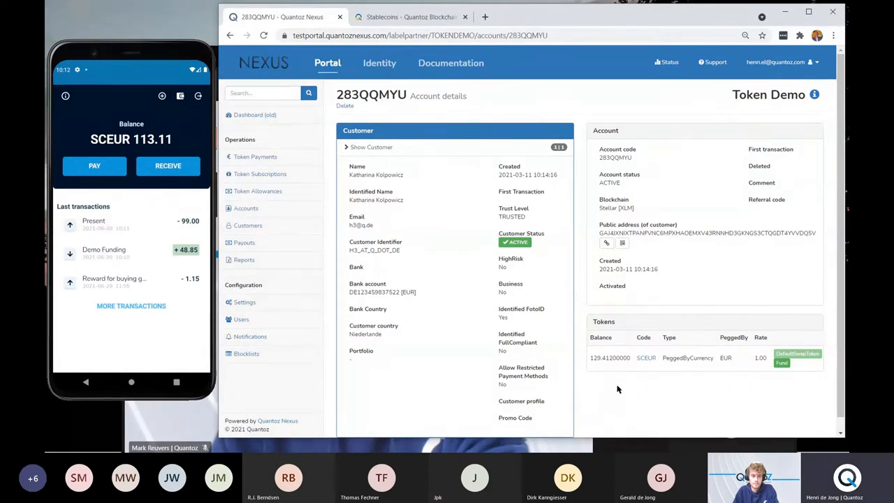
mouse_move(249, 115)
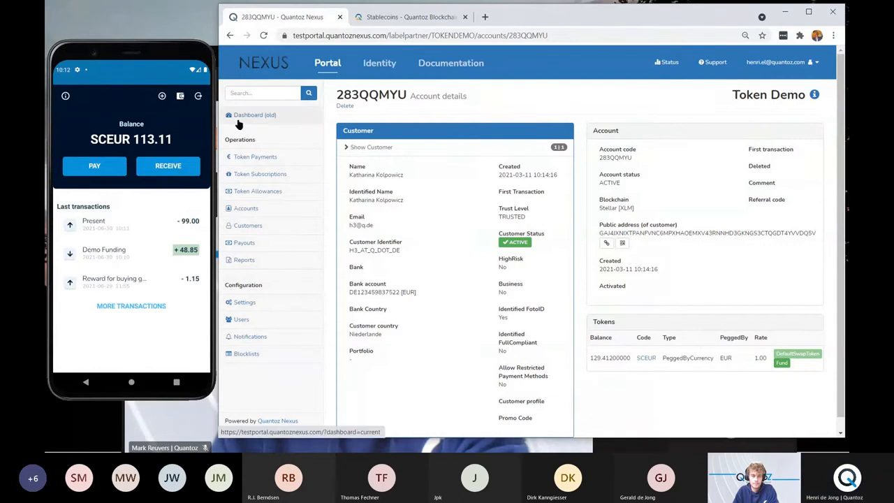
- Cash out 33.11 SCEUR from the wallet, leaving 80.00 and a dashboard daily payout of €74.34
left_click(254, 115)
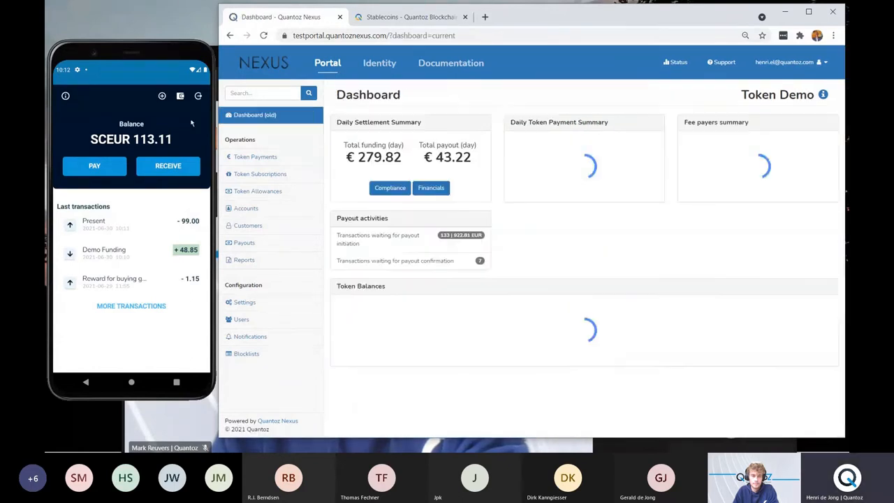
mouse_move(180, 104)
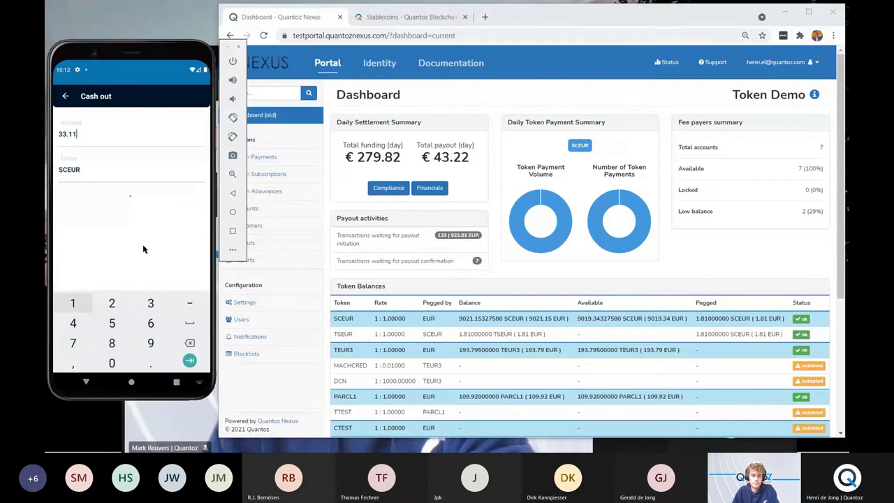
left_click(190, 361)
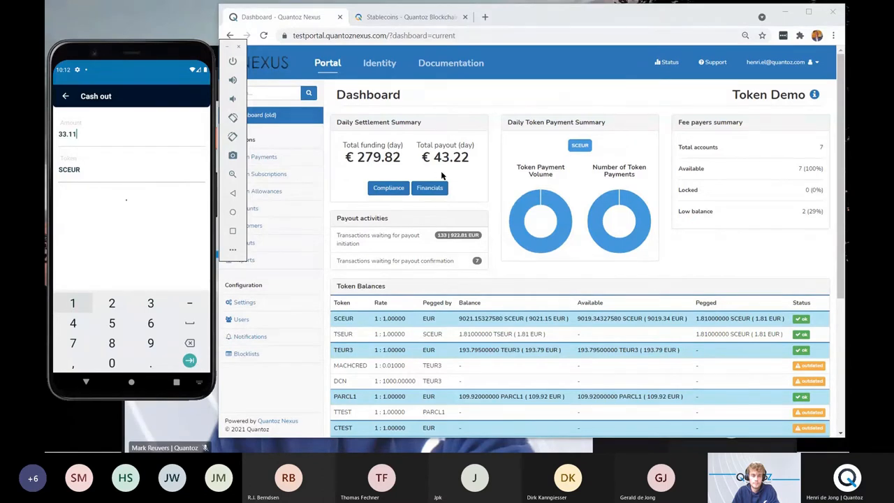
left_click(190, 361)
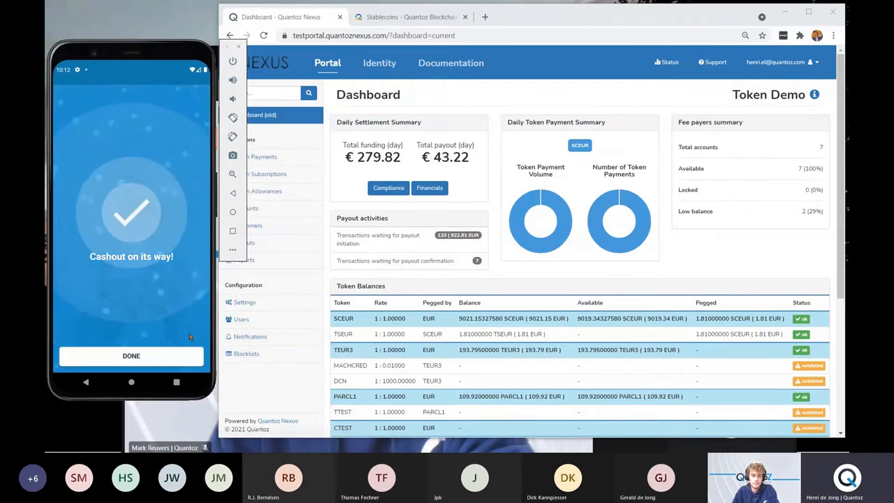
left_click(131, 356)
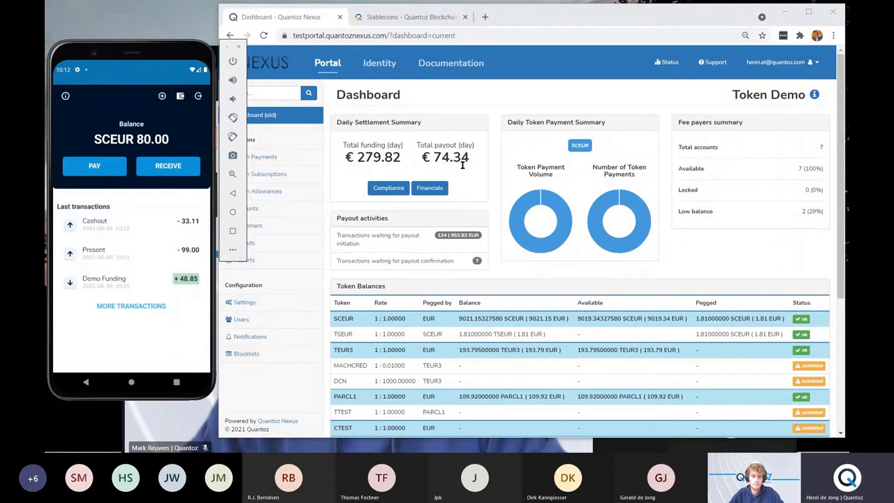
mouse_move(240, 273)
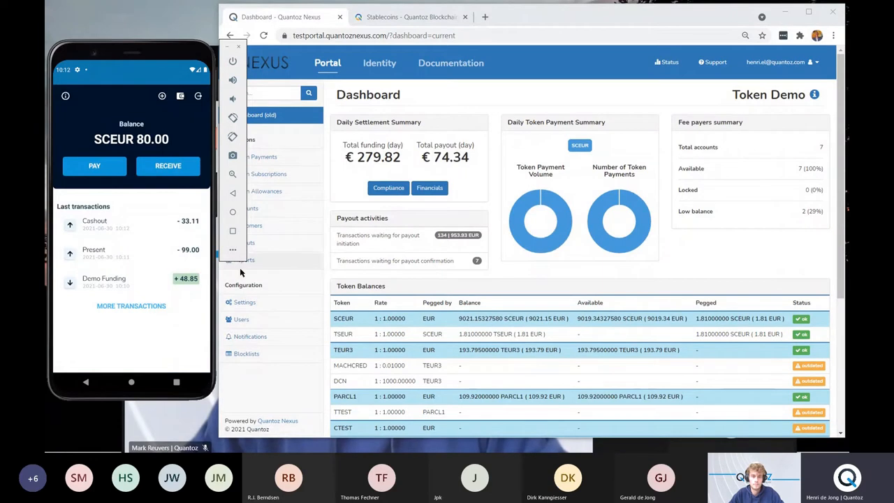
mouse_move(185, 301)
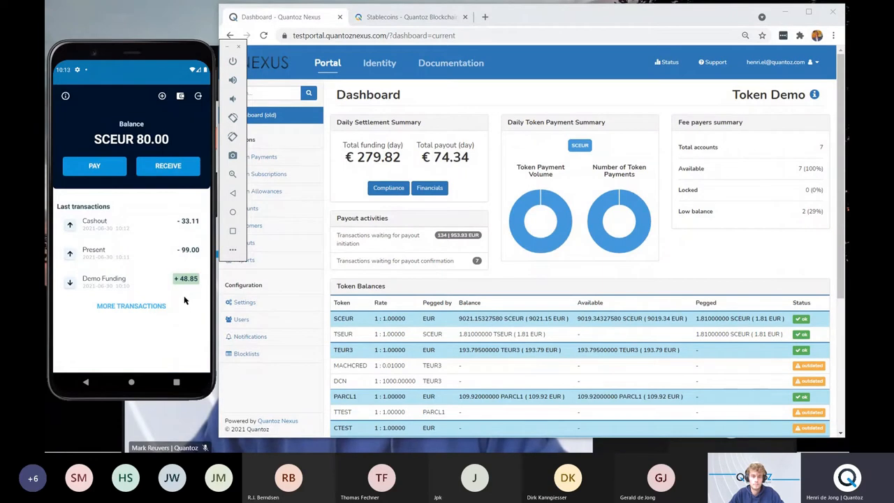
mouse_move(179, 293)
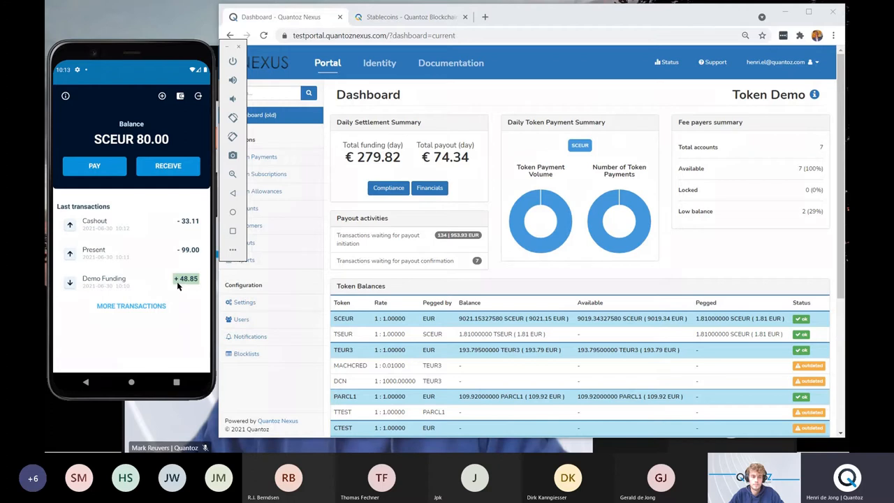
mouse_move(193, 292)
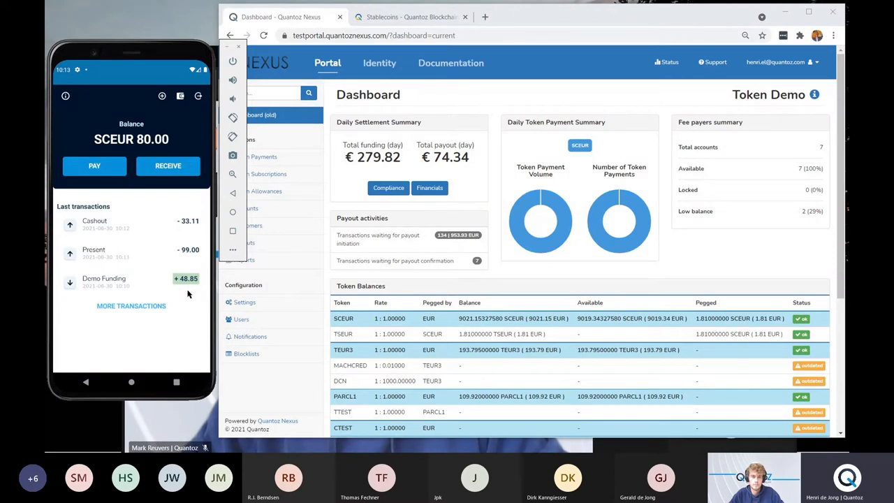
mouse_move(285, 292)
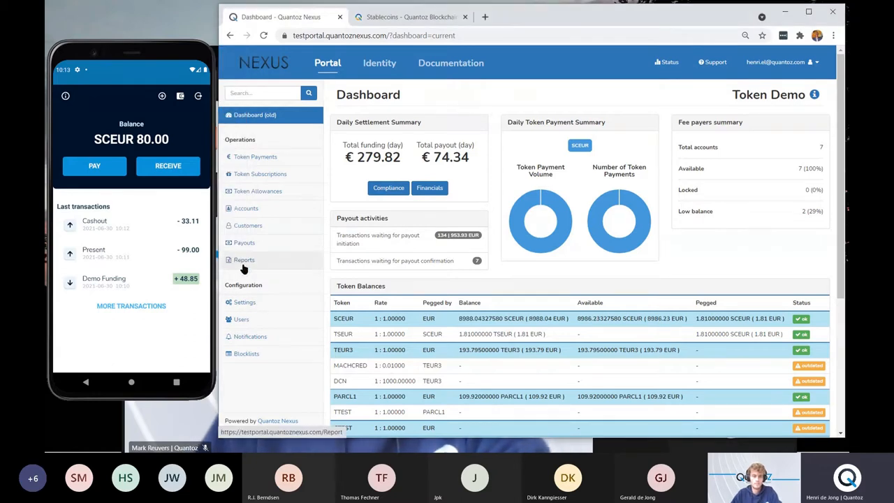
- Choose TokenPayments as the report type on the Reports page and generate it
left_click(243, 259)
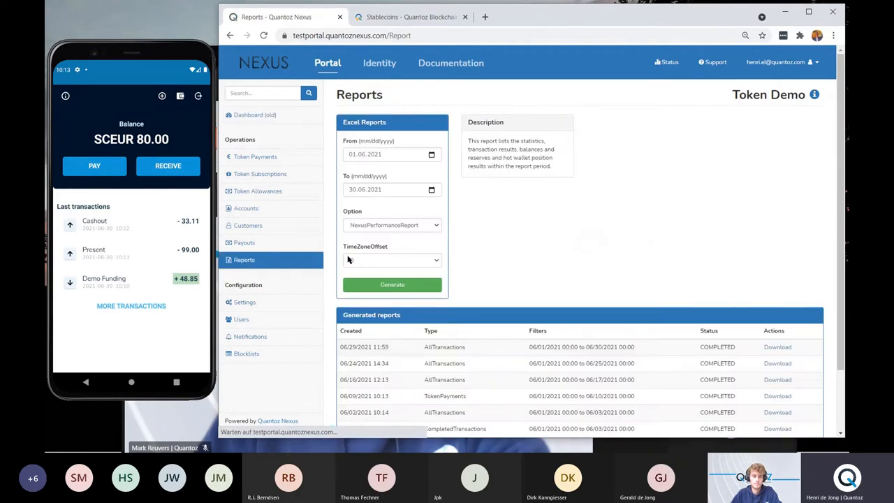
left_click(391, 259)
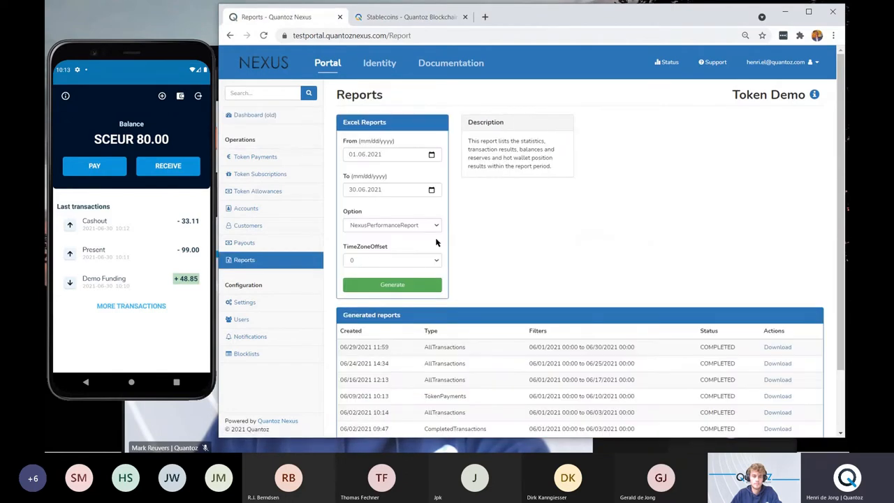
left_click(392, 225)
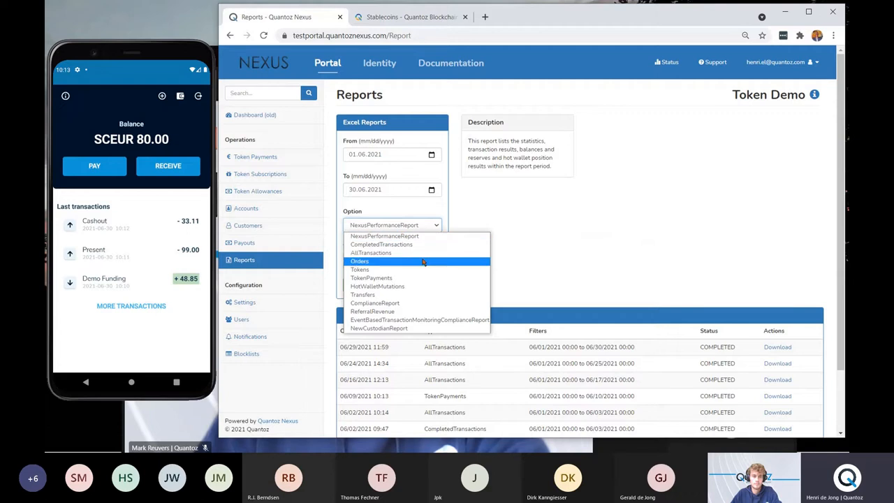
mouse_move(411, 278)
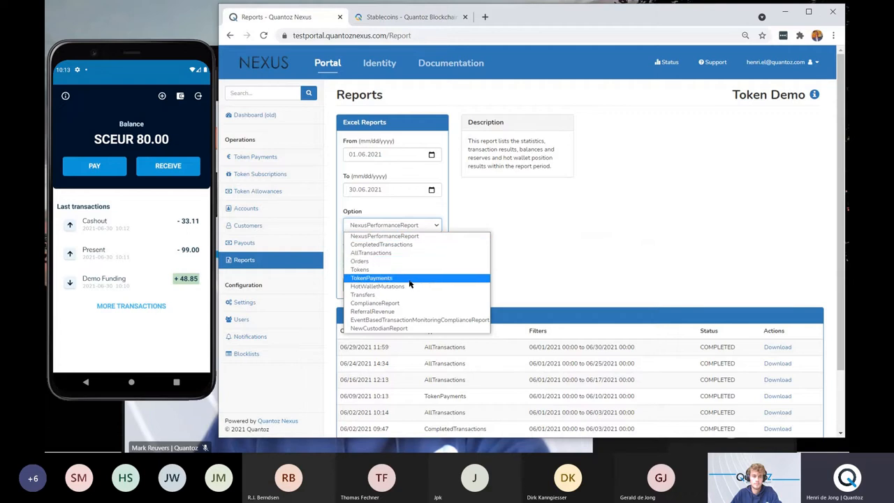
left_click(371, 276)
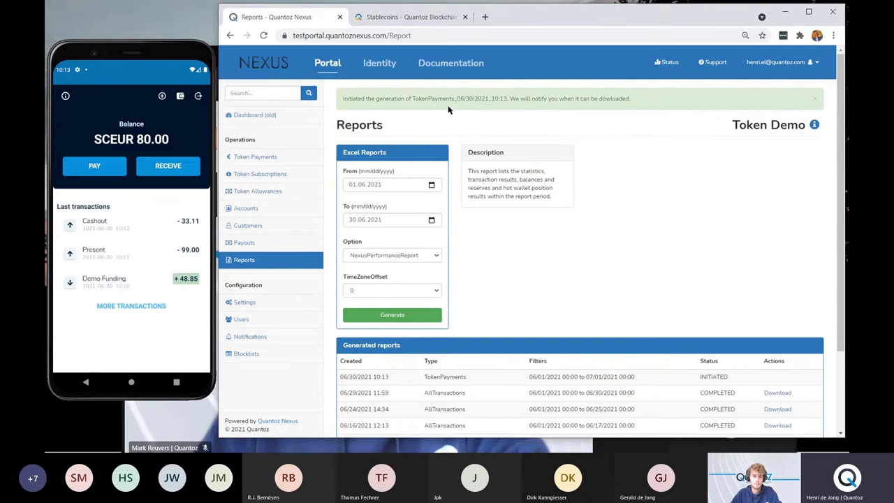
mouse_move(526, 151)
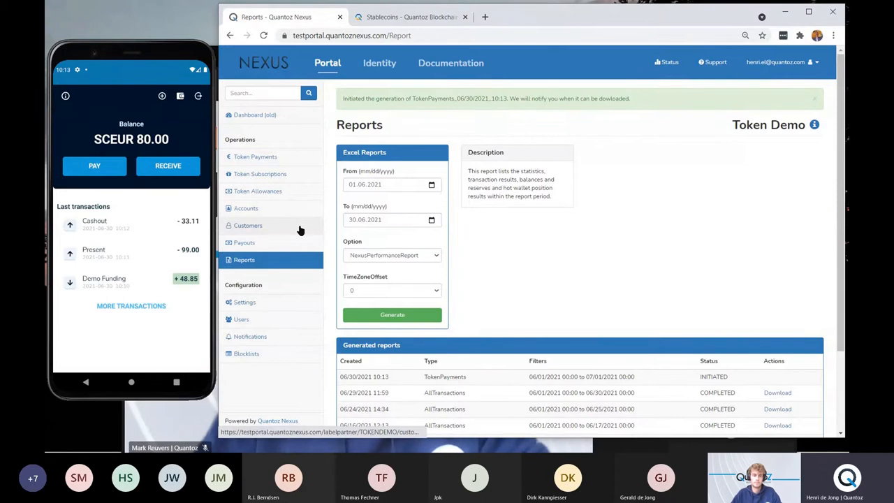
mouse_move(280, 234)
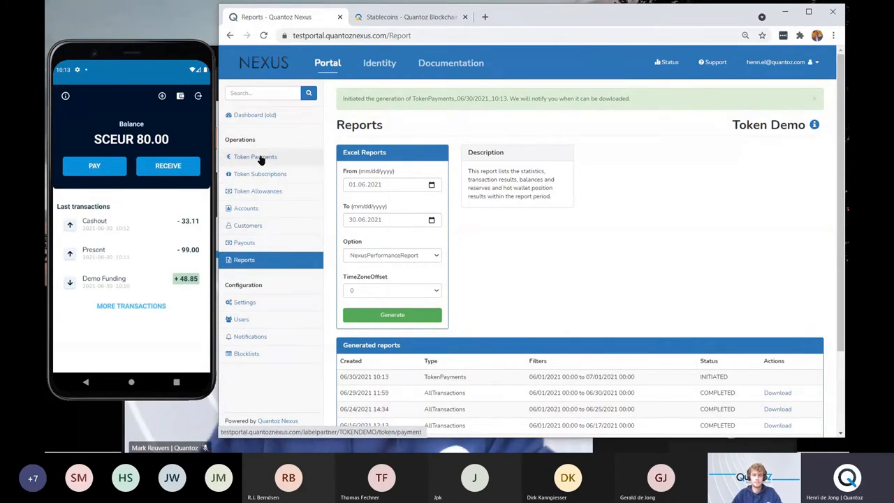
- Show last week's Token Payments list from the Operations sidebar
left_click(255, 156)
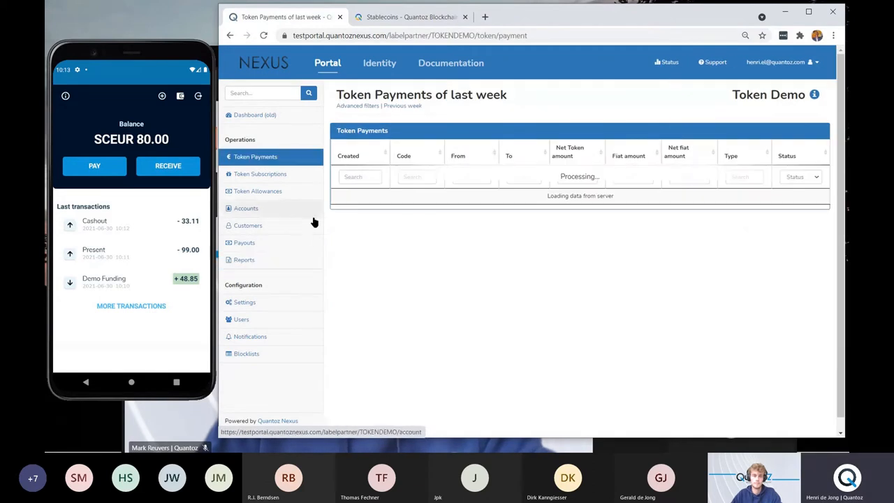
mouse_move(385, 282)
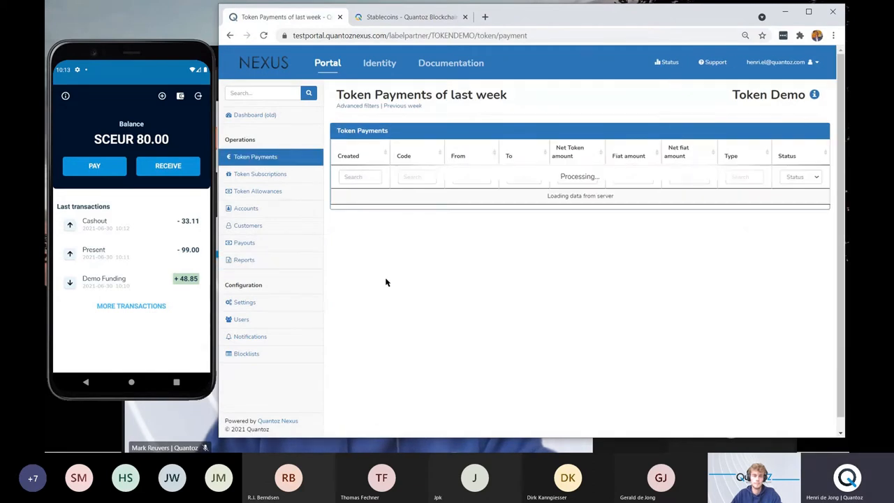
mouse_move(433, 263)
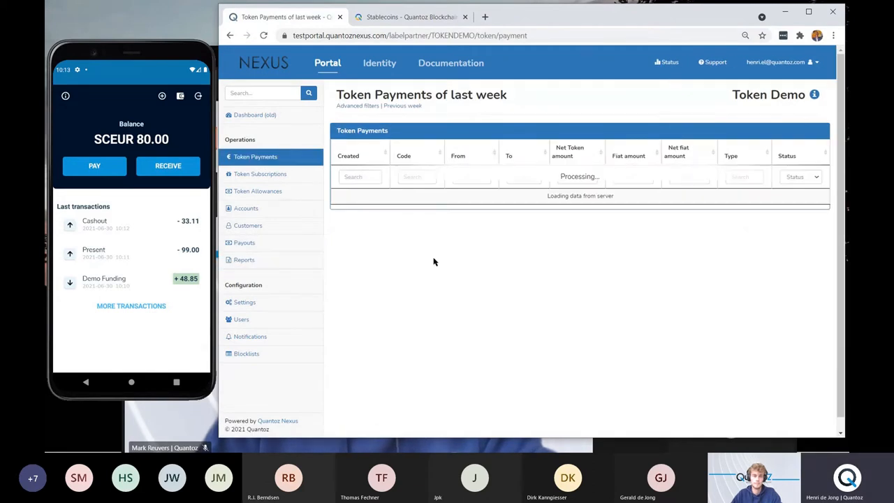
mouse_move(398, 280)
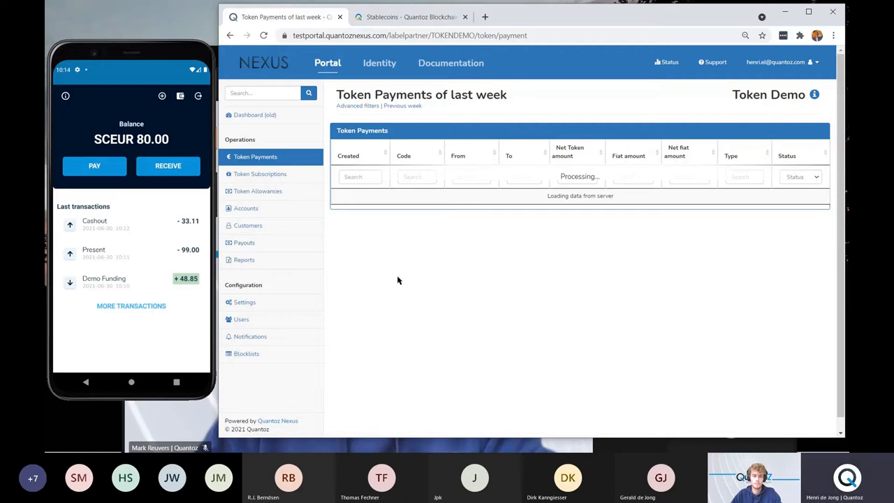
mouse_move(444, 283)
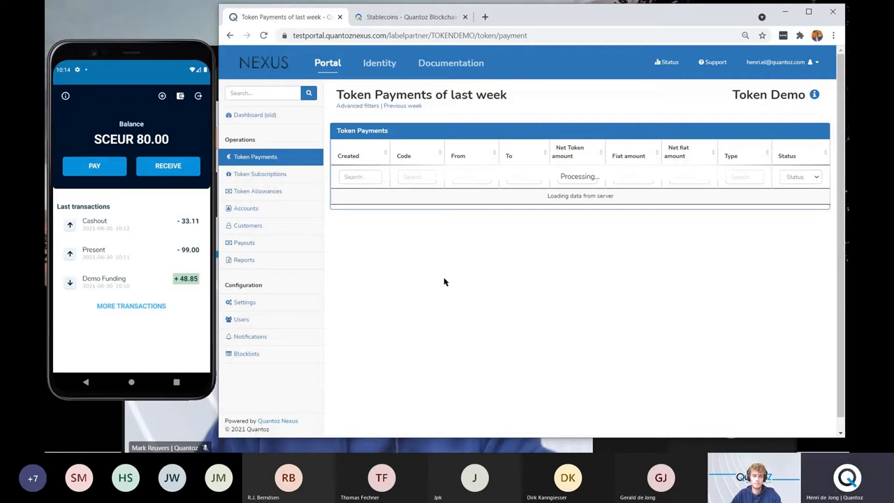
mouse_move(351, 246)
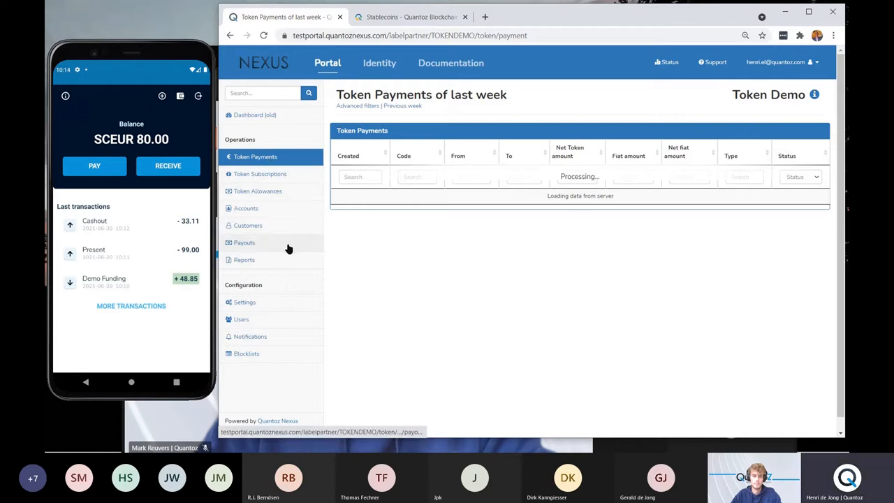
mouse_move(460, 292)
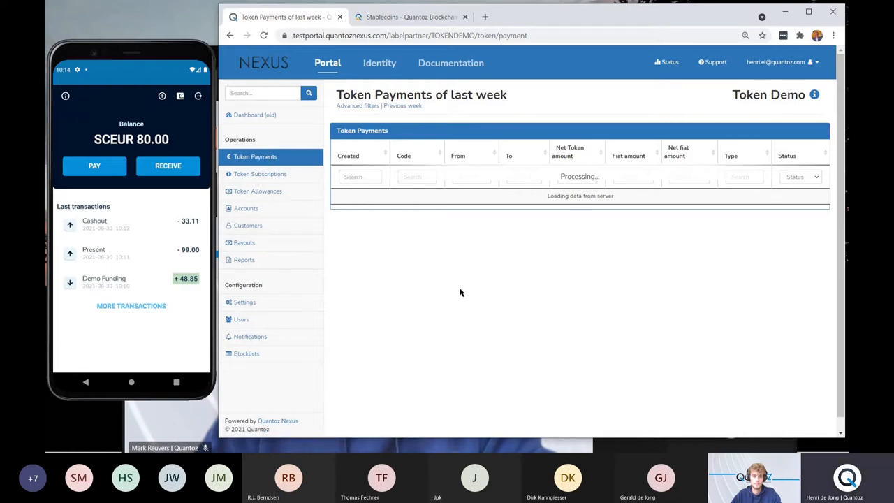
mouse_move(484, 313)
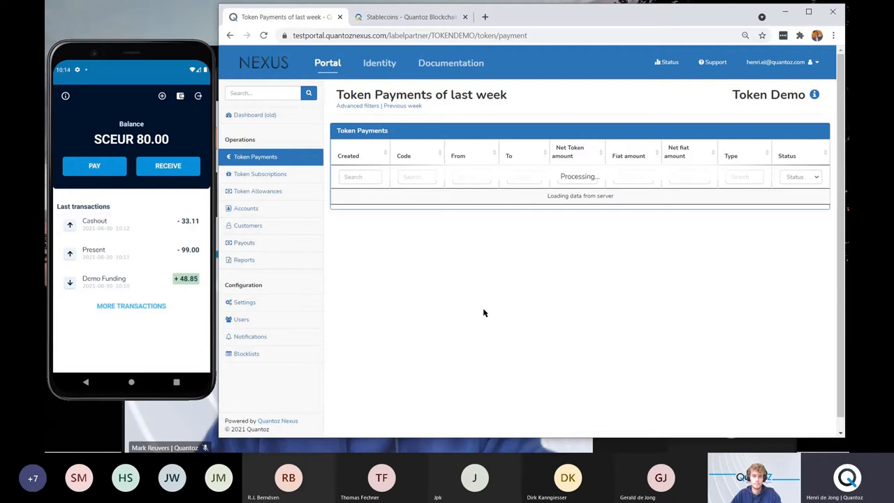
mouse_move(433, 313)
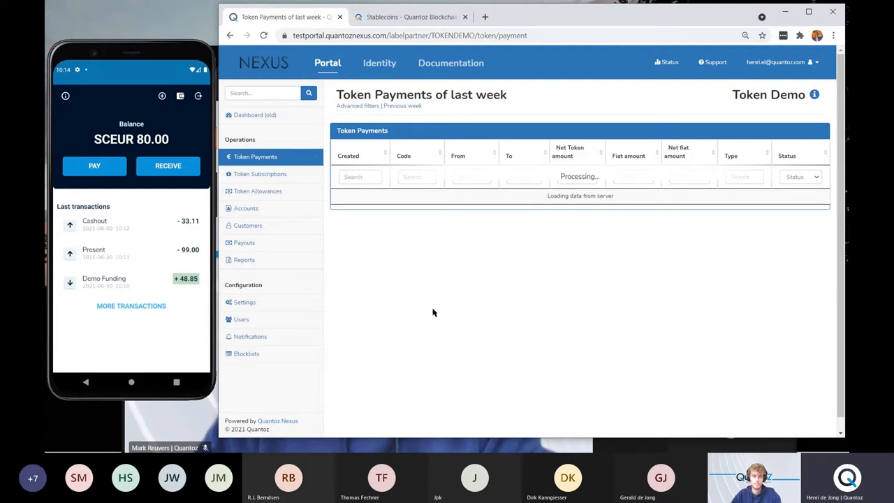
mouse_move(428, 305)
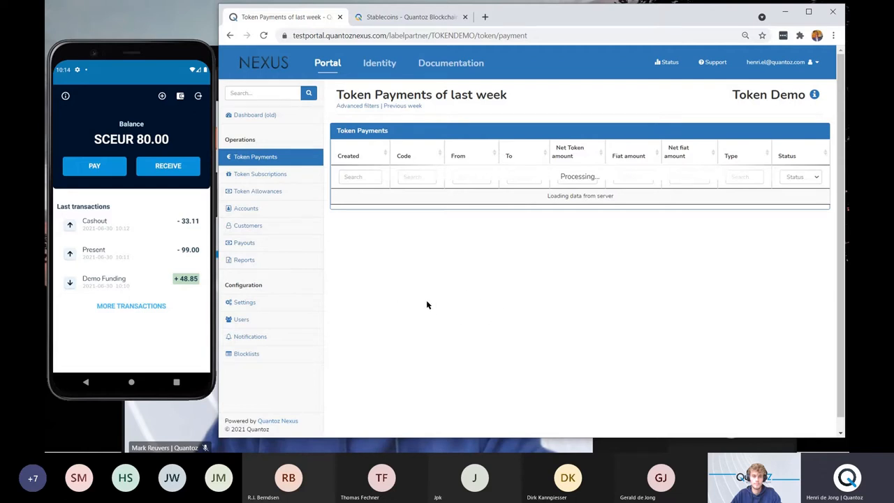
mouse_move(419, 310)
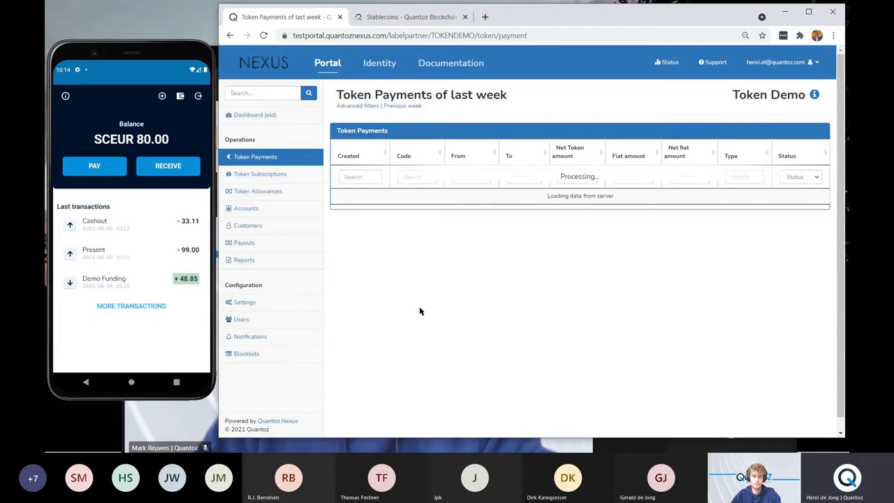
mouse_move(394, 109)
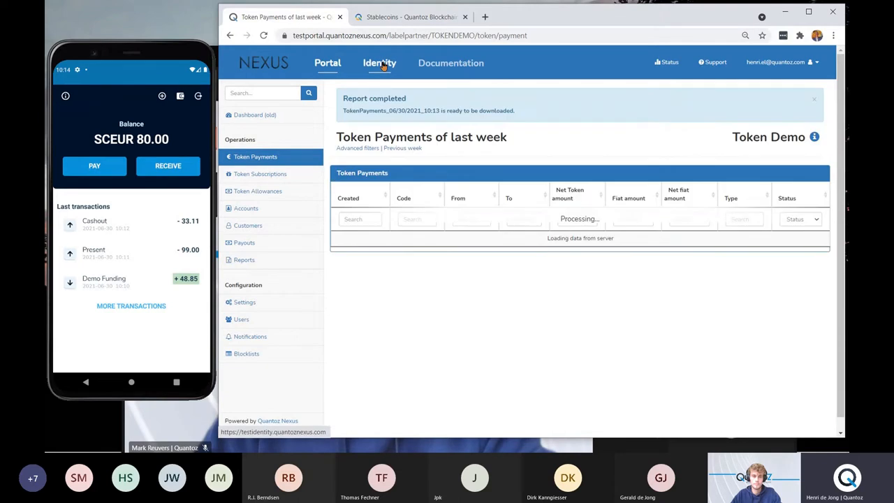
mouse_move(380, 63)
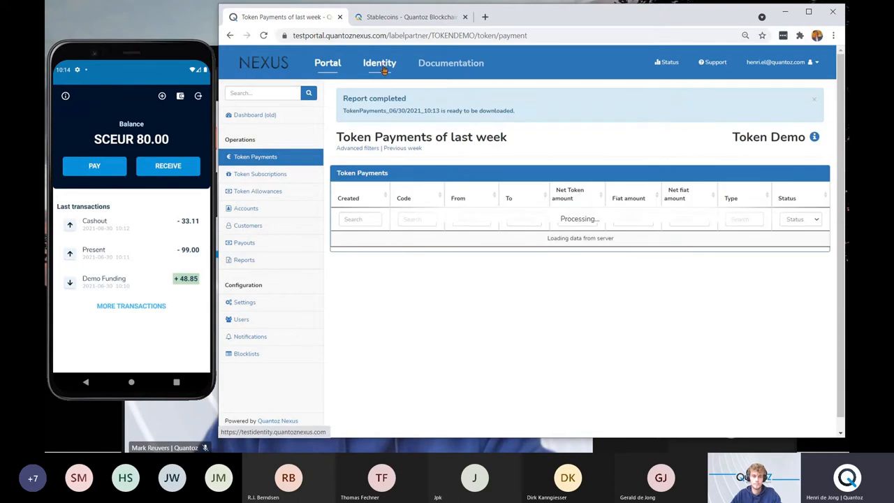
- Switch to the Identity account profile page and maximize the browser window
left_click(380, 63)
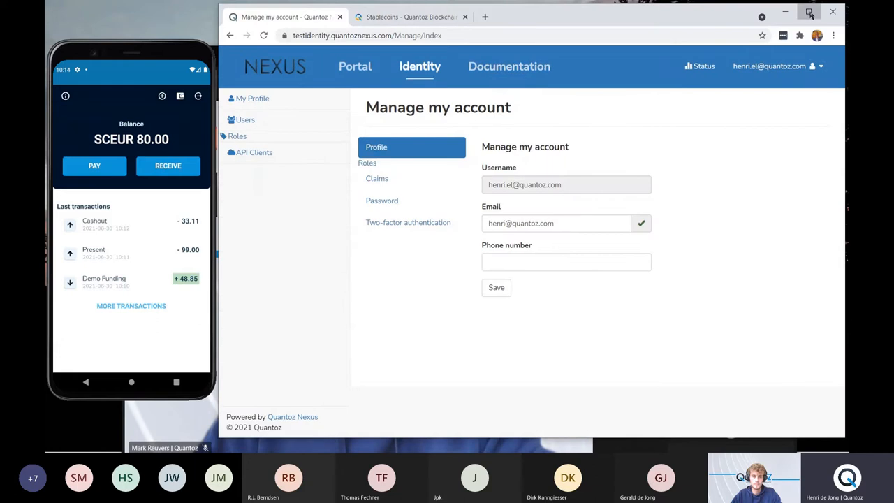
left_click(810, 13)
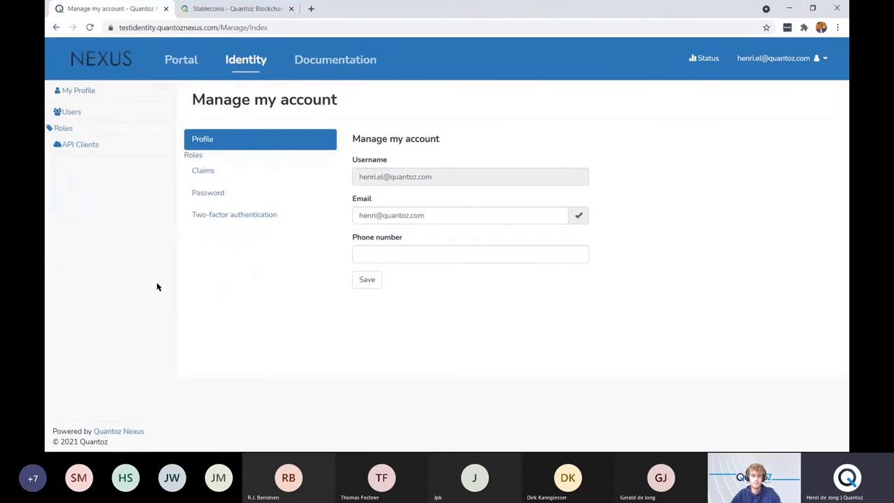
mouse_move(135, 287)
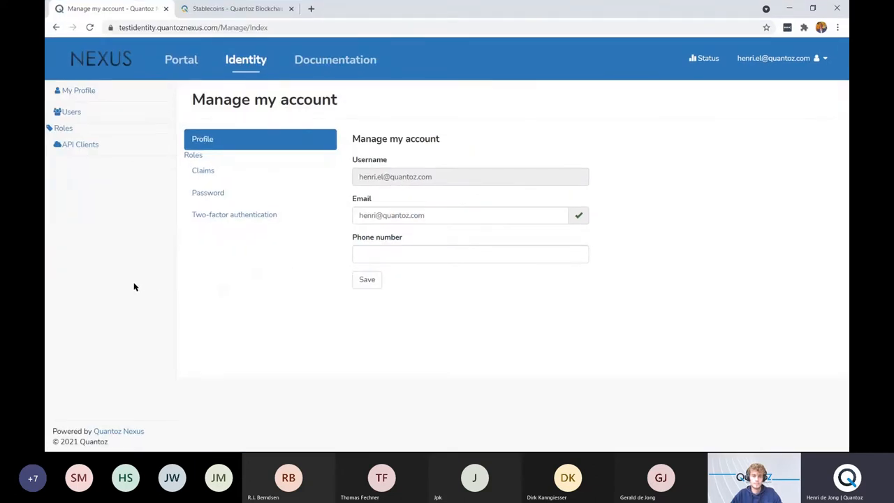
mouse_move(140, 288)
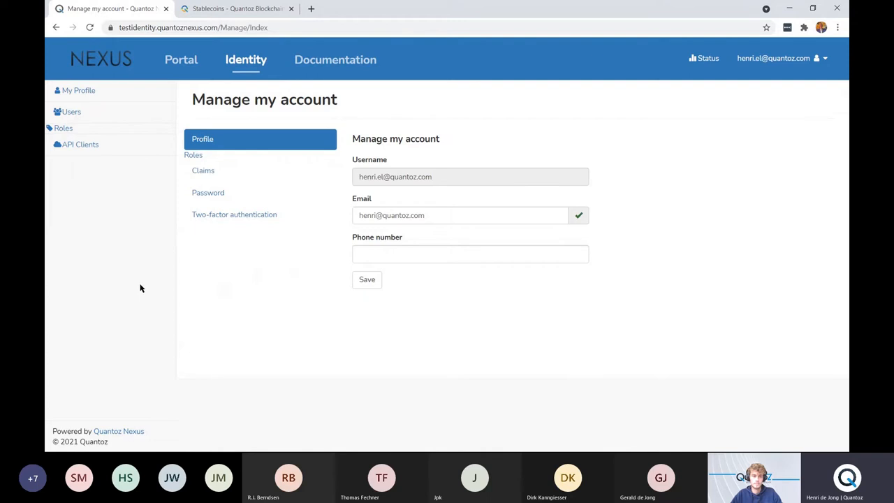
mouse_move(63, 129)
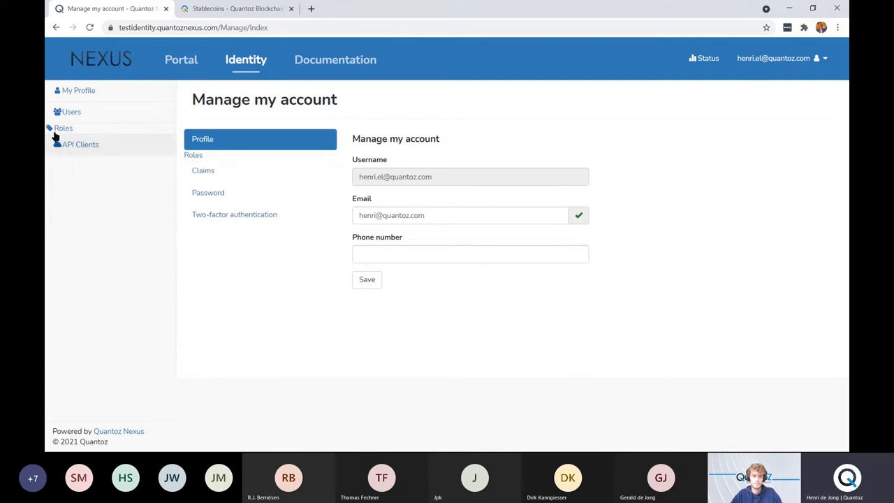
left_click(63, 128)
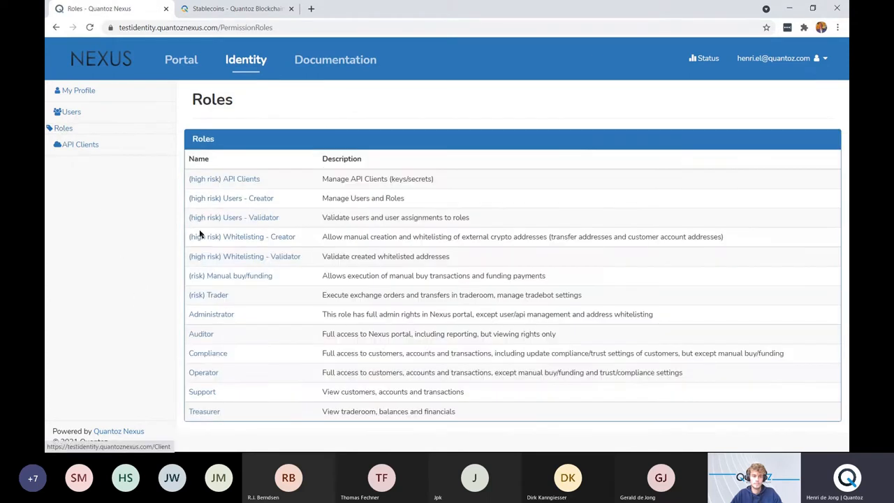
mouse_move(293, 204)
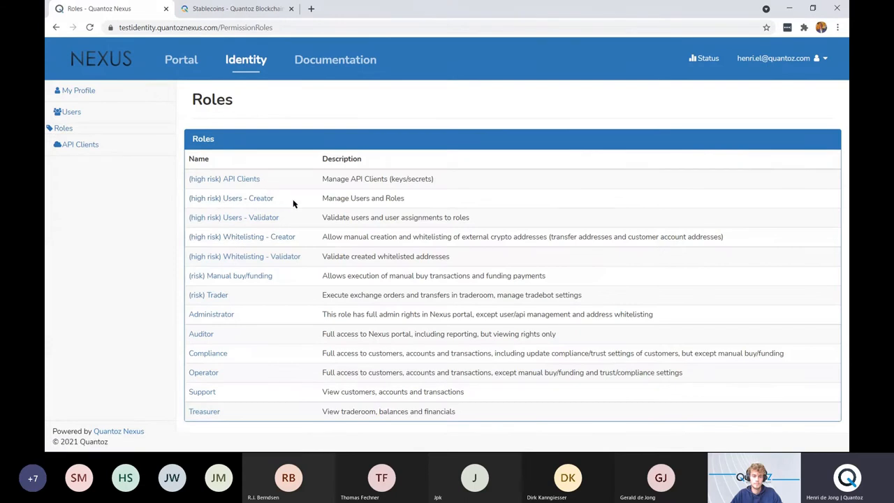
mouse_move(300, 227)
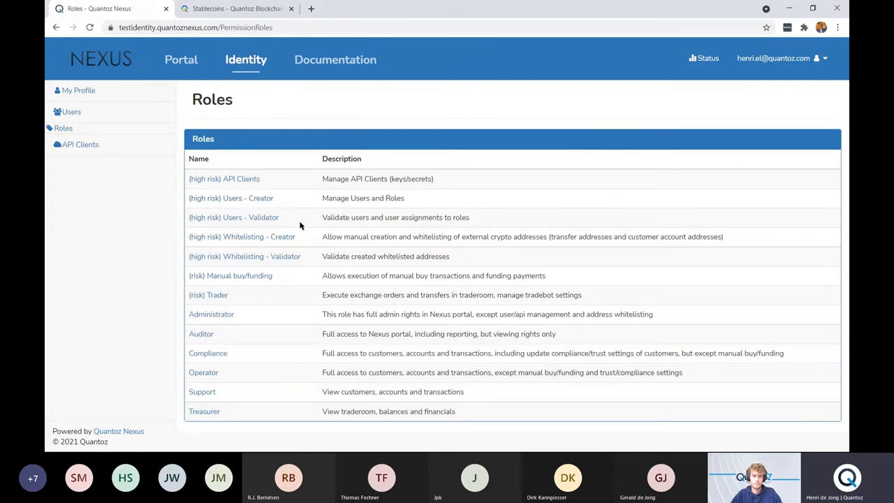
mouse_move(281, 269)
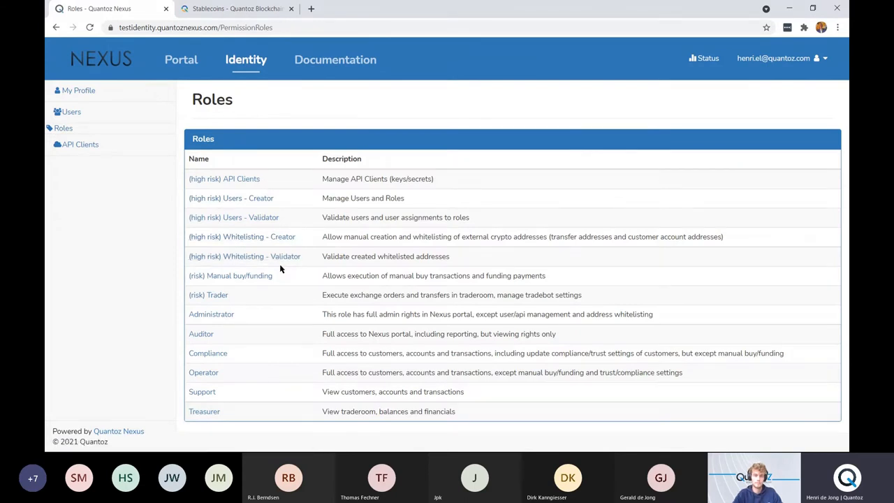
mouse_move(303, 293)
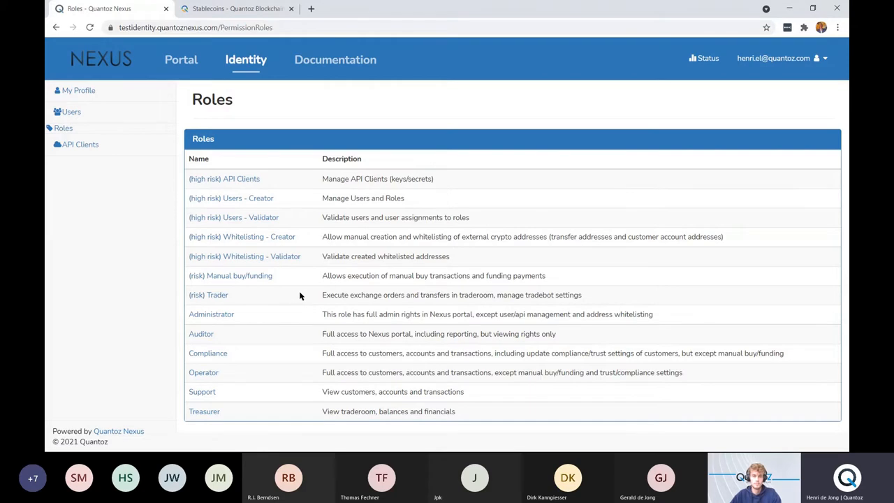
mouse_move(292, 292)
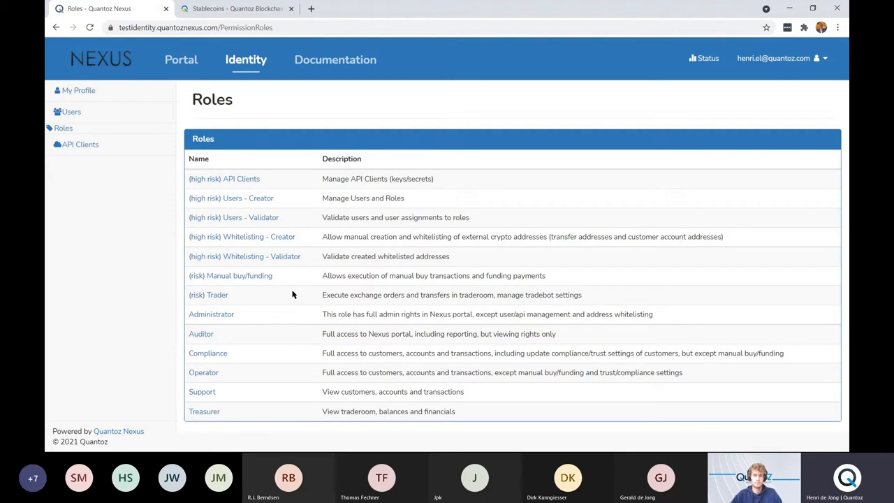
mouse_move(285, 292)
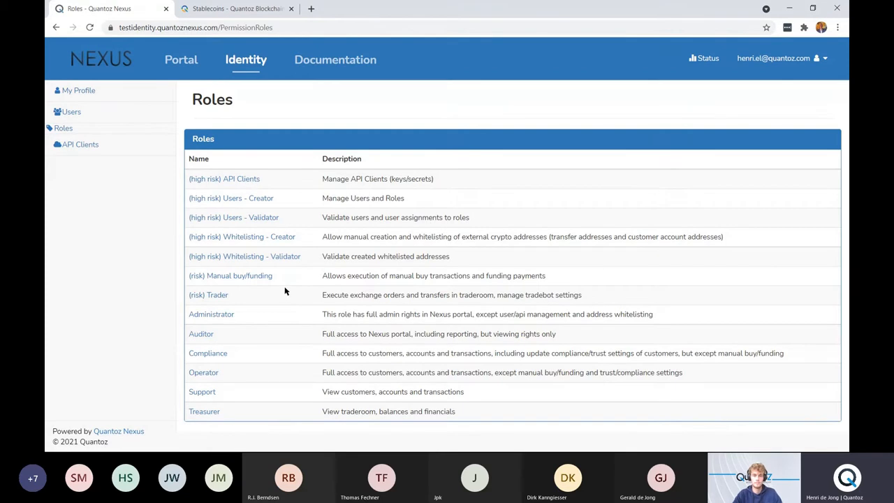
mouse_move(243, 416)
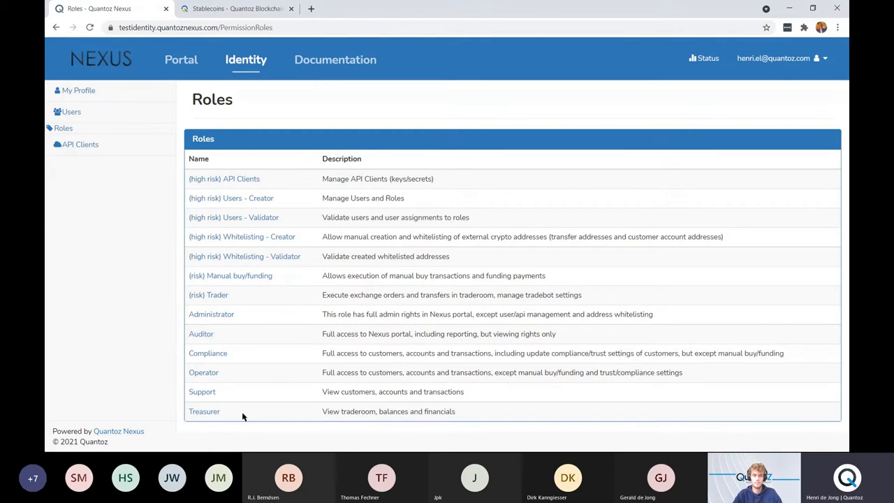
mouse_move(238, 411)
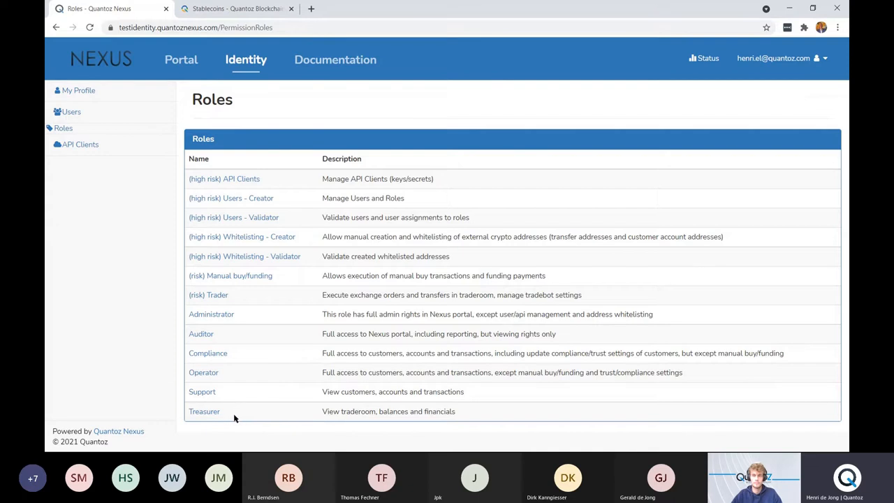
mouse_move(232, 428)
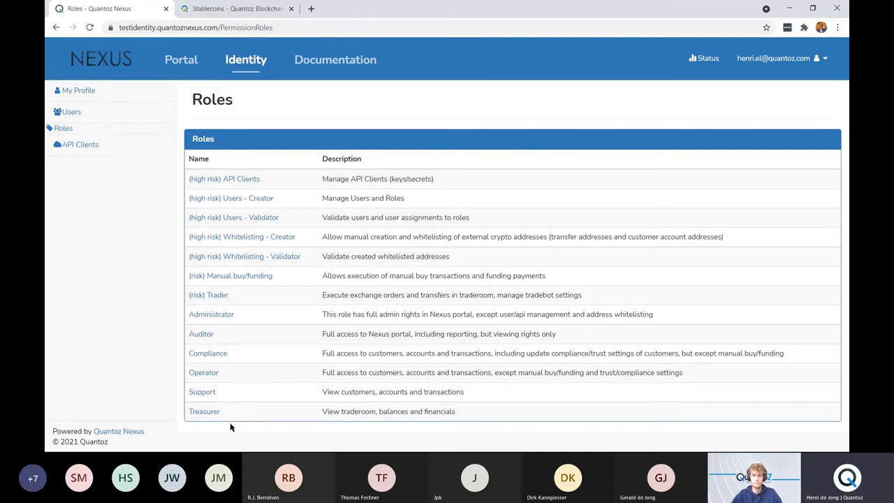
mouse_move(509, 411)
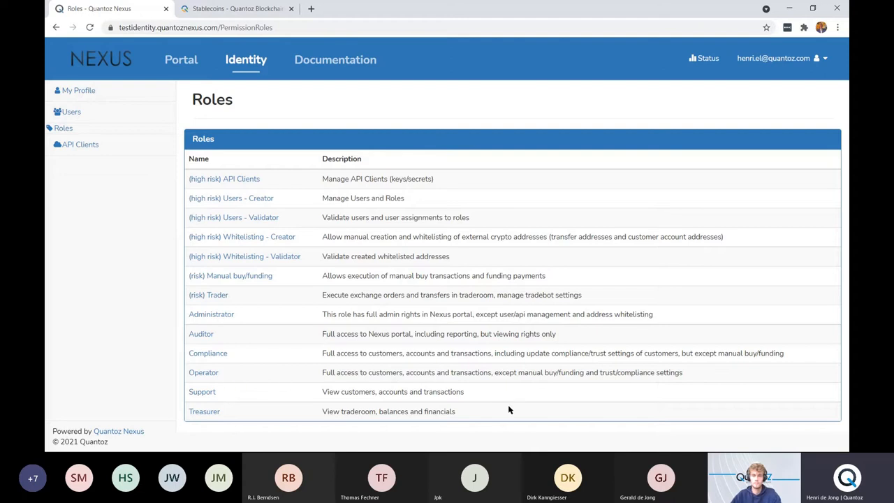
mouse_move(492, 400)
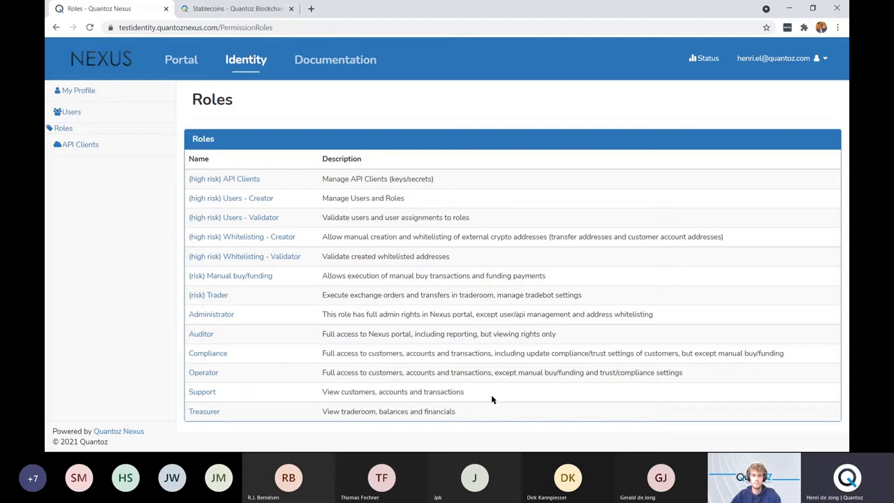
mouse_move(430, 388)
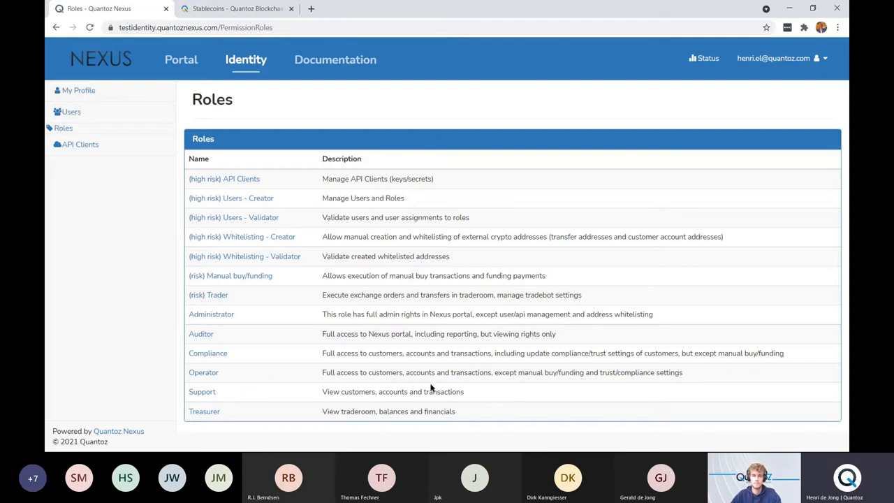
mouse_move(291, 355)
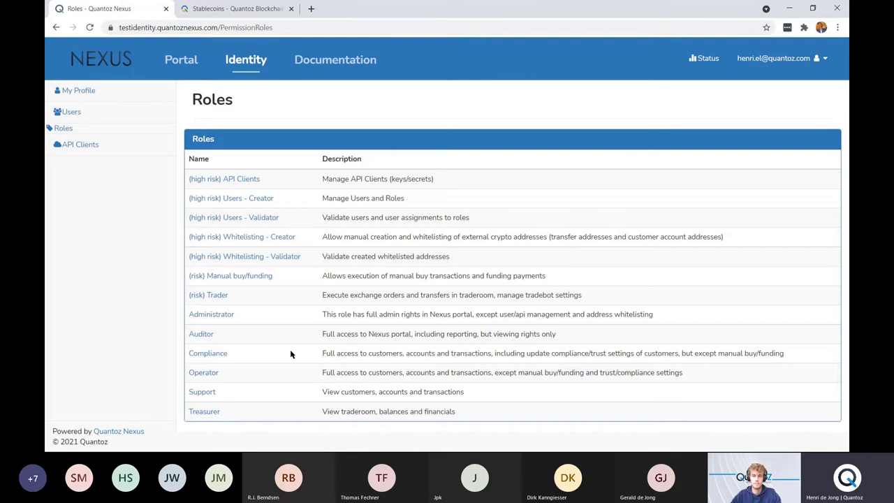
mouse_move(429, 331)
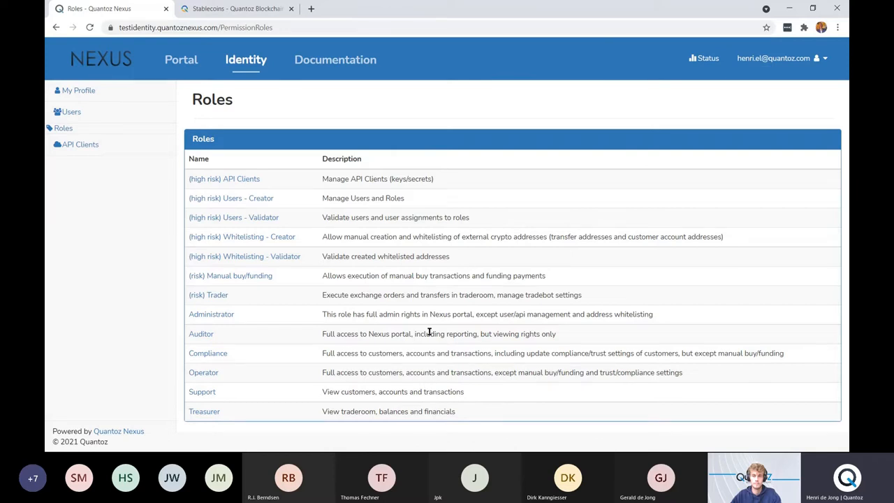
mouse_move(250, 344)
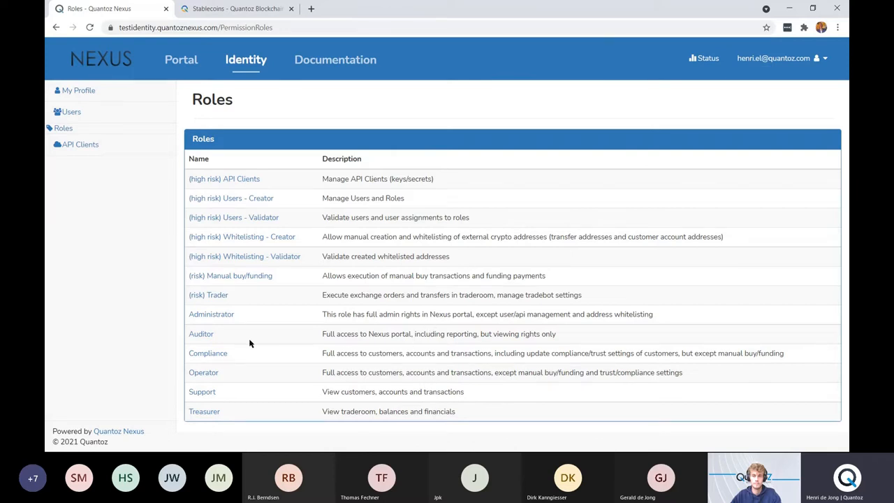
mouse_move(210, 343)
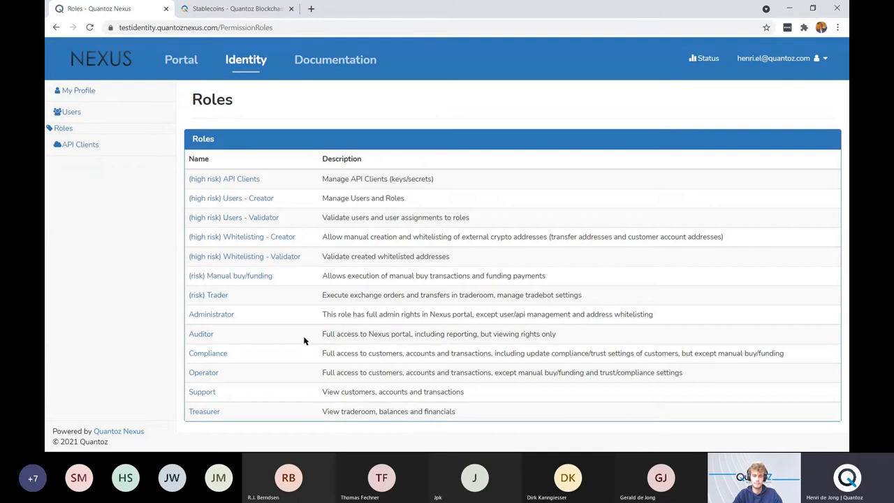
mouse_move(338, 343)
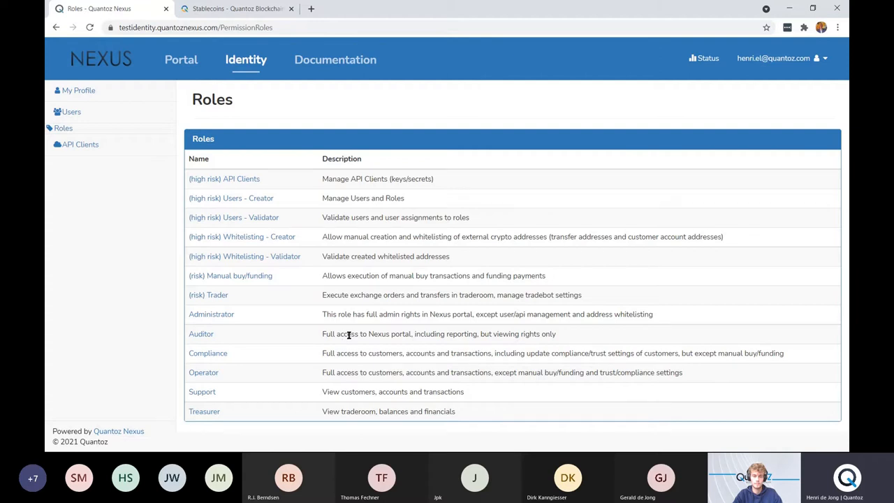
mouse_move(341, 123)
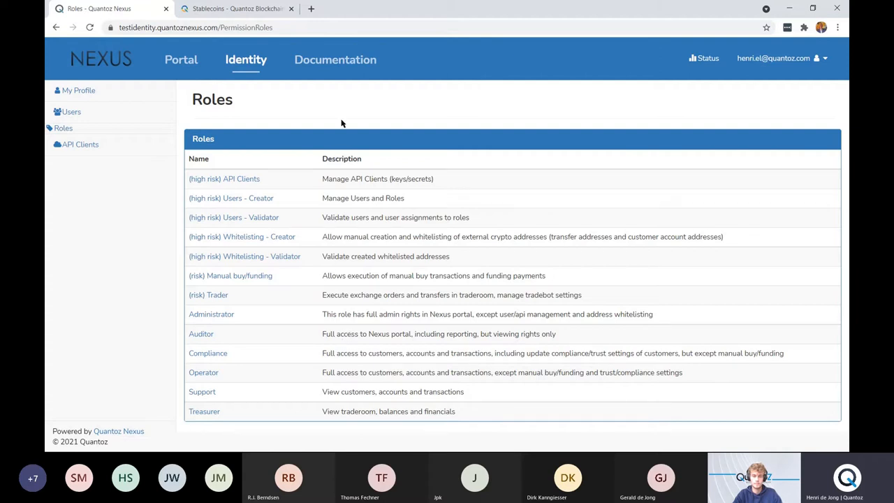
- Go to the developer documentation and bring up the Tokenization guide
left_click(335, 59)
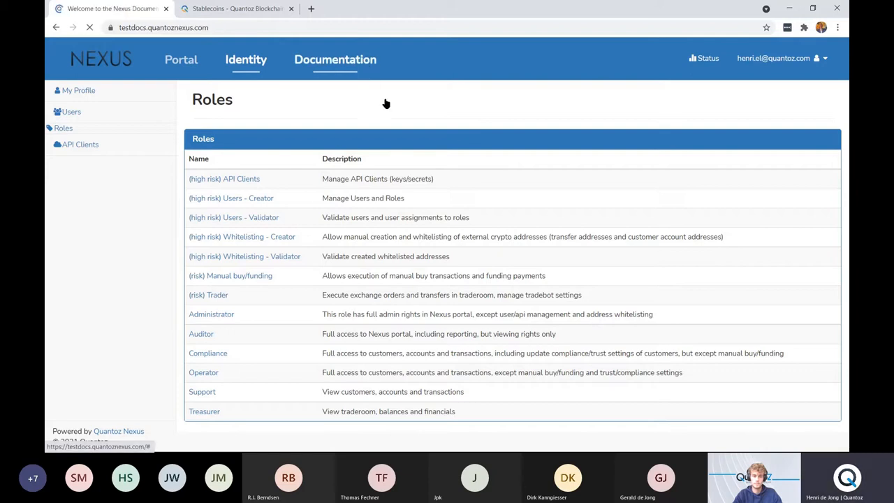
left_click(335, 59)
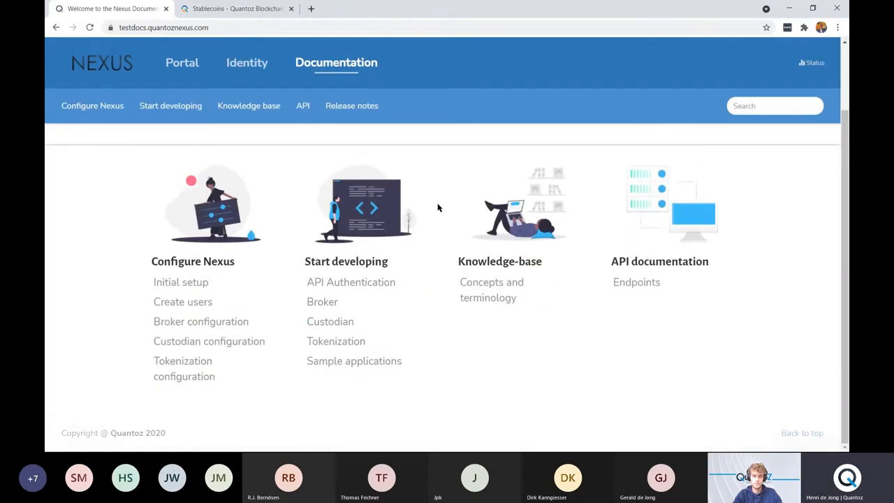
left_click(336, 341)
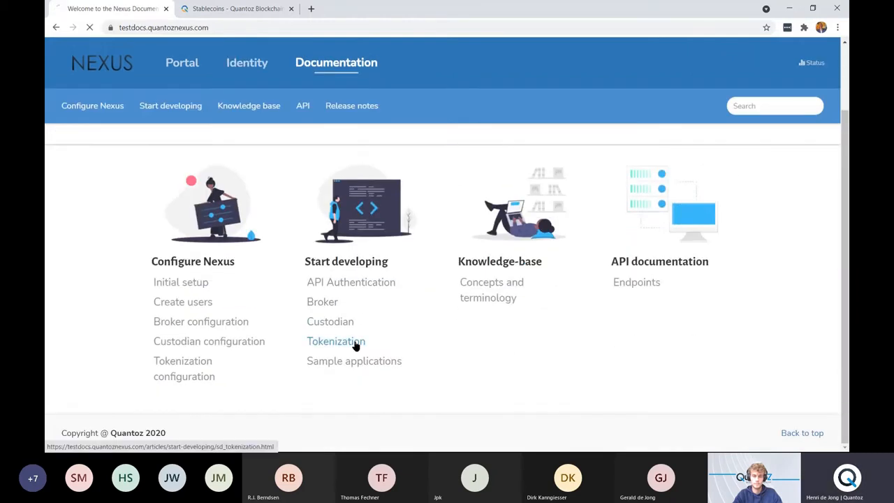
left_click(336, 341)
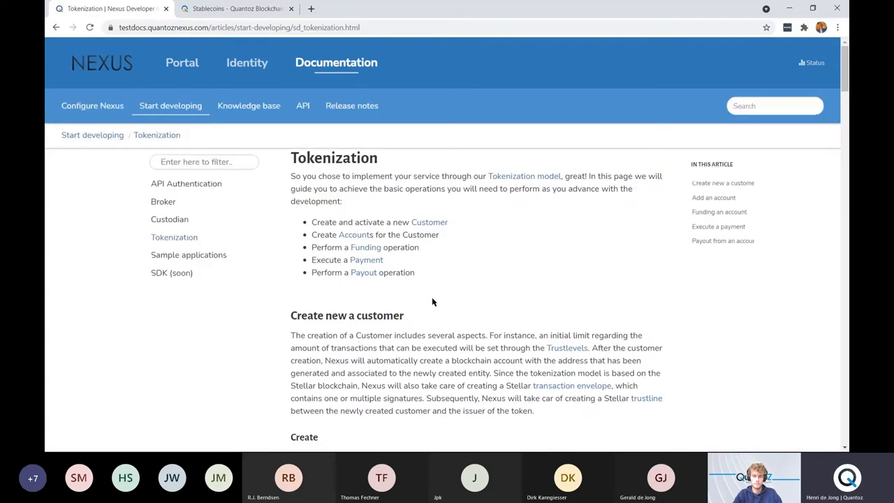
- Scroll through the guide's create-customer, submit and add-account endpoint steps
scroll("down", 3)
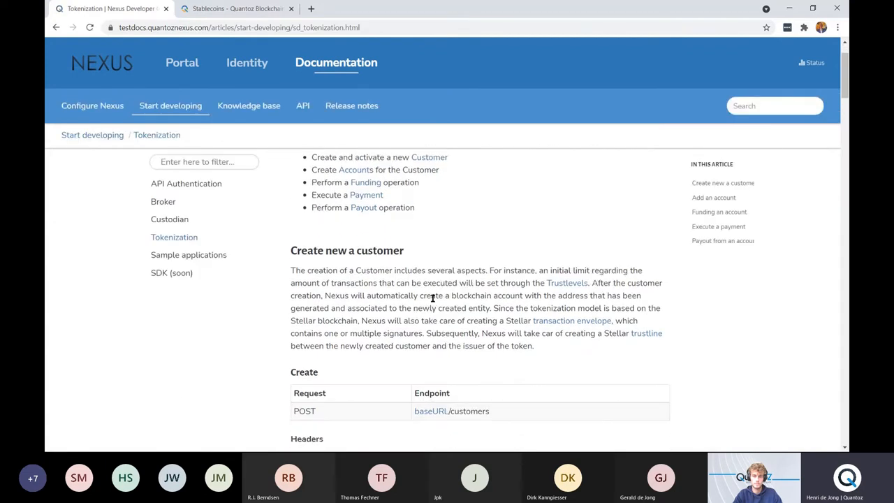
scroll("down", 3)
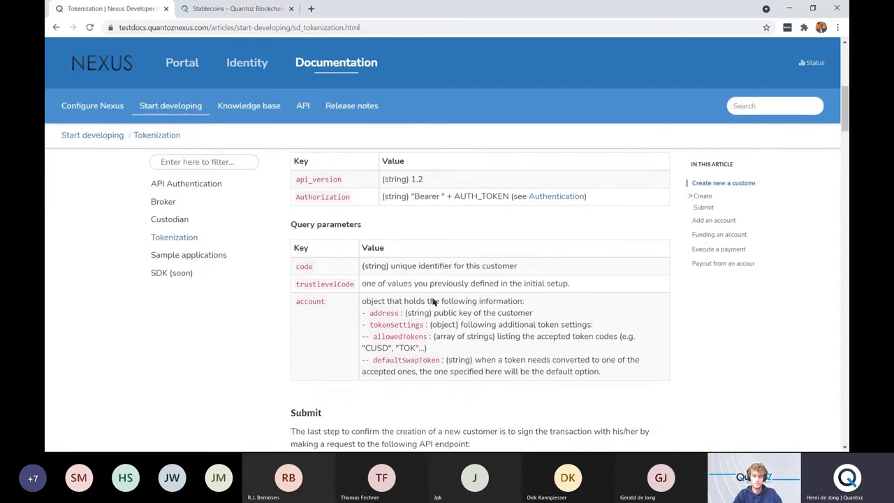
scroll("down", 3)
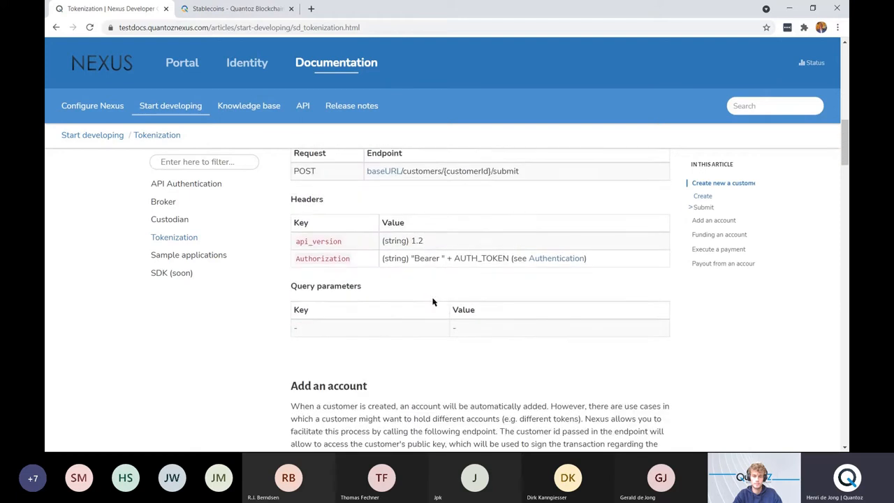
scroll("down", 3)
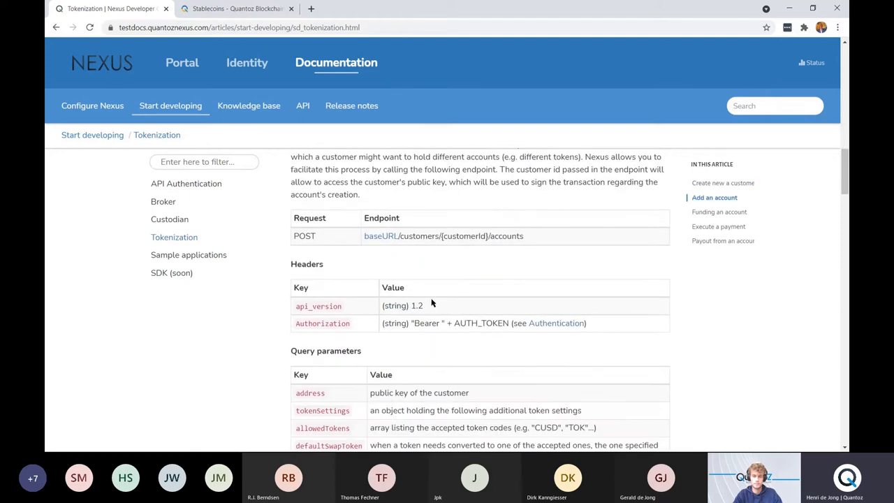
mouse_move(302, 107)
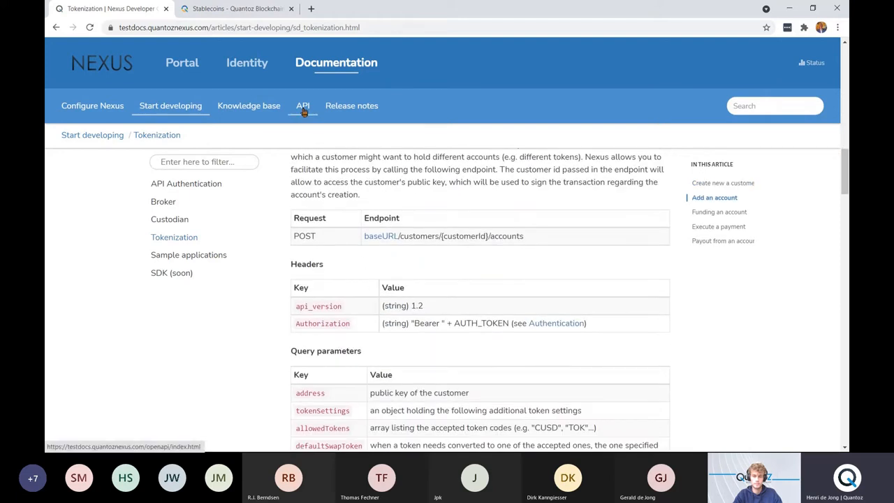
- In the API reference, show the List custodian balances of portfolio endpoint under BALANCES
left_click(302, 107)
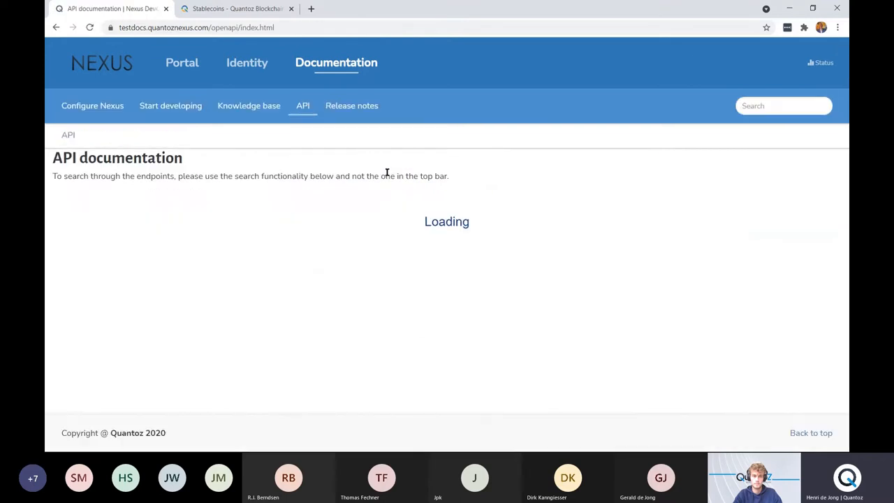
mouse_move(182, 63)
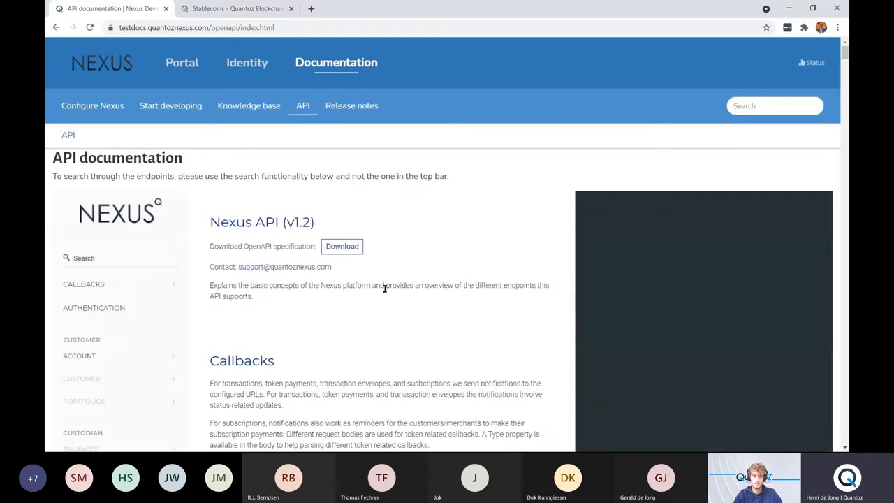
scroll("down", 3)
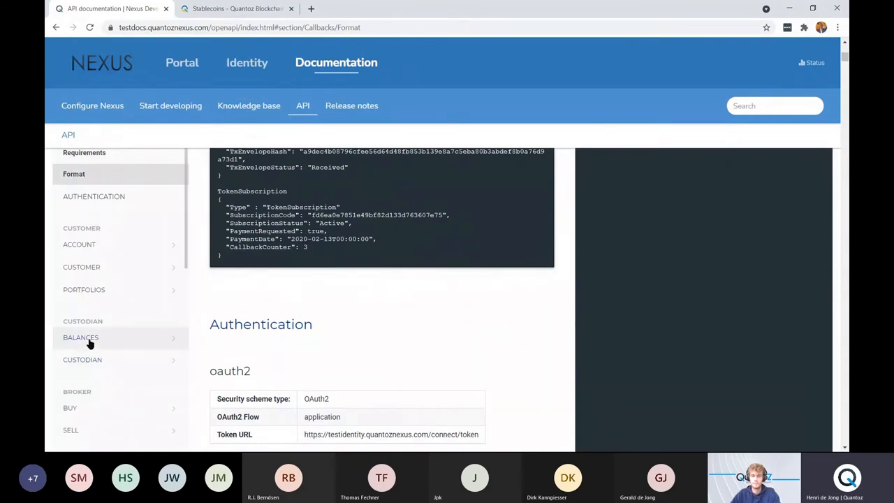
left_click(81, 337)
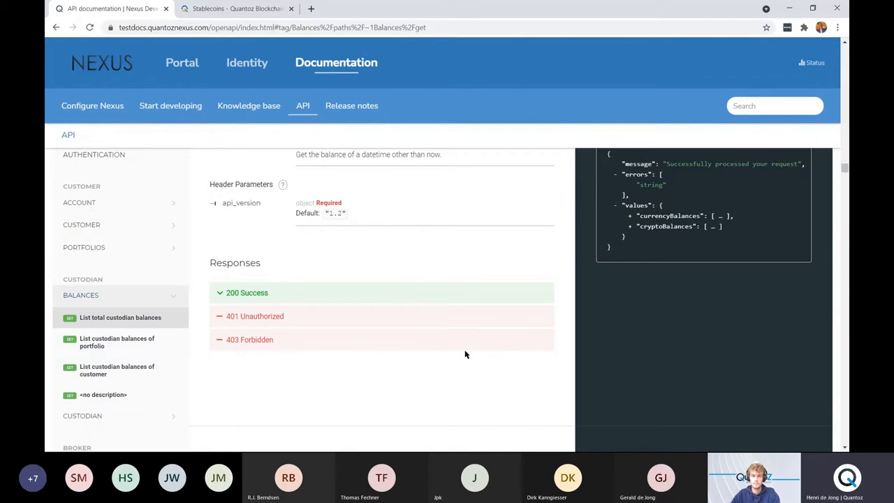
left_click(117, 341)
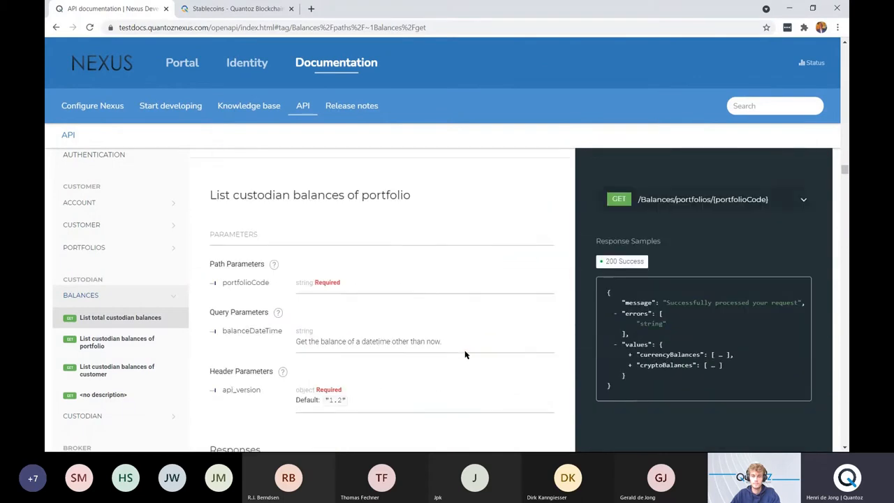
scroll("down", 3)
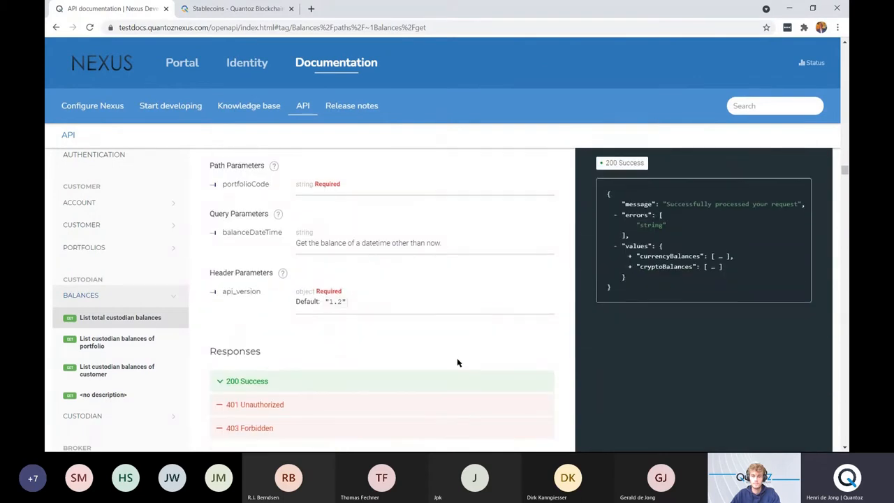
mouse_move(447, 368)
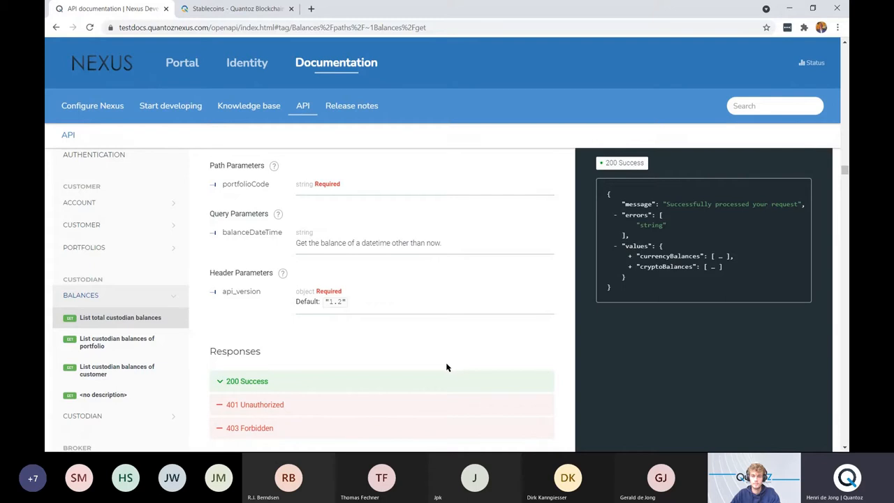
mouse_move(713, 111)
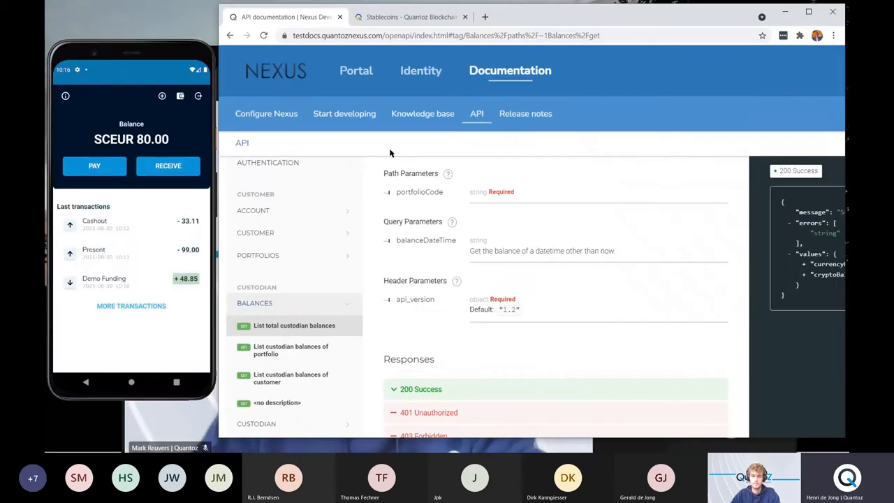
mouse_move(156, 361)
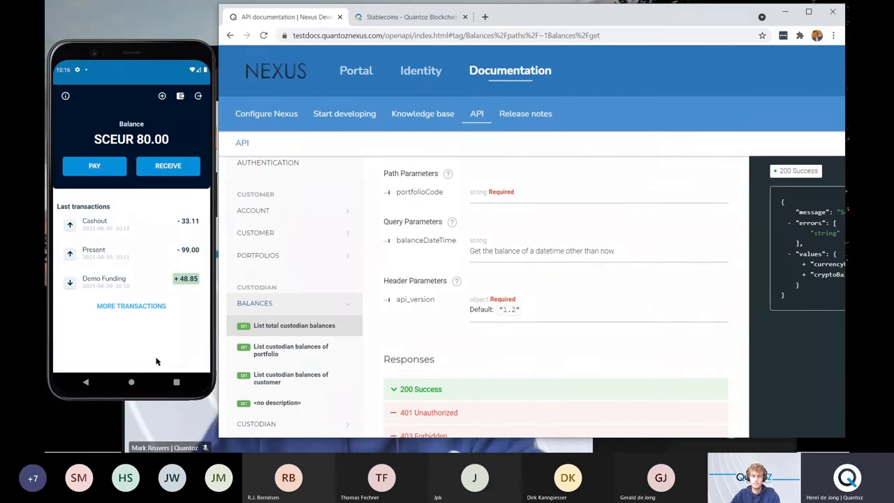
scroll("down", 3)
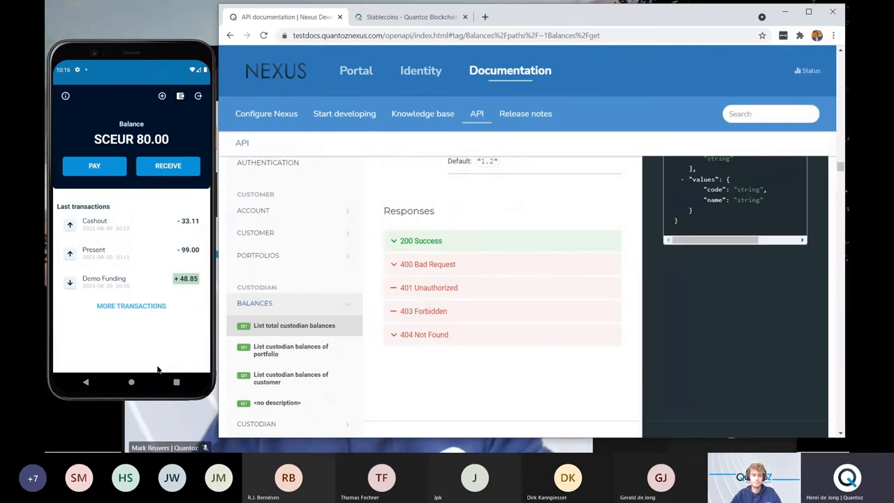
mouse_move(207, 383)
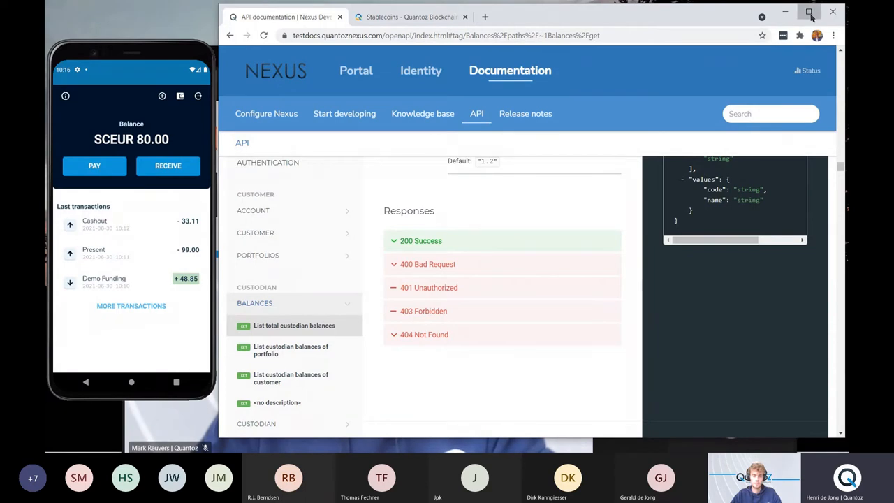
- Return to the portal dashboard and bring up the support request types
left_click(810, 11)
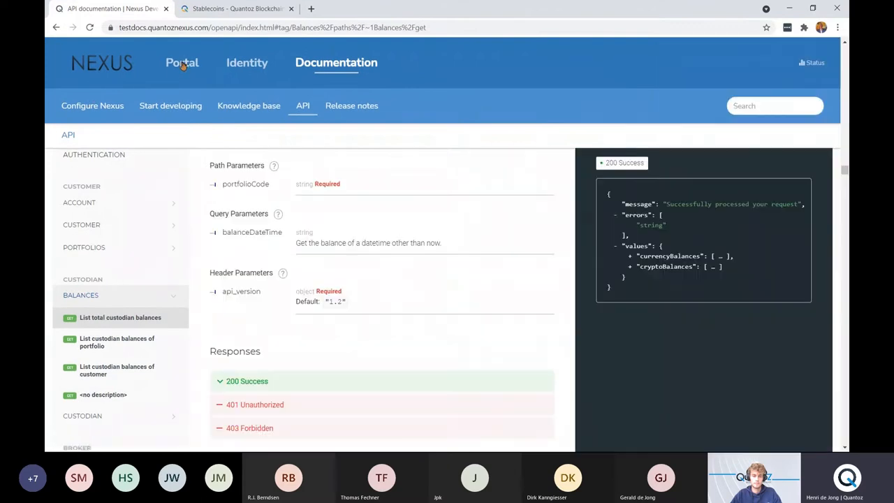
left_click(181, 61)
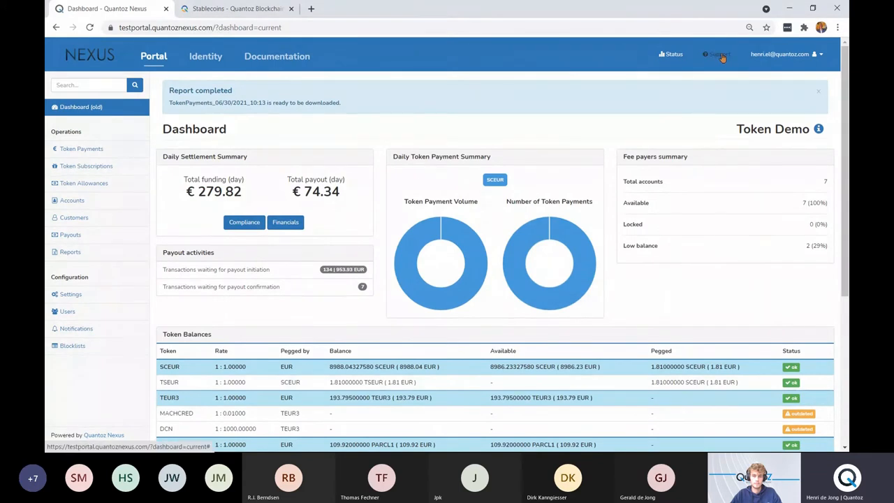
left_click(717, 53)
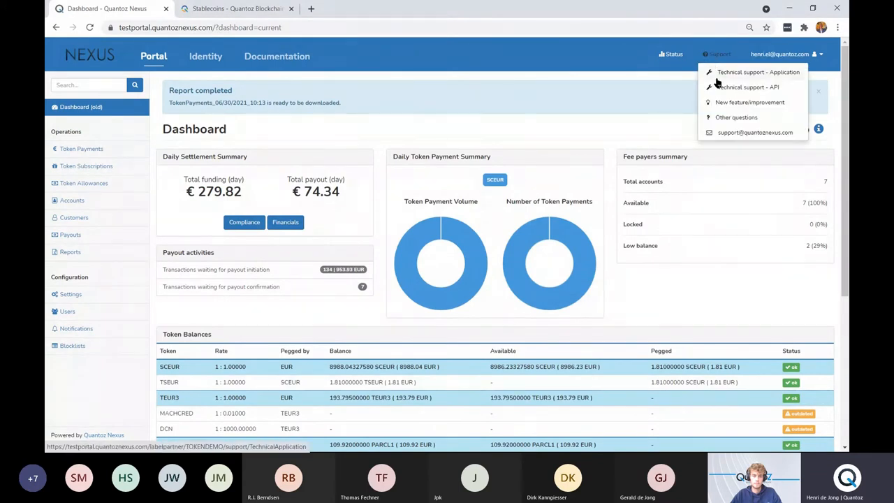
mouse_move(747, 86)
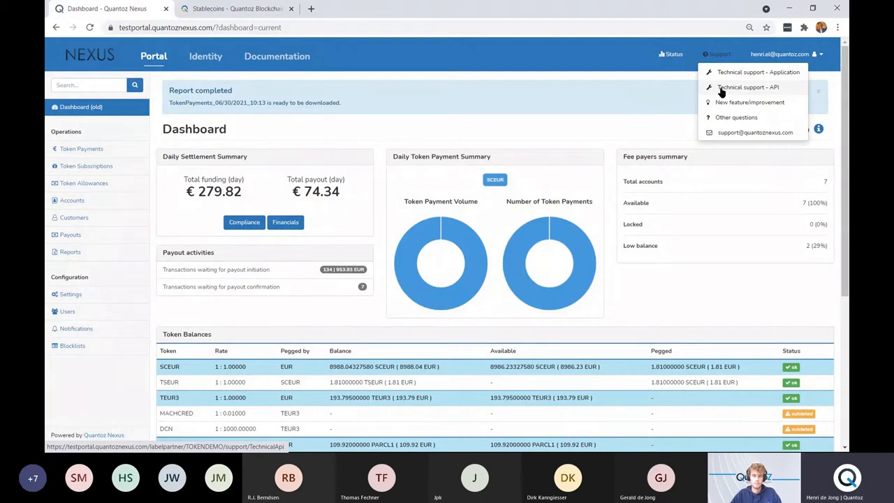
- Start a new API technical support ticket and look over its prefilled form
left_click(748, 87)
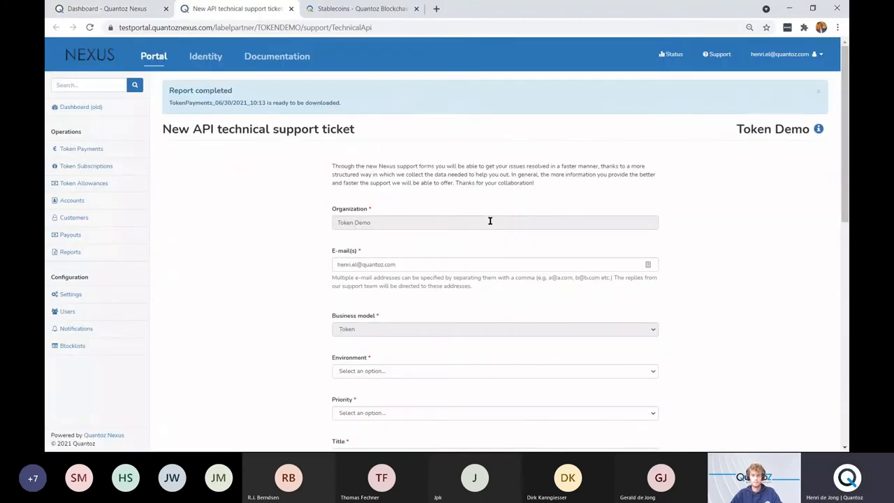
scroll("down", 3)
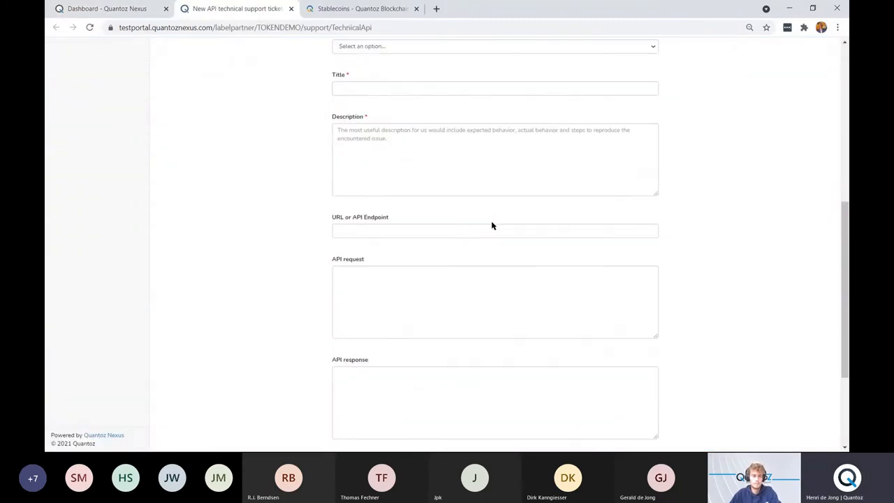
scroll("up", 3)
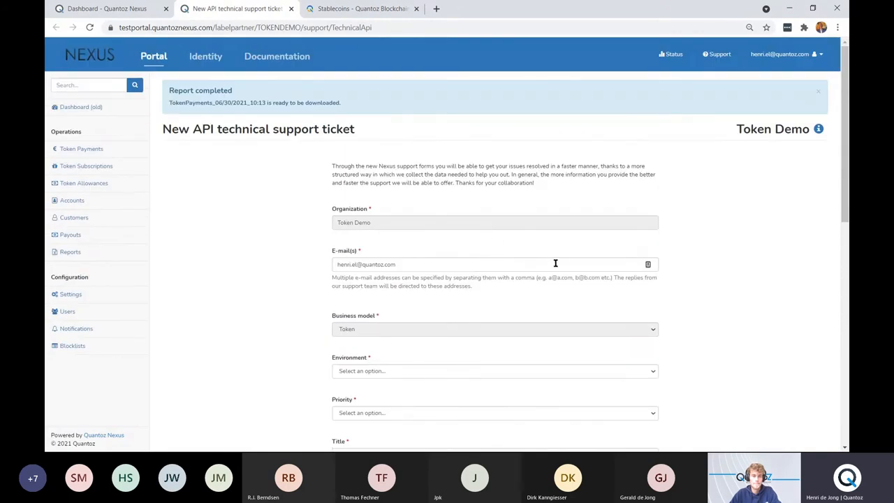
mouse_move(496, 286)
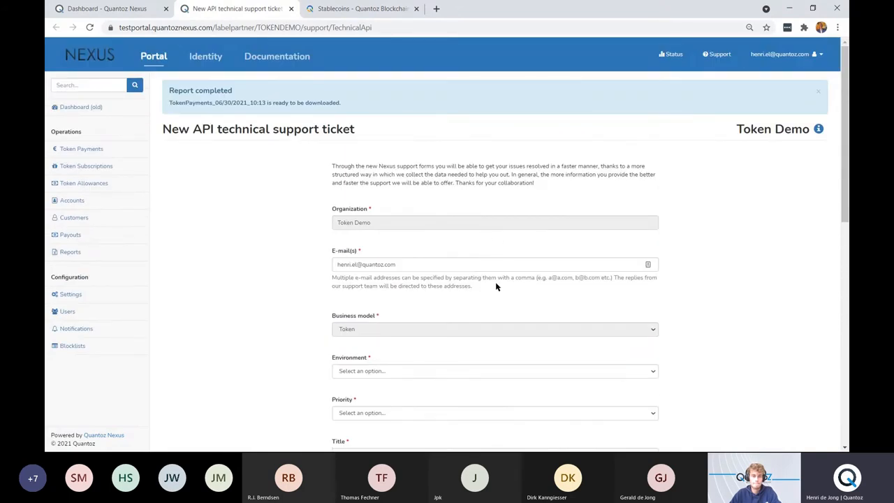
mouse_move(520, 300)
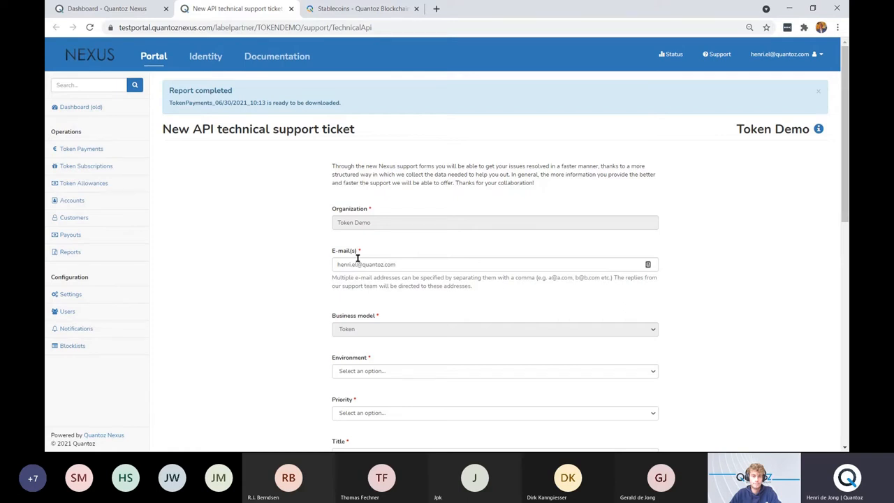
mouse_move(329, 268)
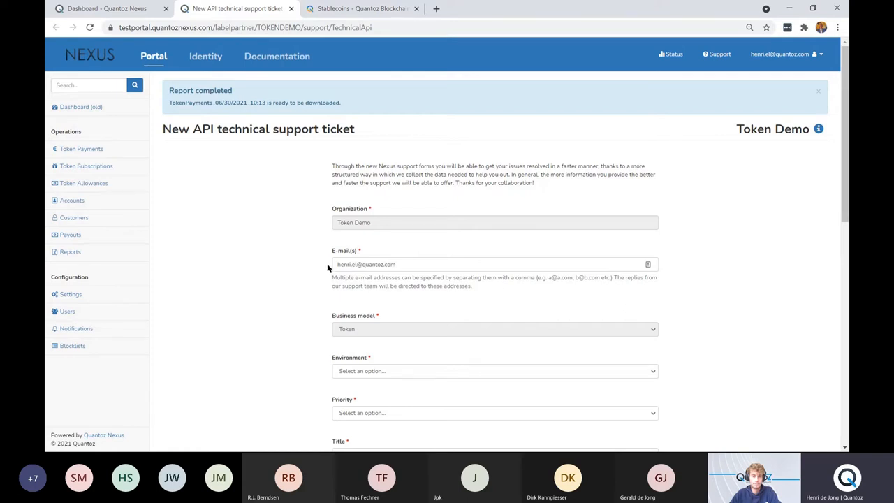
mouse_move(412, 305)
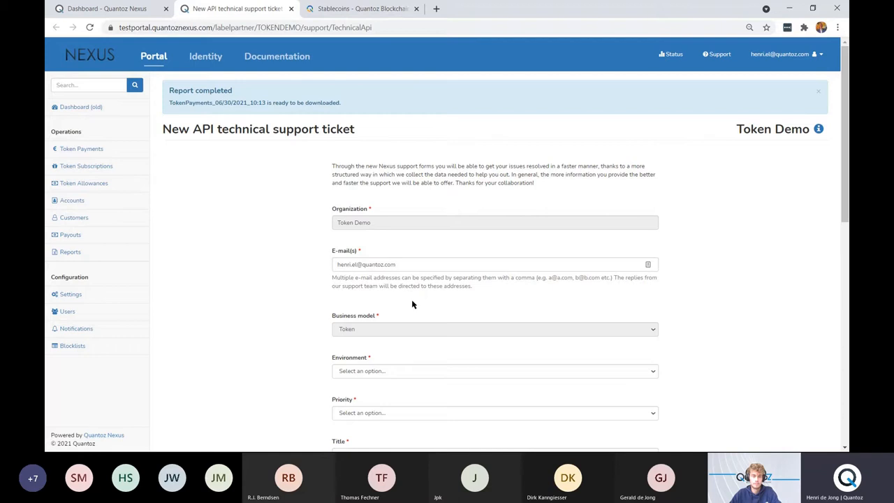
mouse_move(662, 62)
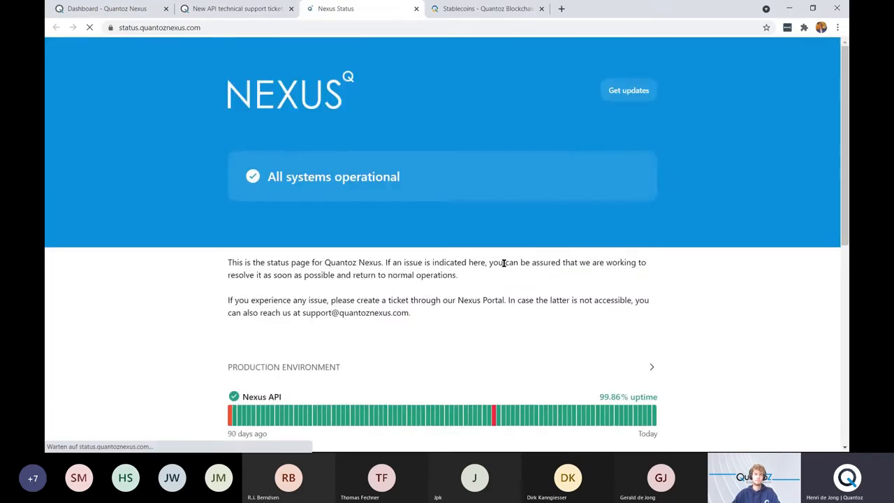
- Review the 90-day uptime bars and outages for the Nexus API and Portal
scroll("down", 3)
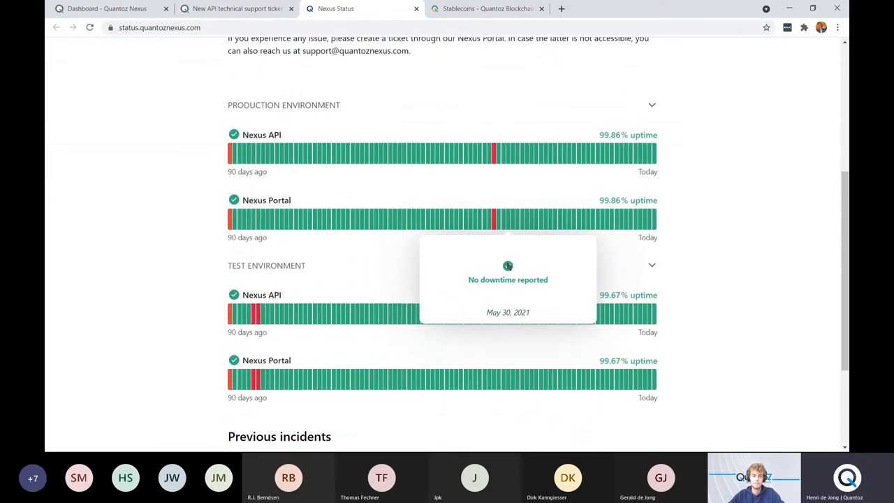
mouse_move(285, 411)
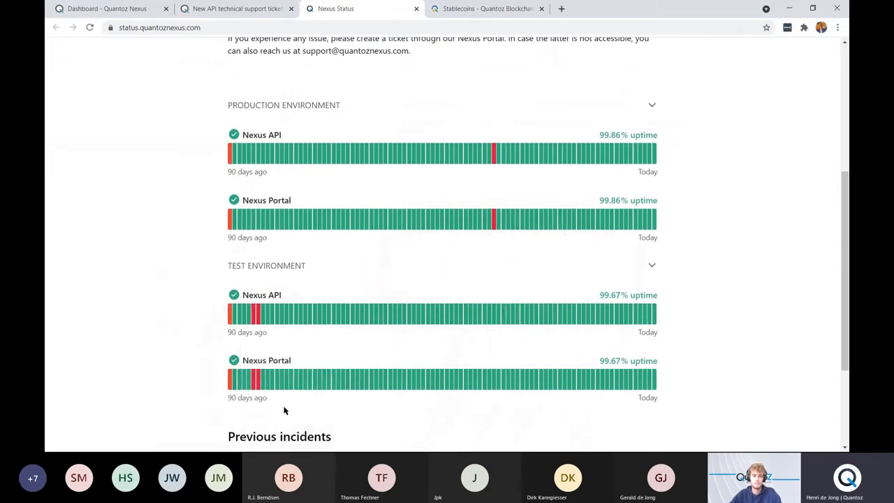
mouse_move(717, 394)
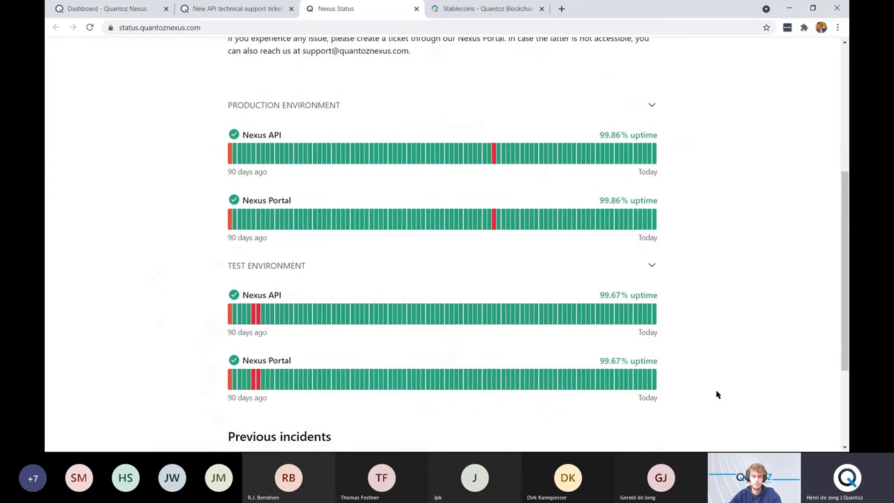
mouse_move(734, 362)
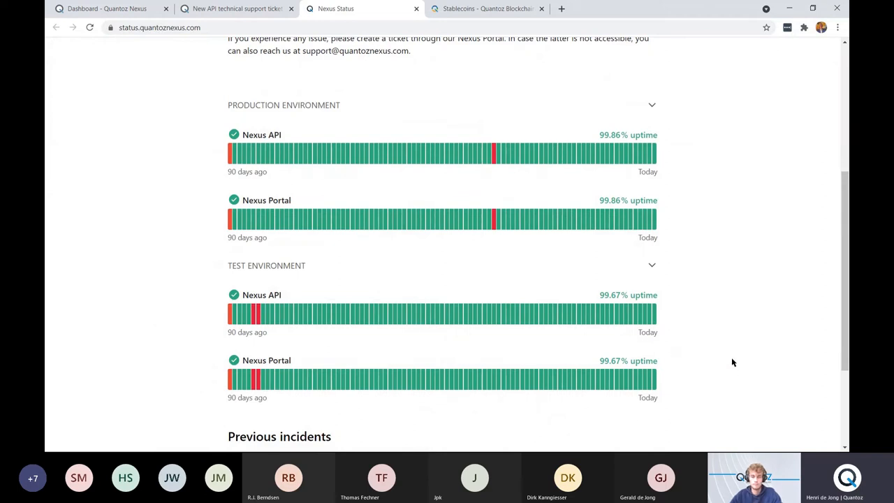
mouse_move(485, 428)
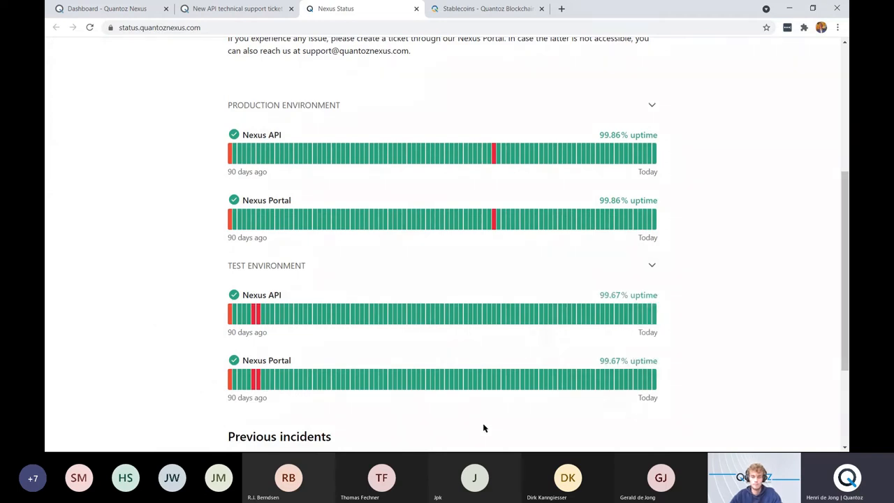
scroll("down", 3)
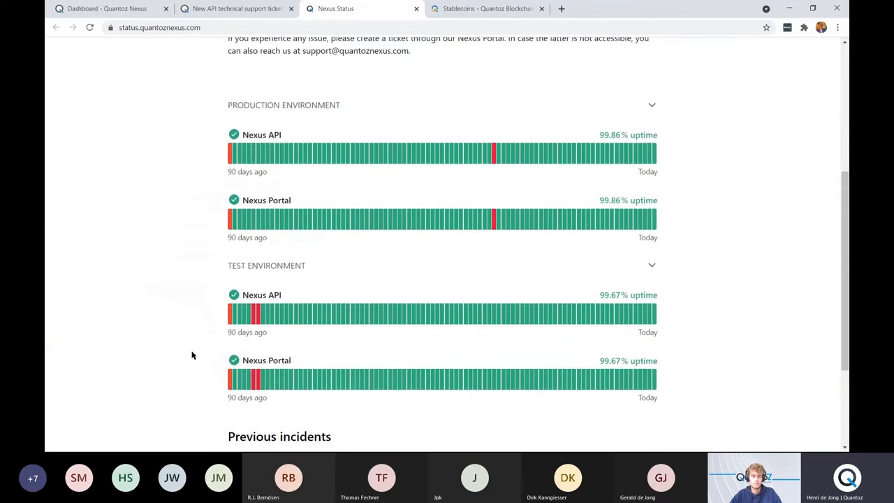
mouse_move(199, 142)
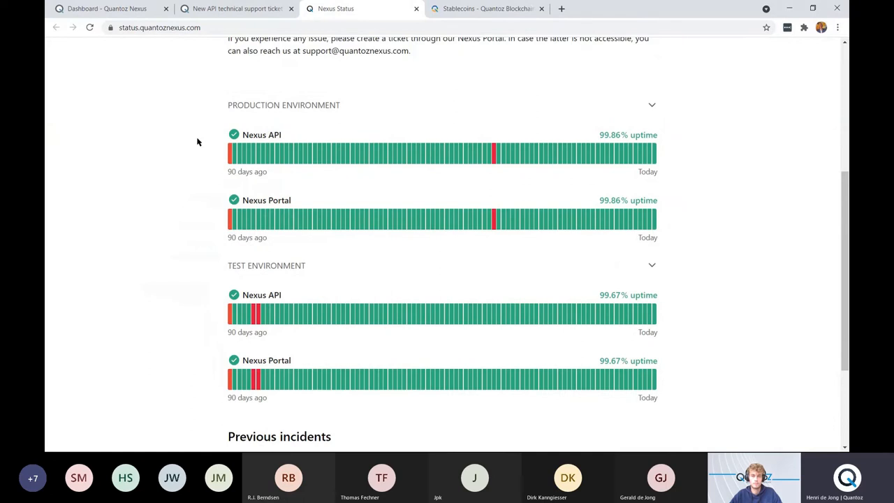
mouse_move(372, 298)
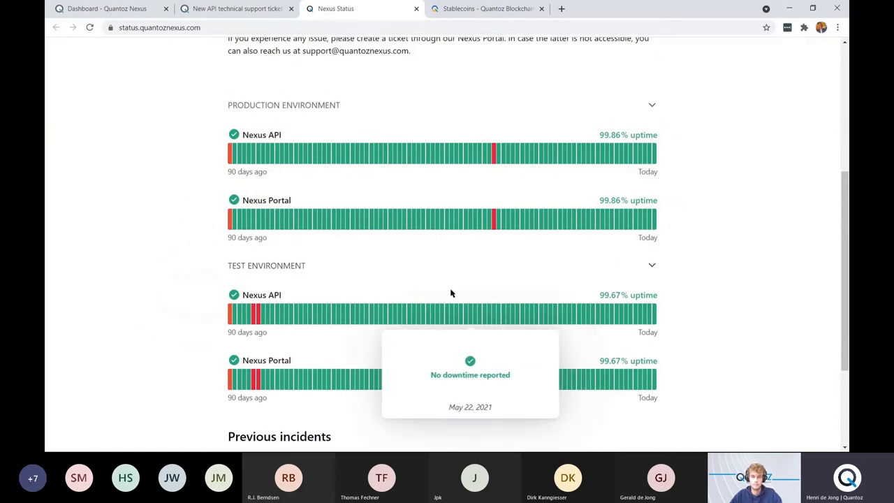
mouse_move(486, 258)
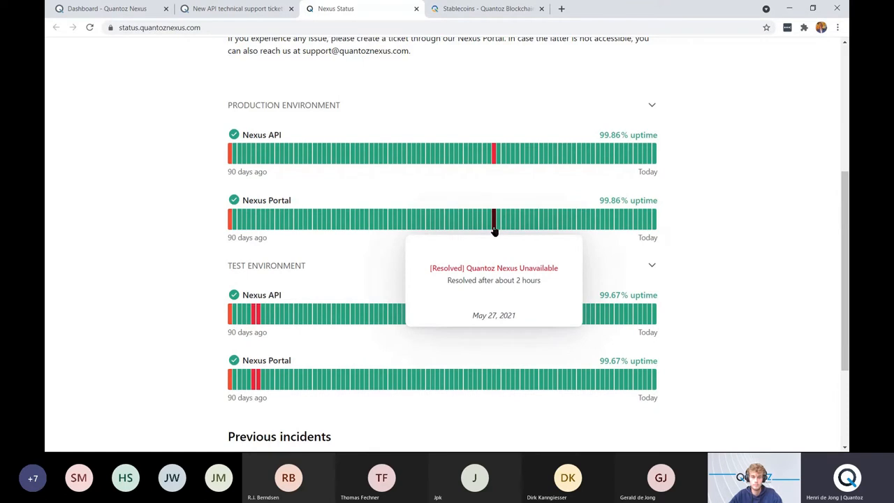
mouse_move(484, 246)
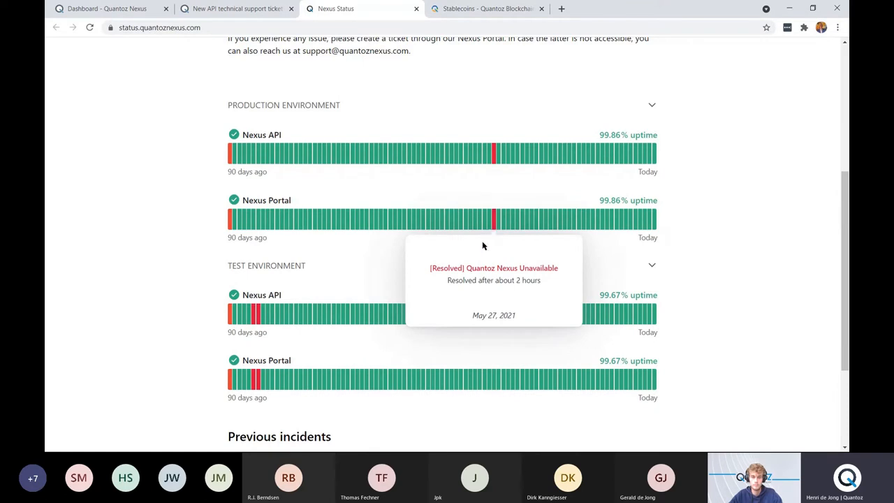
mouse_move(362, 274)
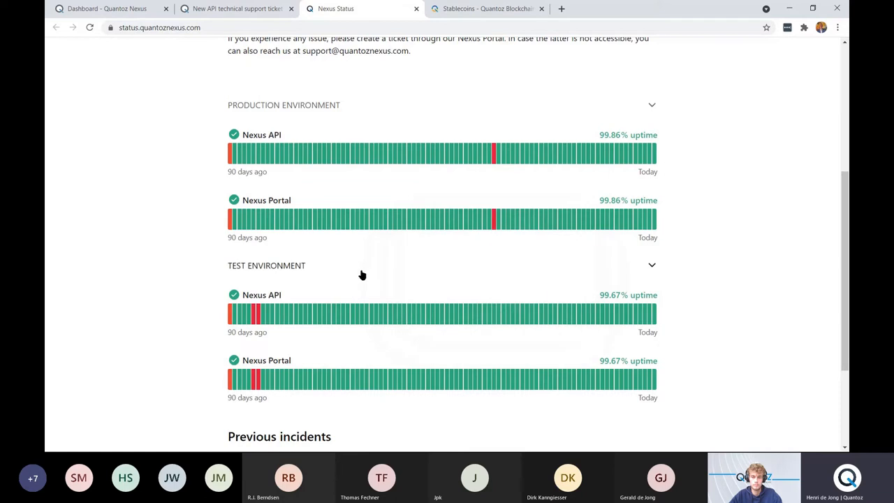
mouse_move(270, 250)
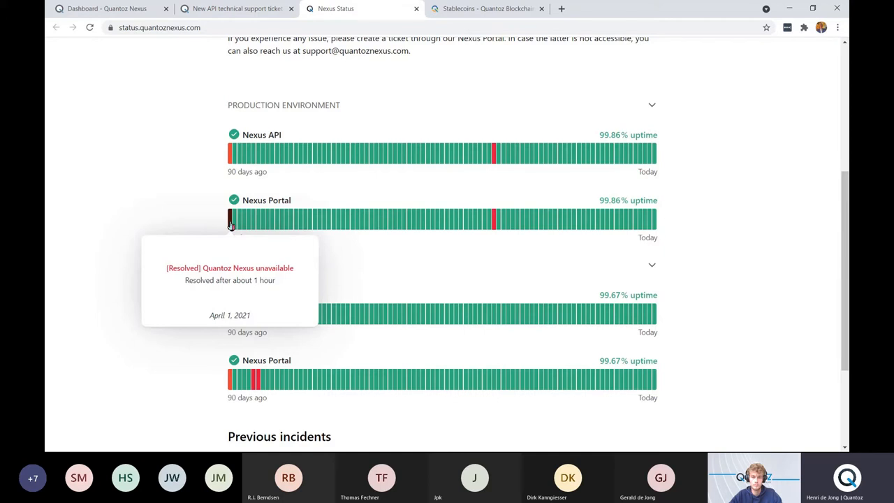
mouse_move(226, 187)
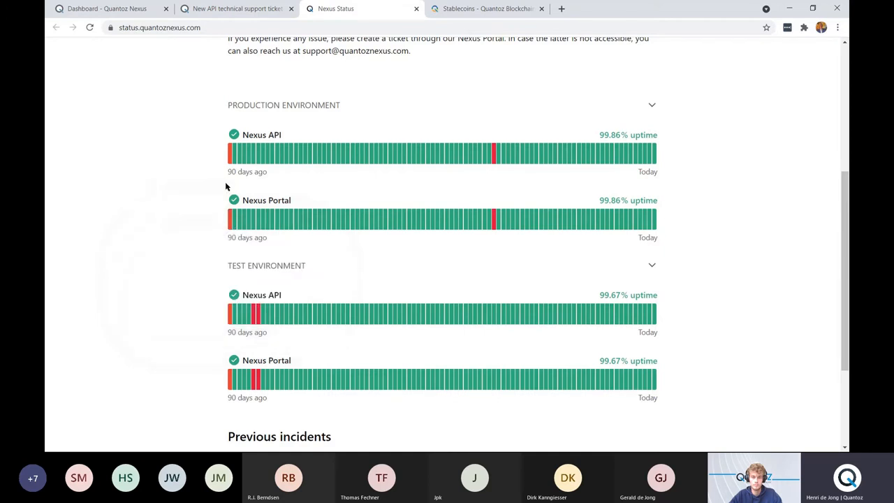
mouse_move(232, 194)
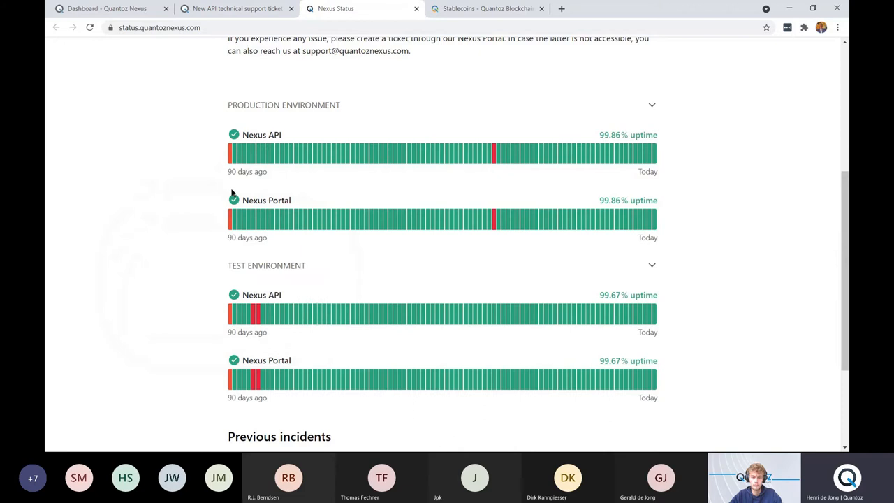
mouse_move(235, 200)
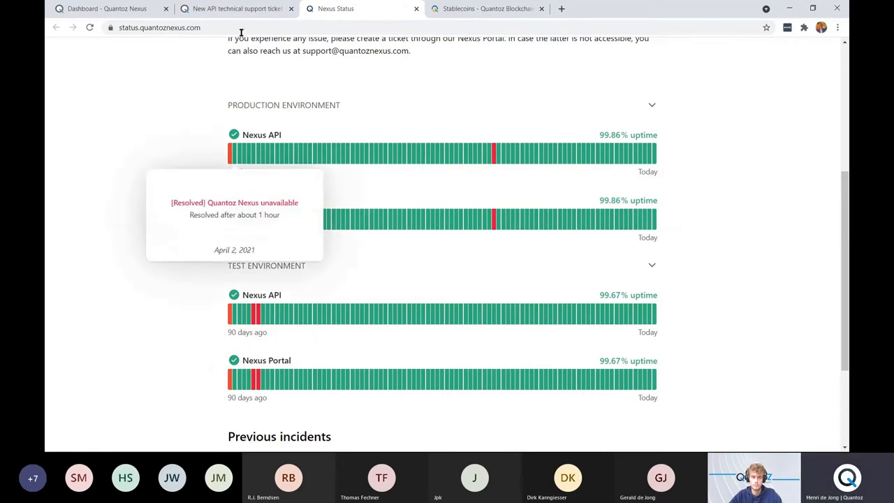
- Go back to the ticket form tab and head to Token Payments, triggering the unsaved-changes warning
left_click(235, 9)
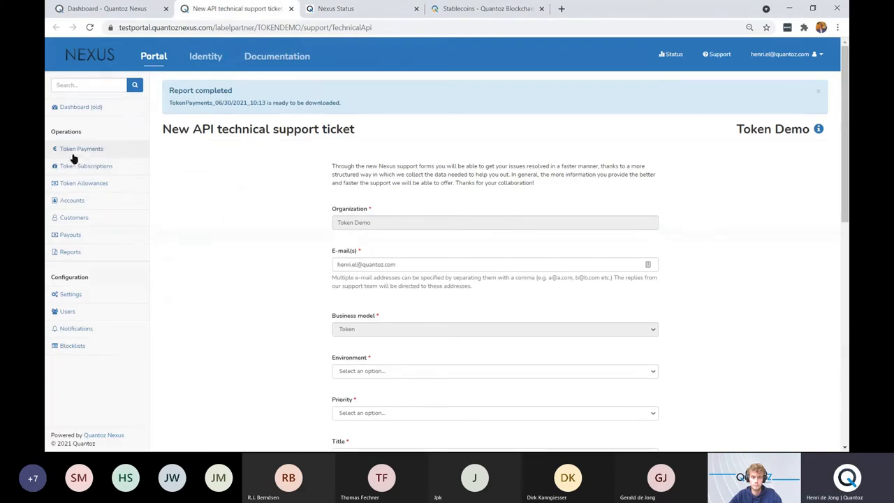
left_click(81, 148)
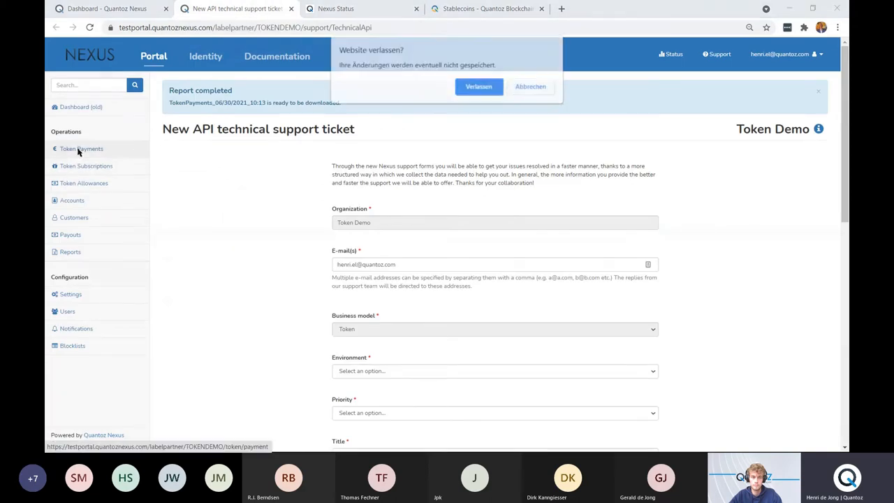
- Confirm leaving the ticket form, show last week's token payments and select the newest one
left_click(478, 87)
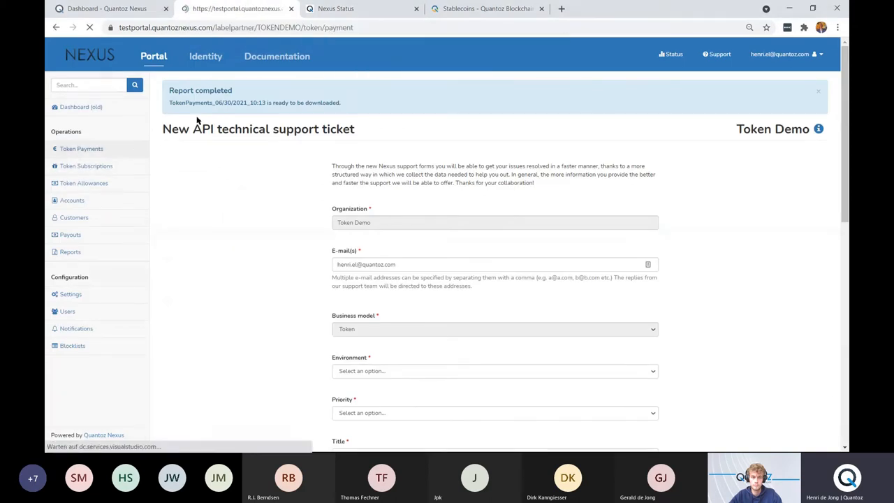
left_click(81, 149)
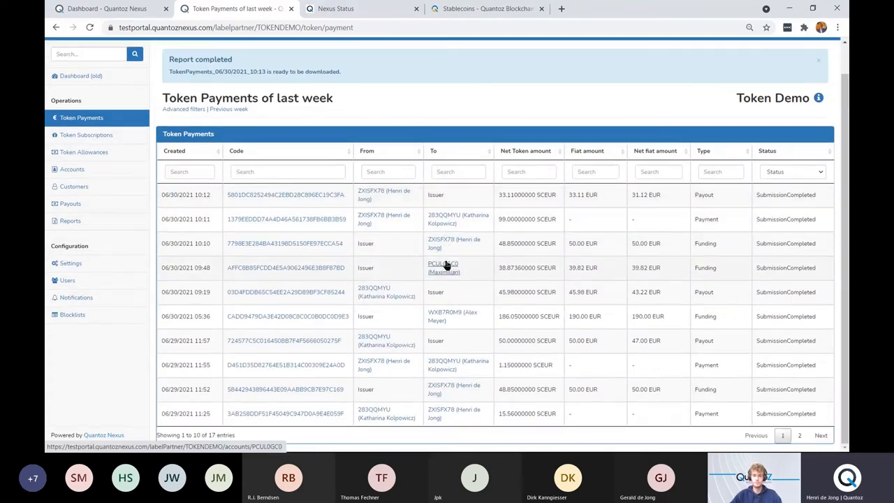
mouse_move(277, 195)
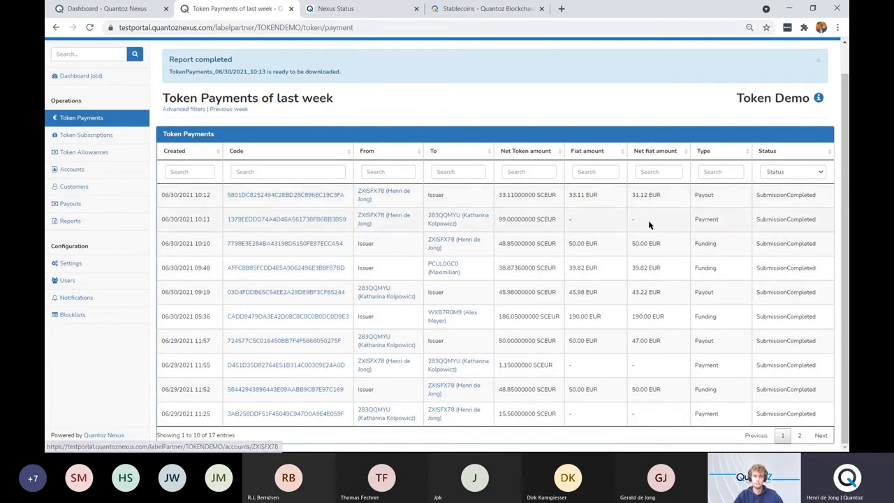
left_click(285, 196)
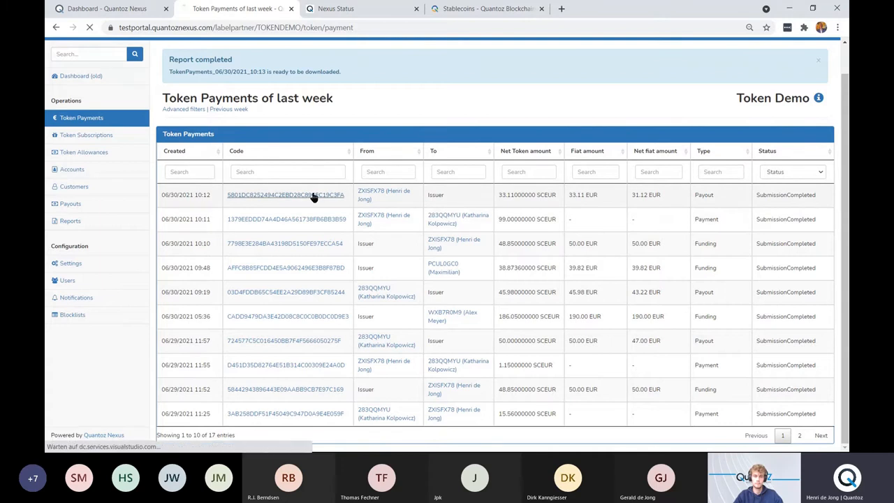
left_click(285, 196)
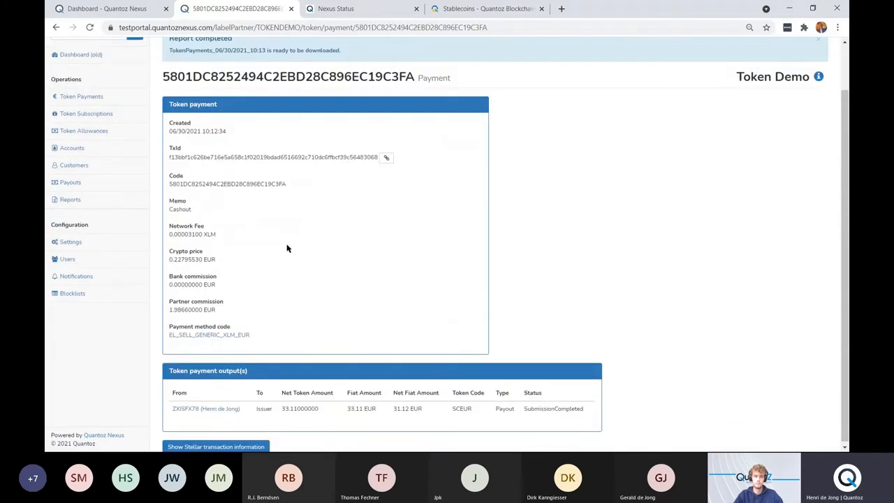
mouse_move(176, 234)
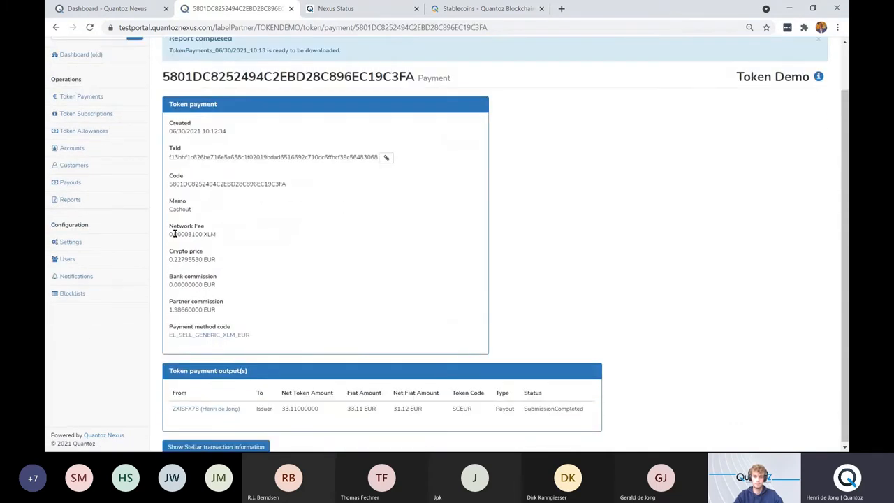
mouse_move(179, 243)
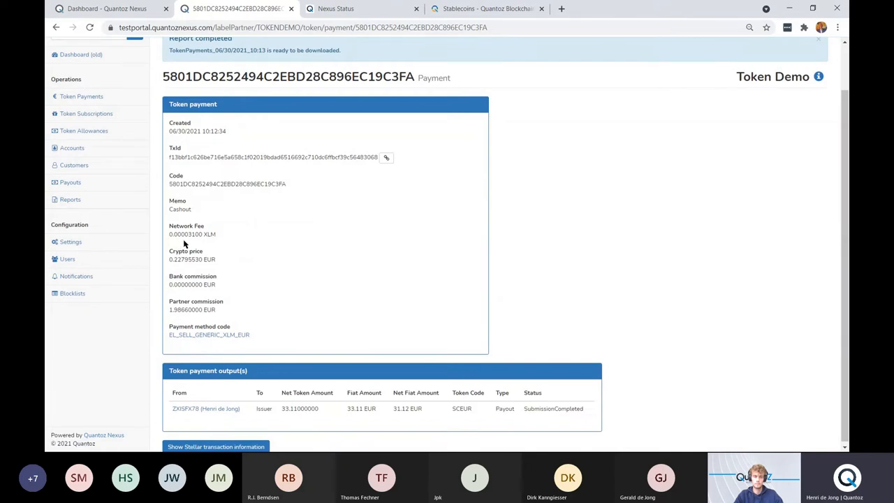
mouse_move(224, 249)
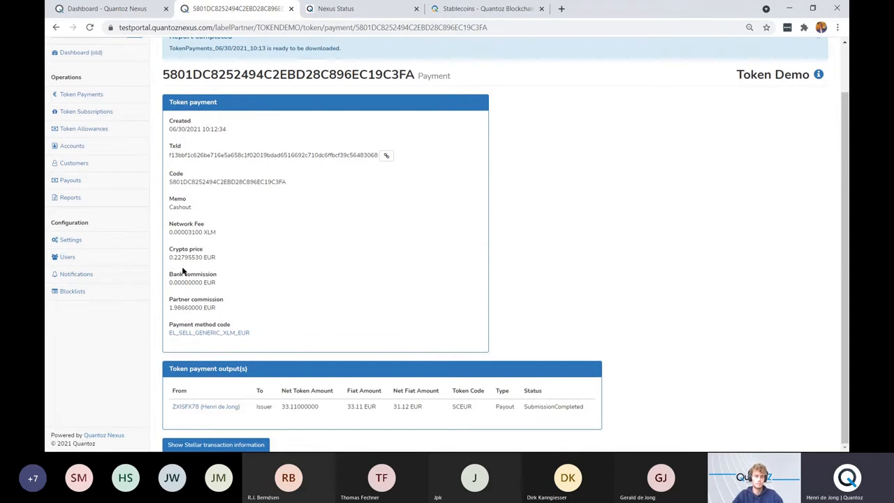
mouse_move(234, 278)
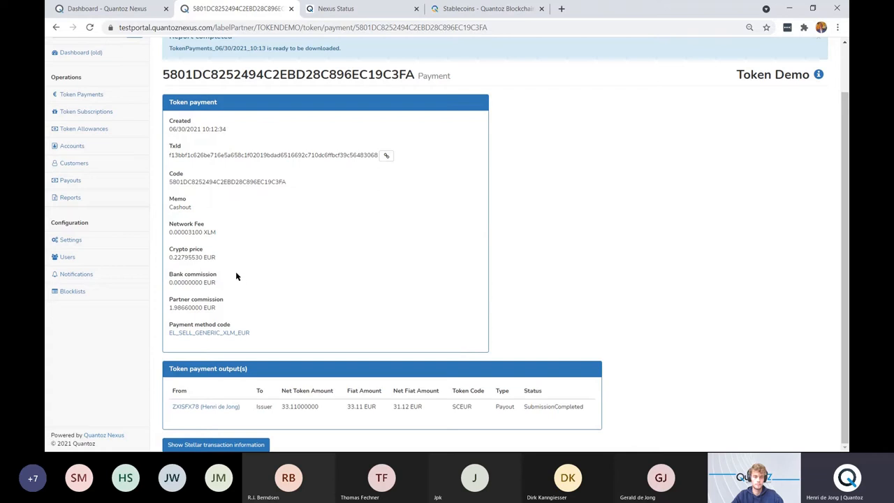
mouse_move(232, 303)
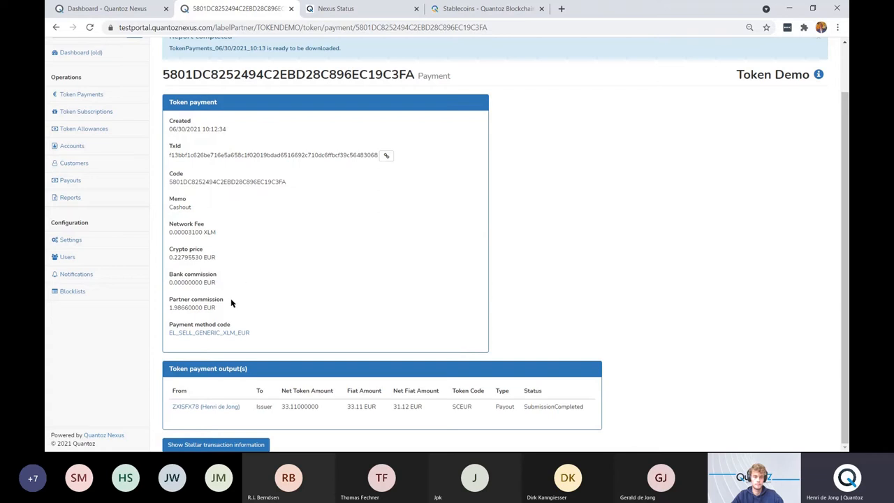
mouse_move(70, 240)
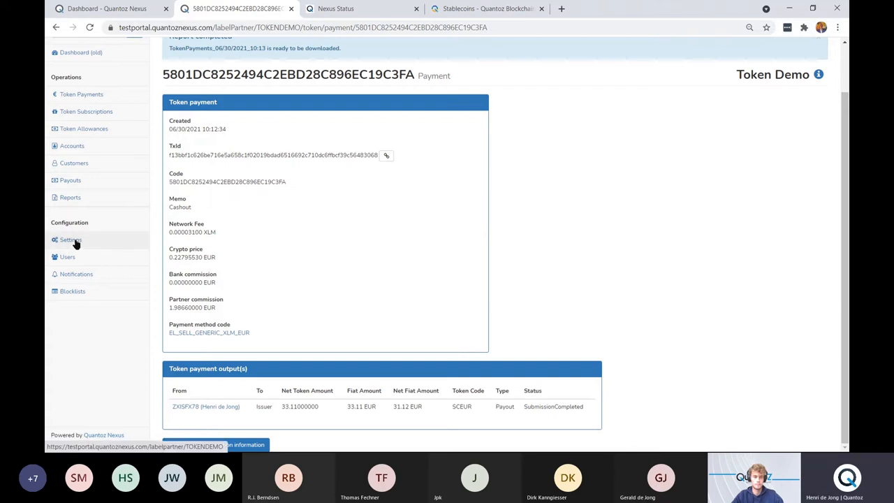
- Show the Token Demo label's Trust Levels table with NEW, TRUSTED and MERCHANT limits
left_click(70, 241)
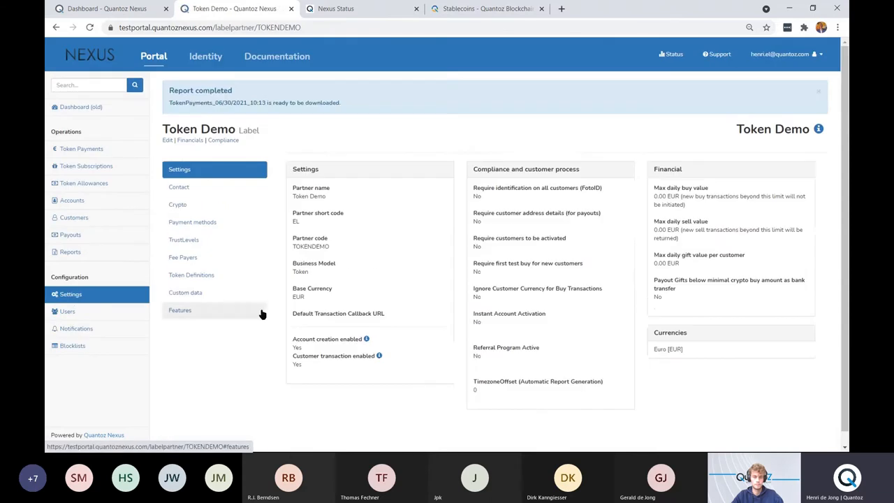
mouse_move(226, 347)
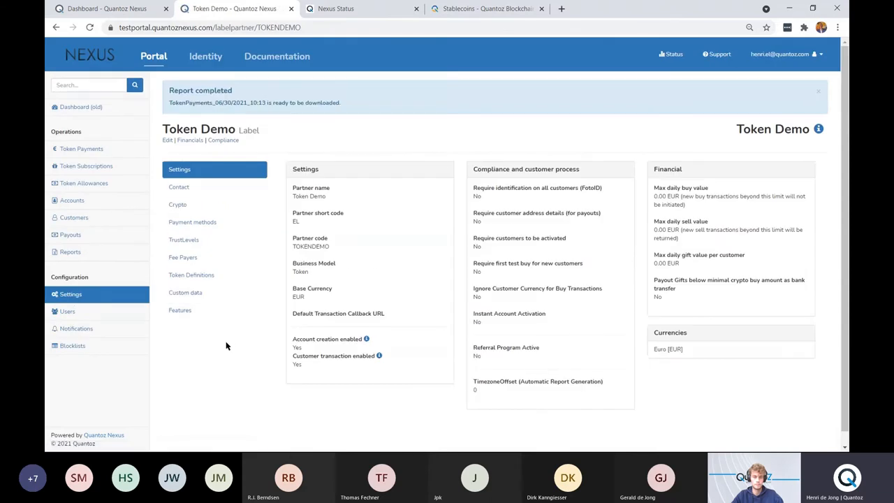
mouse_move(184, 241)
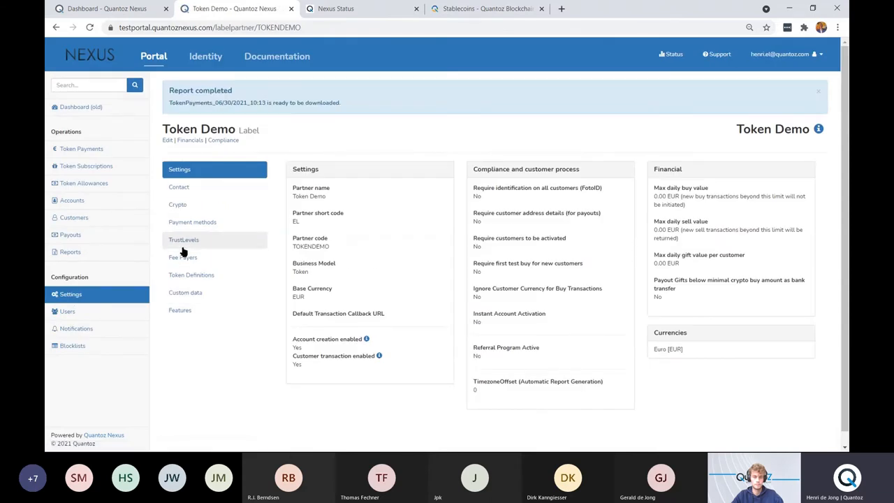
left_click(184, 240)
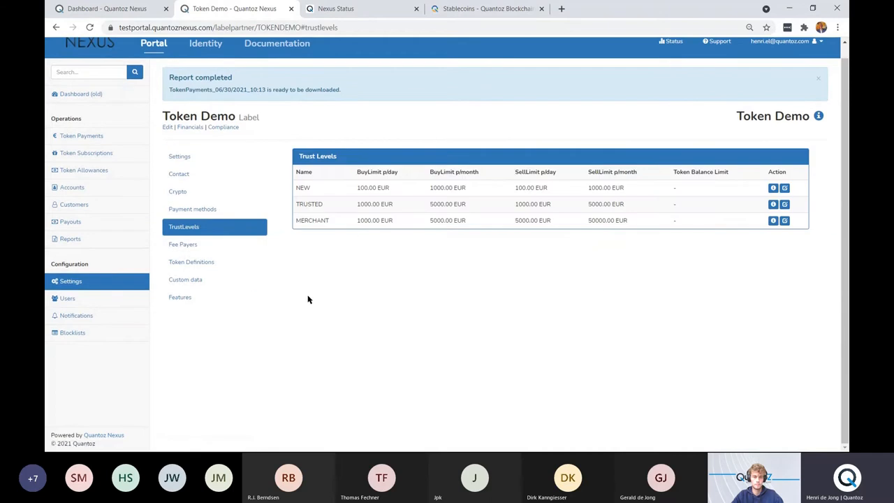
mouse_move(315, 237)
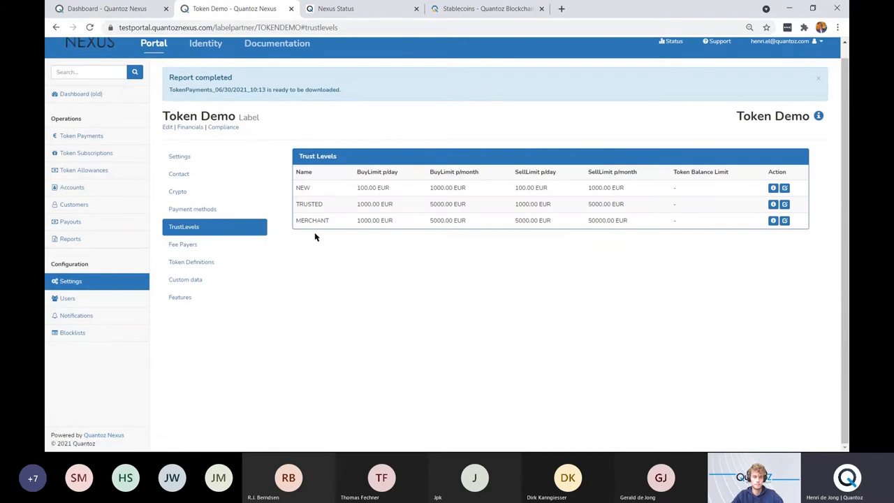
mouse_move(362, 215)
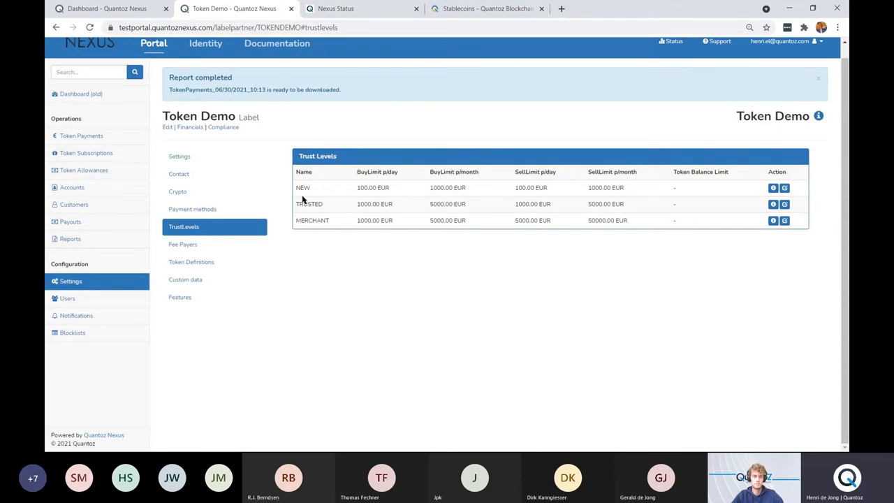
mouse_move(352, 273)
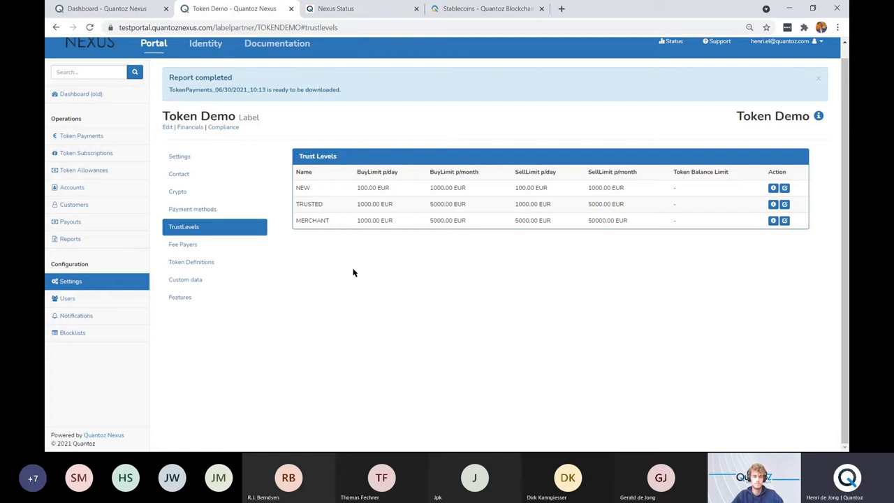
mouse_move(524, 235)
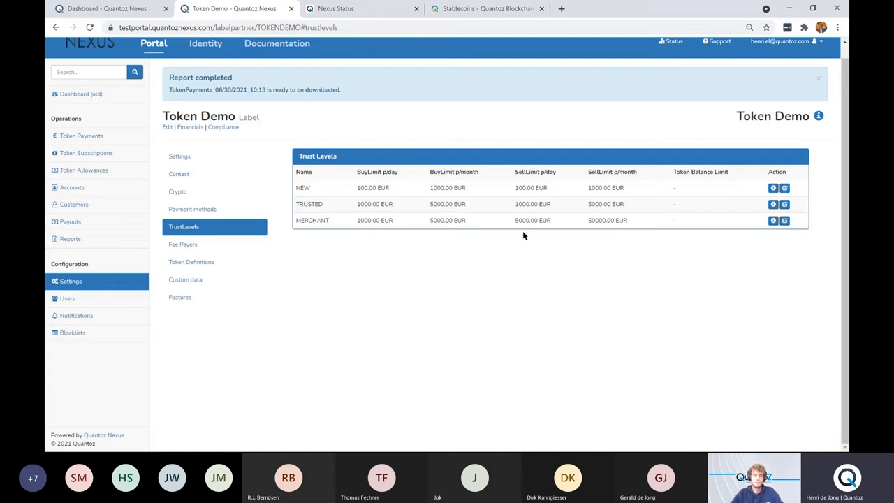
mouse_move(518, 229)
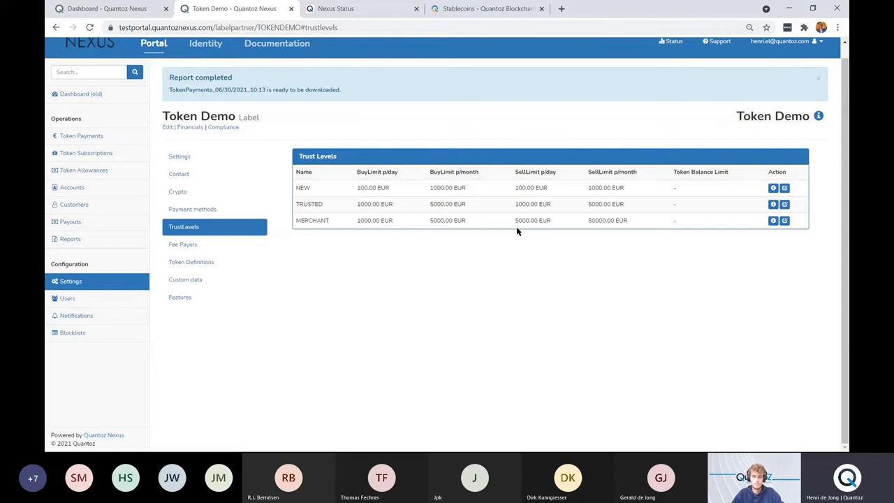
mouse_move(587, 236)
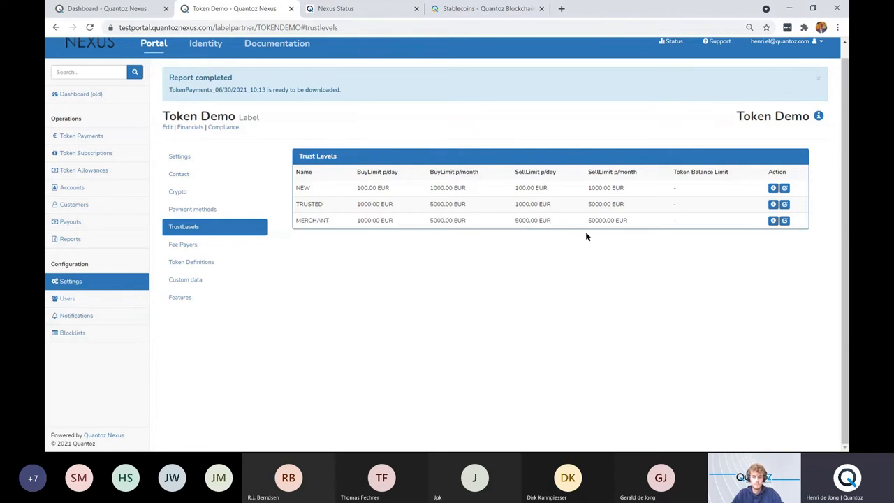
mouse_move(422, 313)
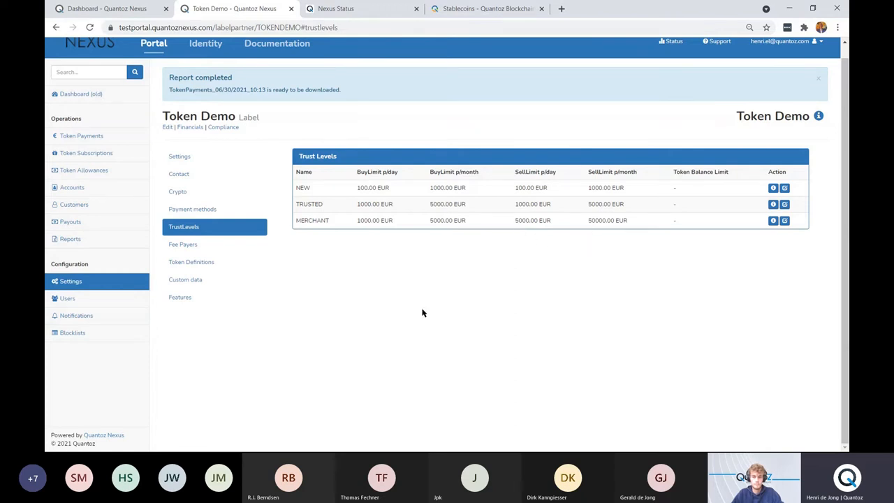
mouse_move(222, 362)
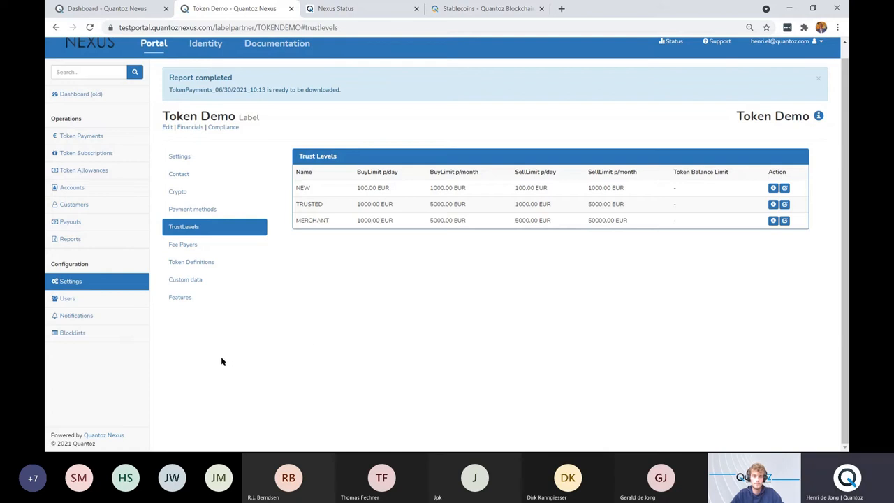
mouse_move(183, 243)
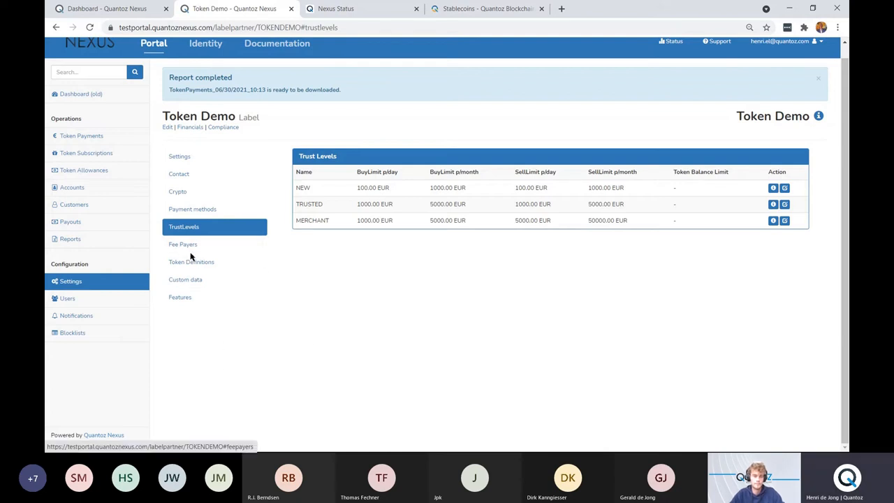
- Show the label's payment methods listing the XLM sell and buy generic codes with fees
left_click(193, 210)
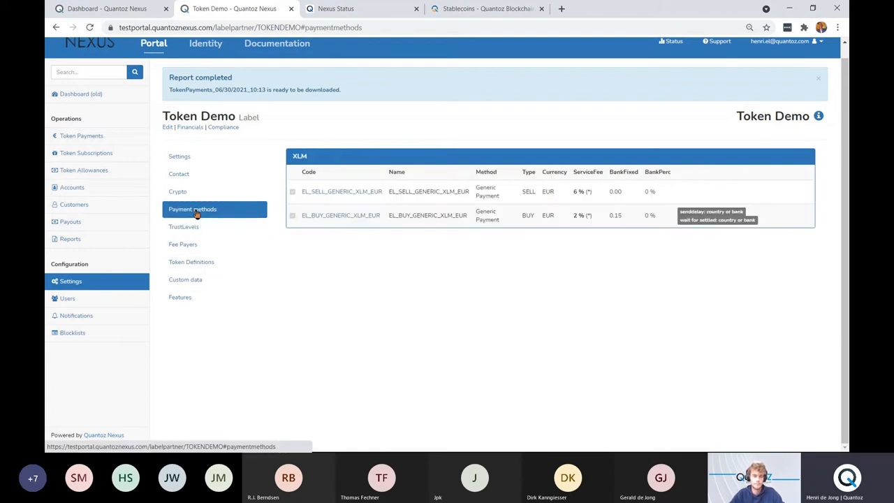
mouse_move(494, 327)
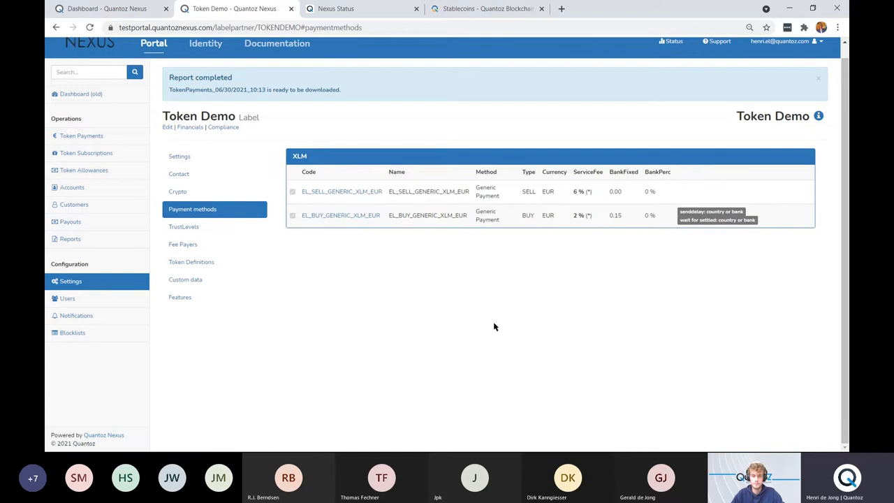
mouse_move(610, 353)
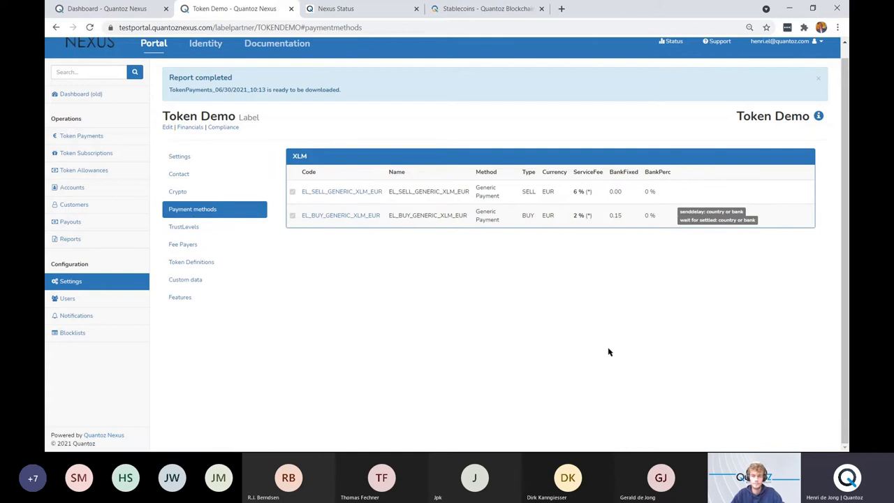
mouse_move(616, 364)
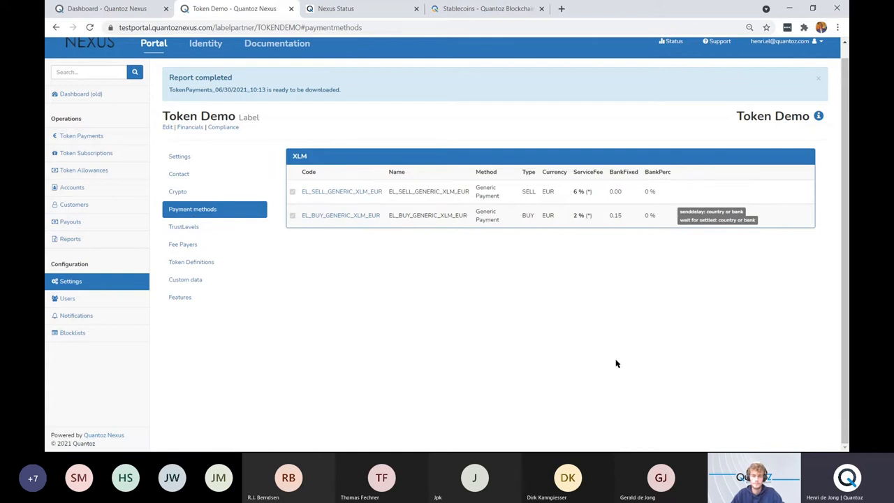
mouse_move(608, 385)
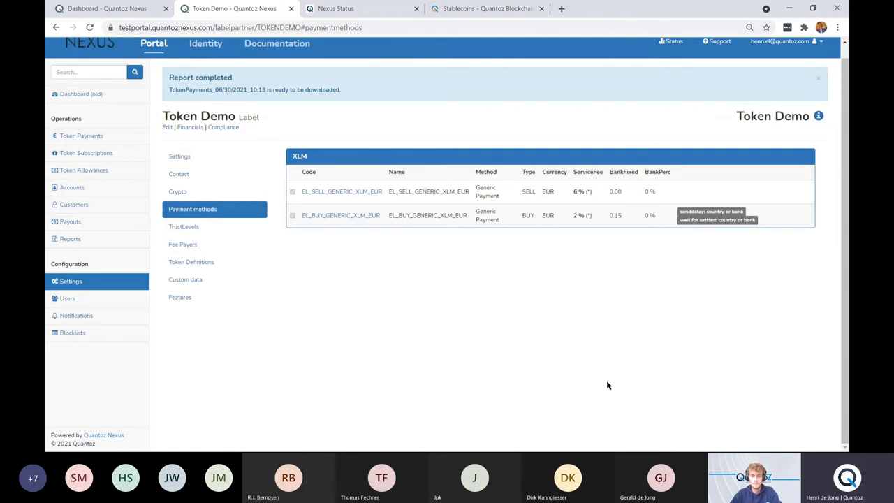
mouse_move(598, 390)
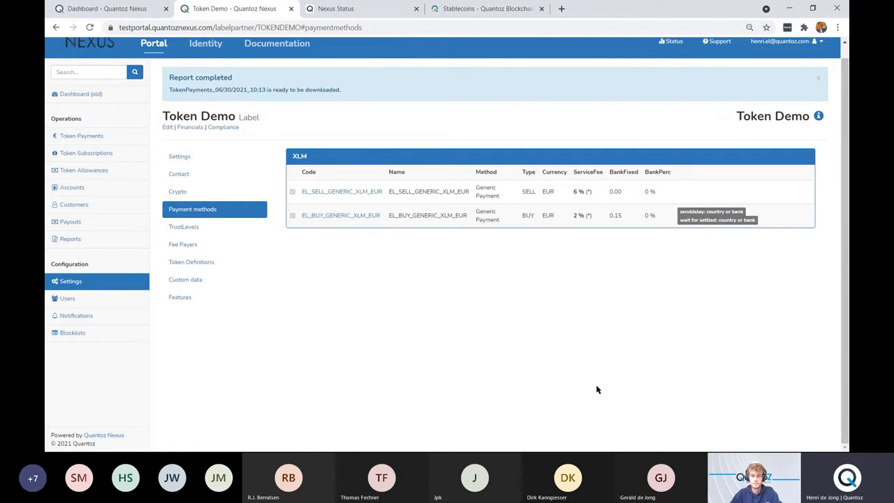
mouse_move(341, 215)
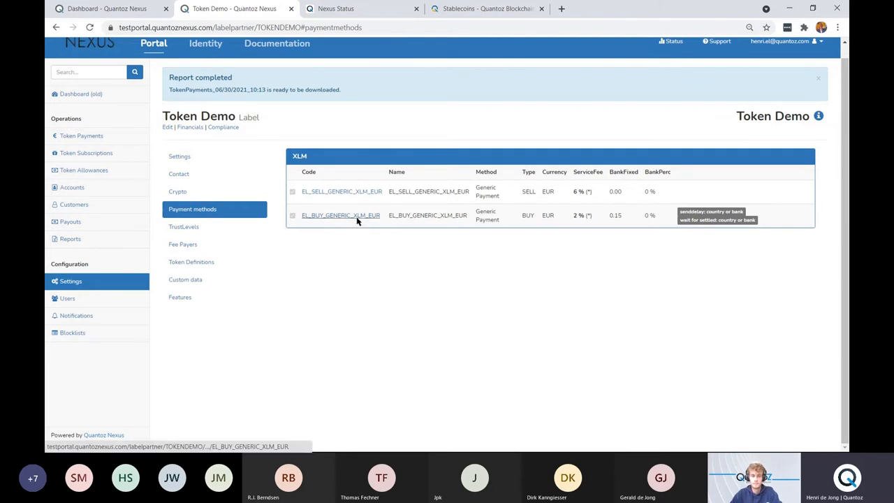
- View EL_BUY_GENERIC_XLM_EUR details with its 2% service fee and 0.15 EUR bank fee
left_click(341, 215)
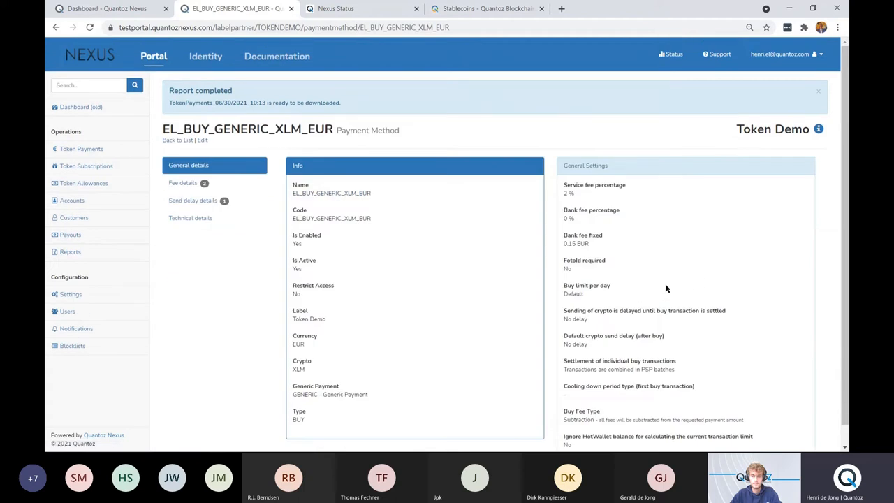
scroll("down", 3)
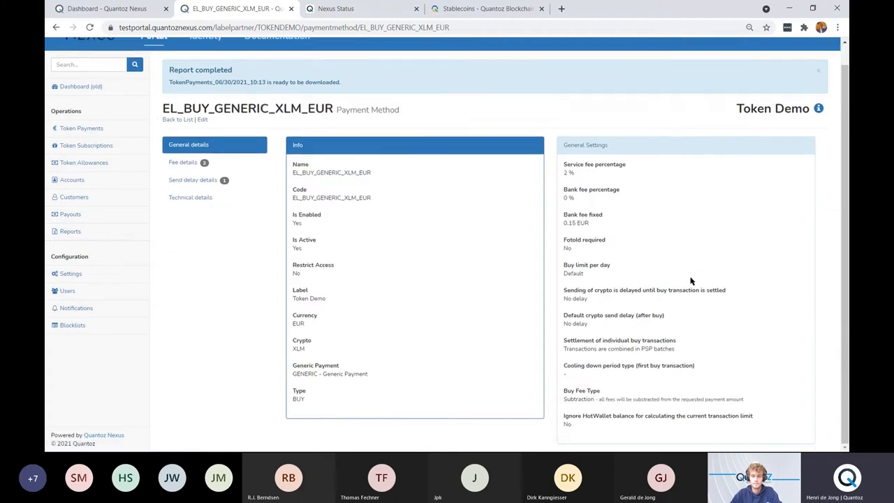
mouse_move(711, 257)
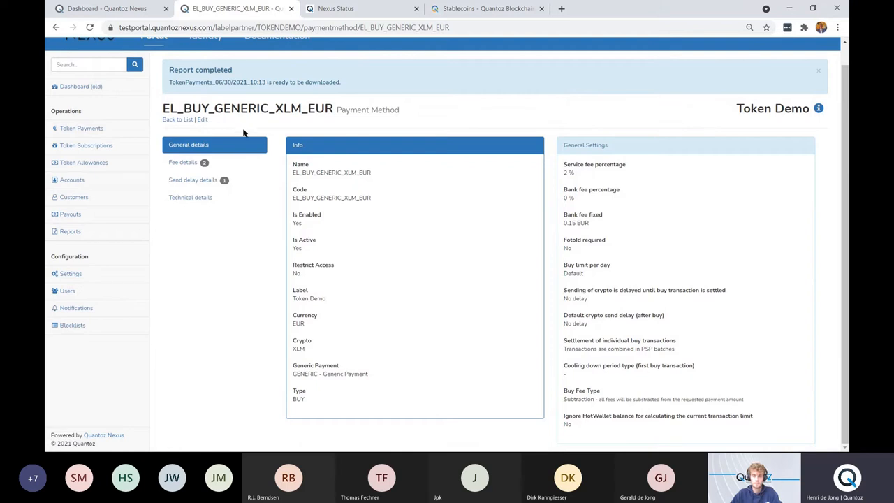
mouse_move(590, 182)
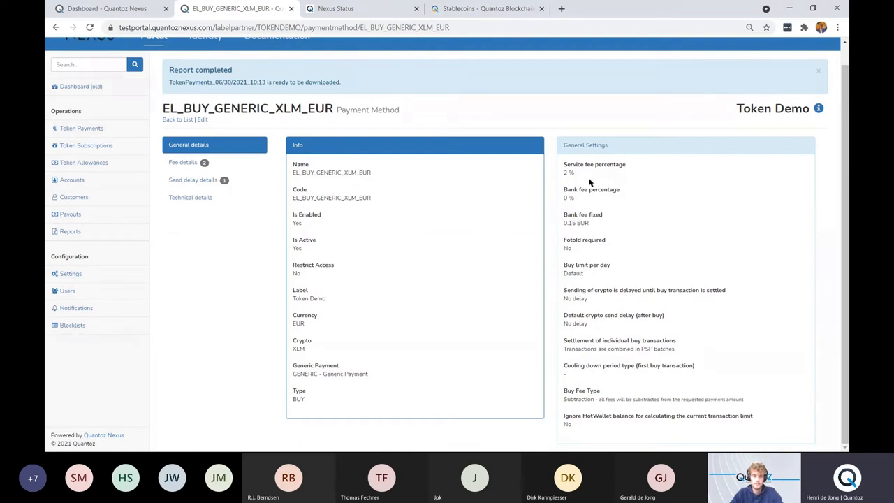
mouse_move(606, 232)
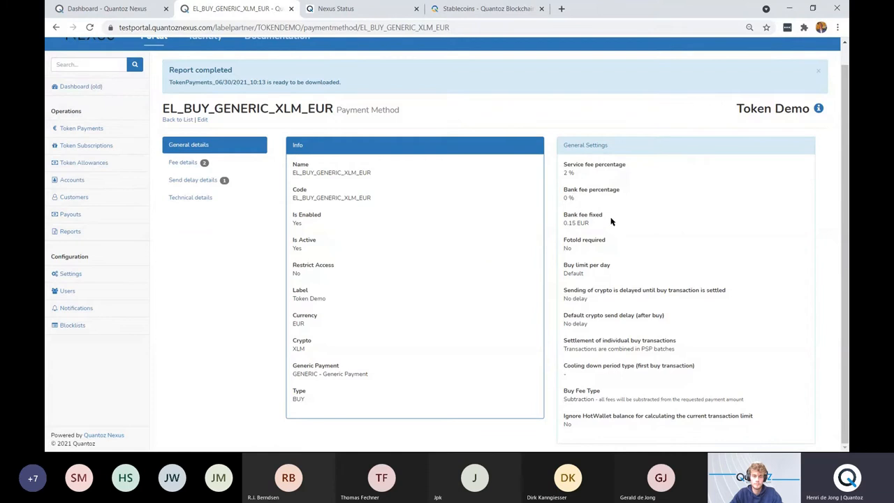
mouse_move(643, 222)
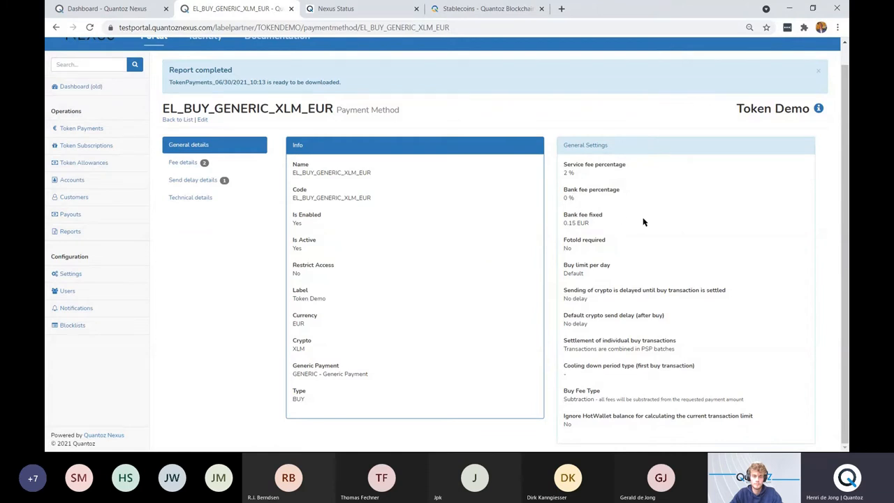
mouse_move(363, 262)
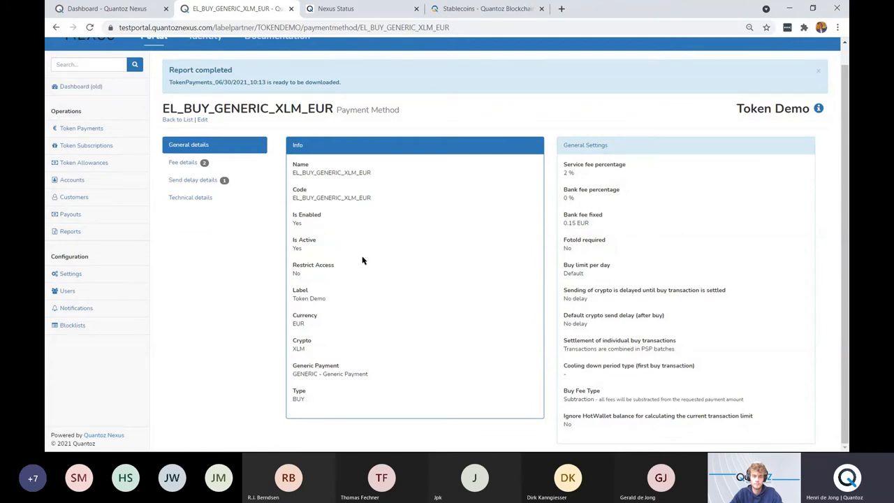
mouse_move(257, 304)
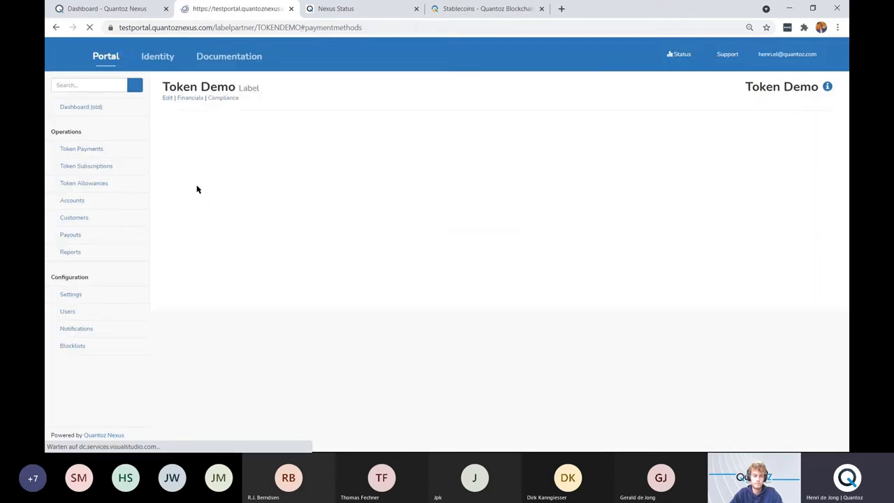
- View EL_SELL_GENERIC_XLM_EUR details with its 0% service and bank fees
left_click(341, 190)
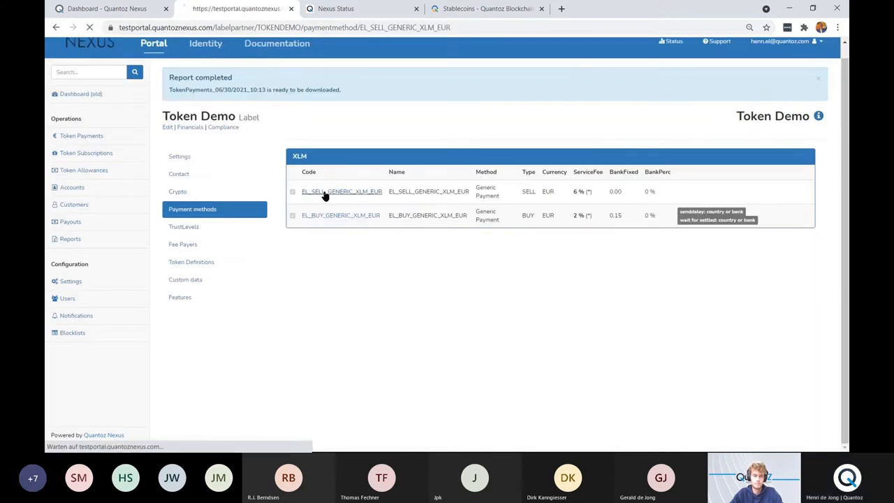
left_click(341, 191)
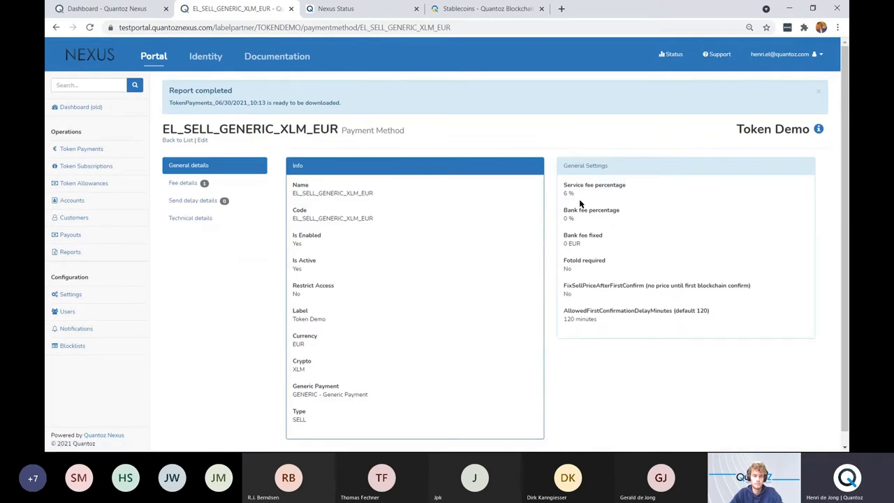
mouse_move(573, 221)
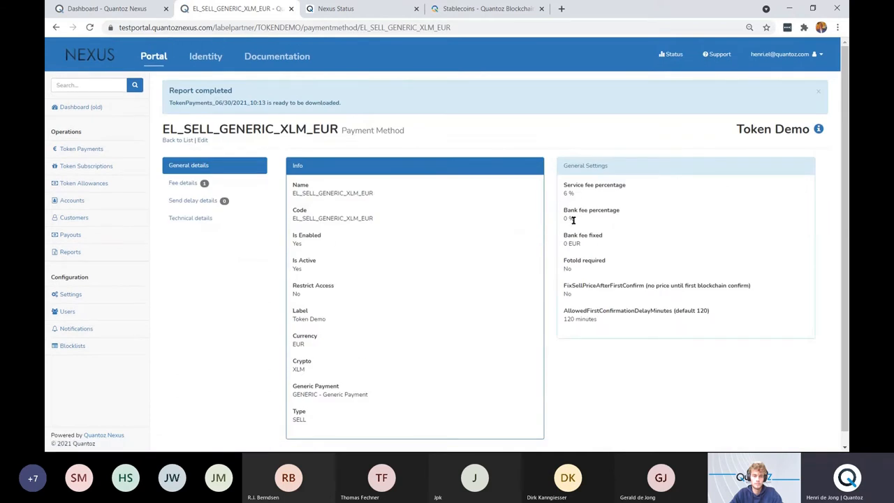
mouse_move(558, 199)
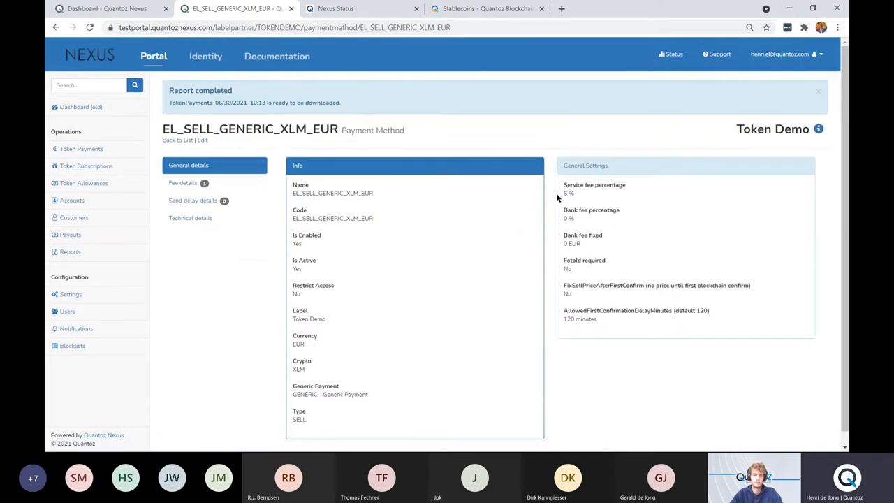
mouse_move(507, 234)
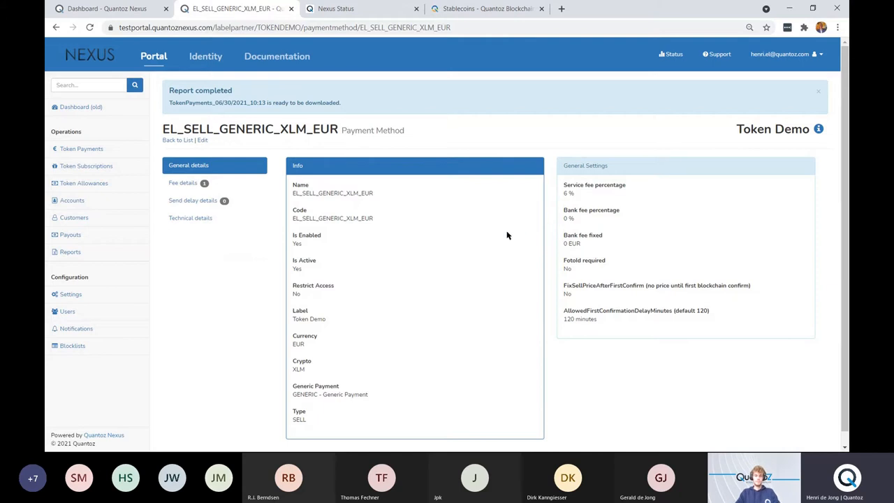
mouse_move(182, 296)
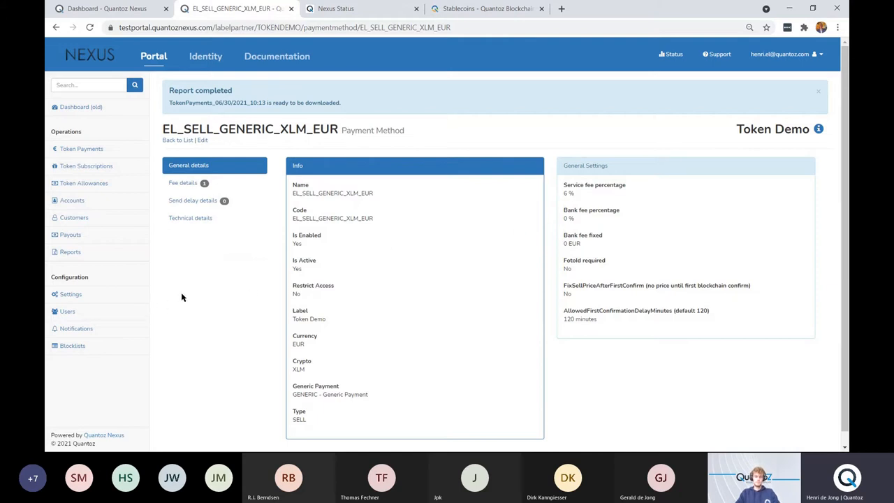
mouse_move(176, 308)
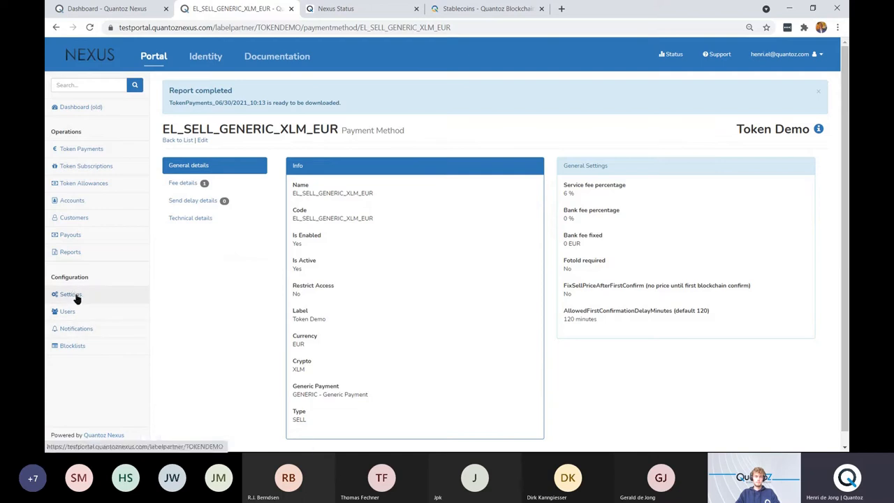
- Show Token Demo's token definitions with Stellar tokens like PLP and SCX pegged by currency
left_click(70, 293)
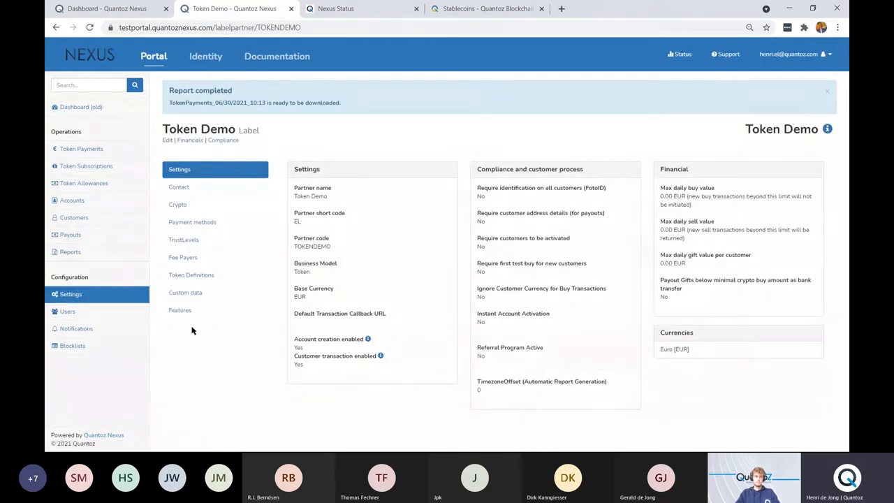
mouse_move(191, 274)
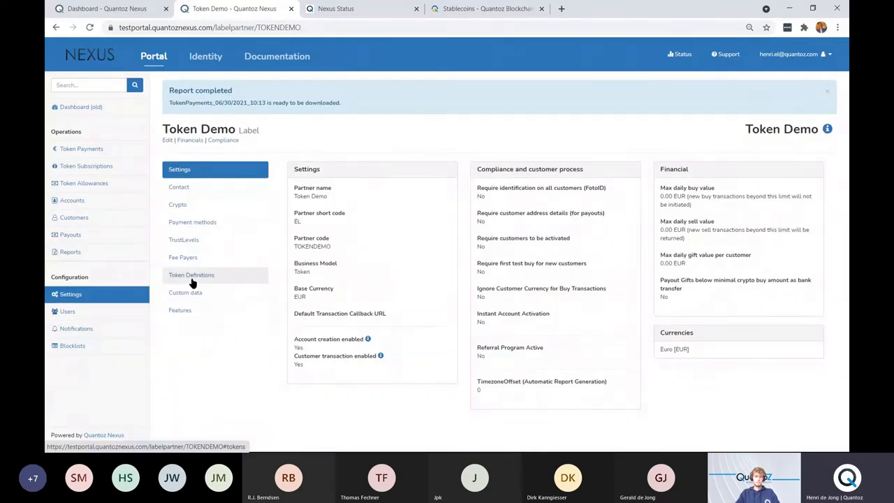
left_click(191, 274)
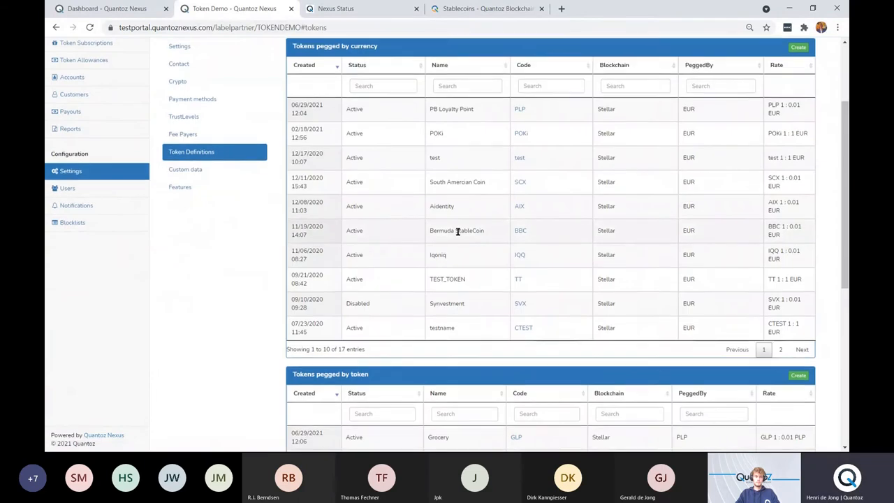
scroll("up", 3)
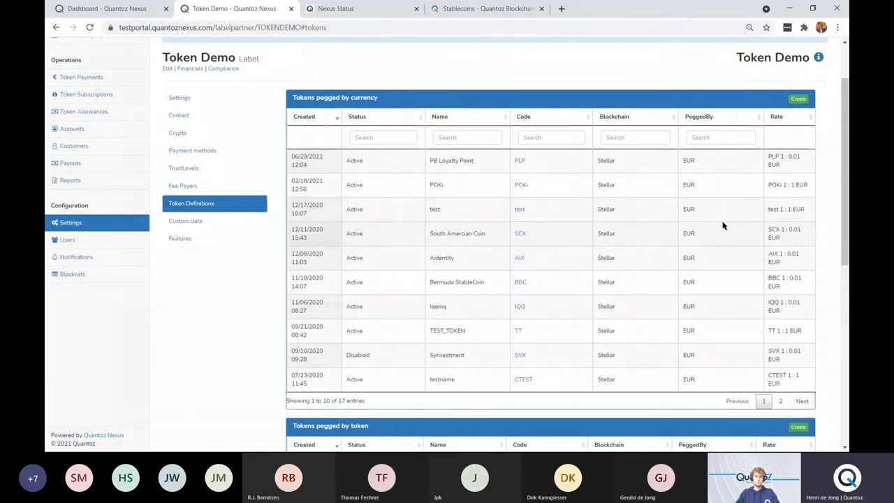
mouse_move(761, 172)
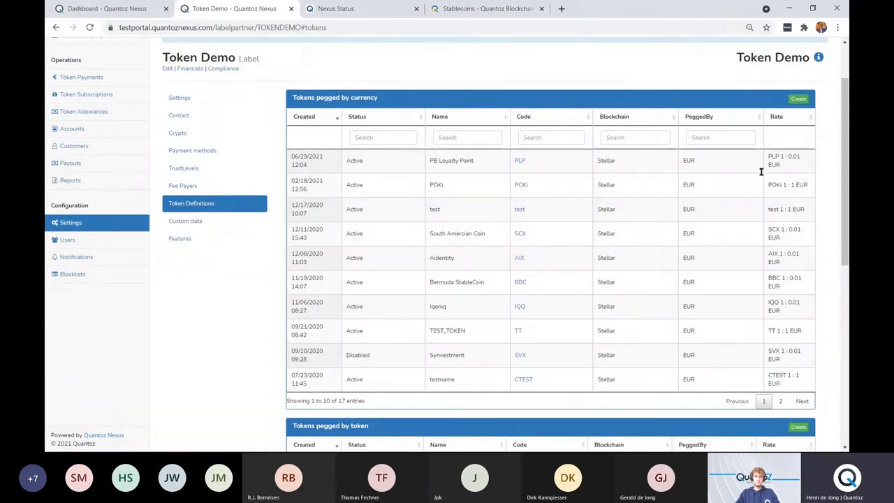
mouse_move(631, 324)
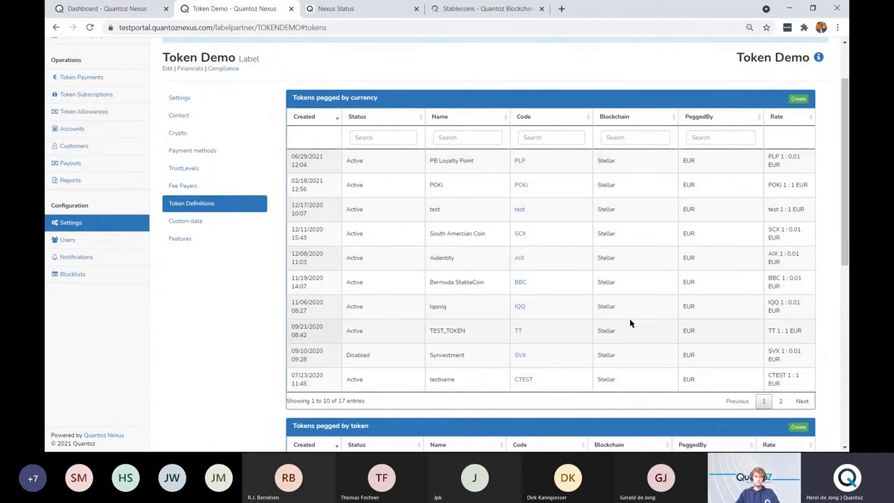
mouse_move(816, 198)
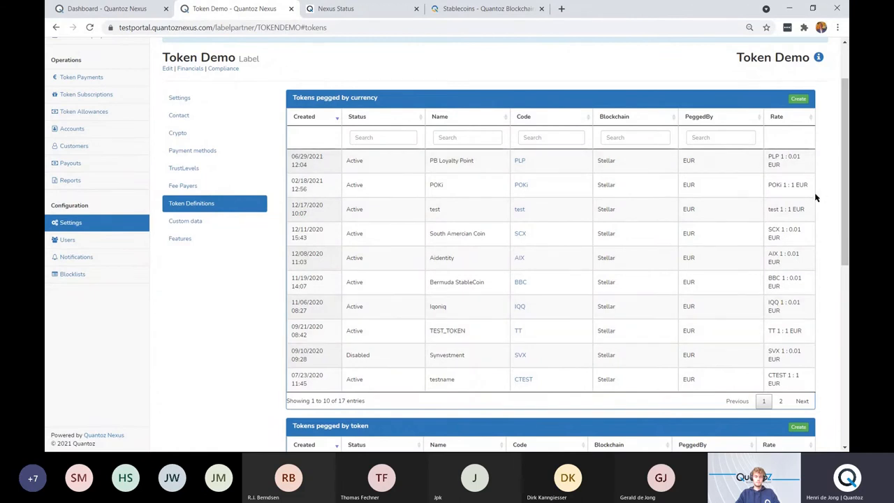
mouse_move(783, 118)
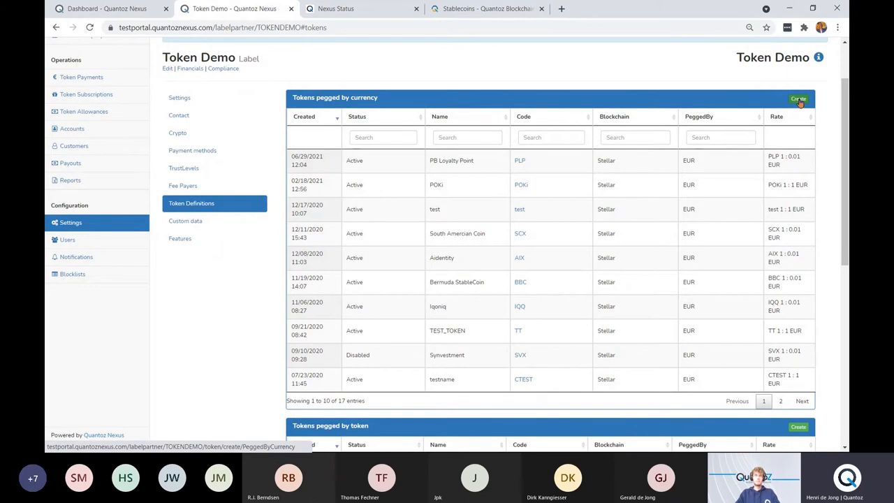
- Start a new PeggedByCurrency token named 'Demo Token' with code DTX
left_click(799, 98)
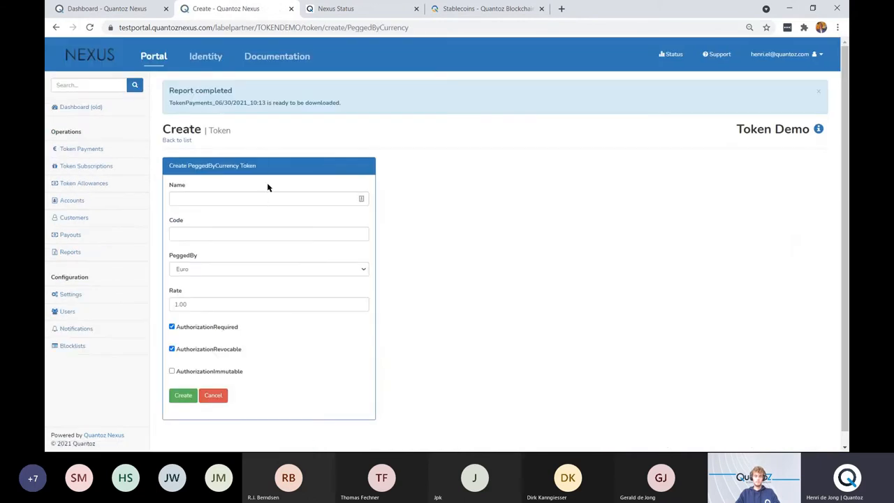
left_click(268, 198)
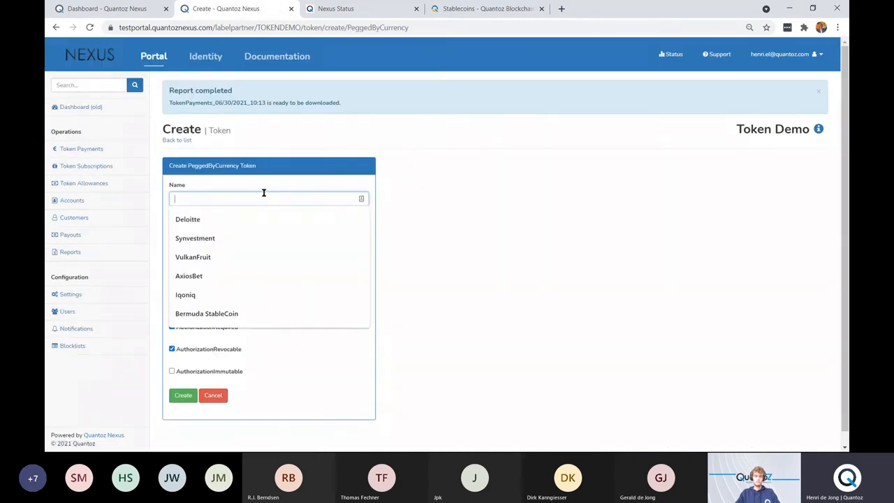
type("Demo T")
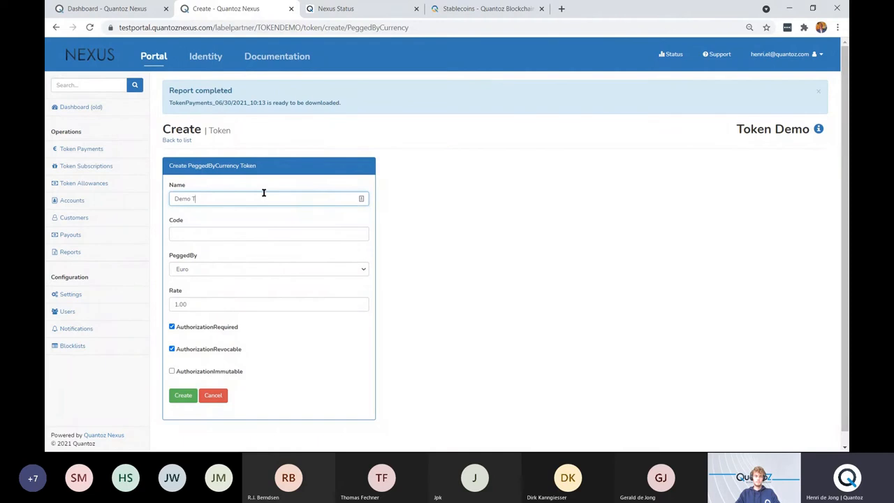
type("oken")
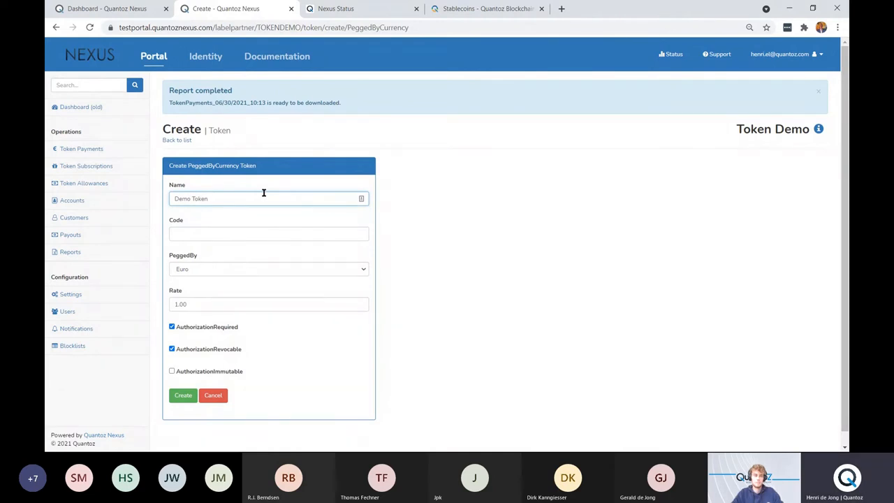
left_click(269, 234)
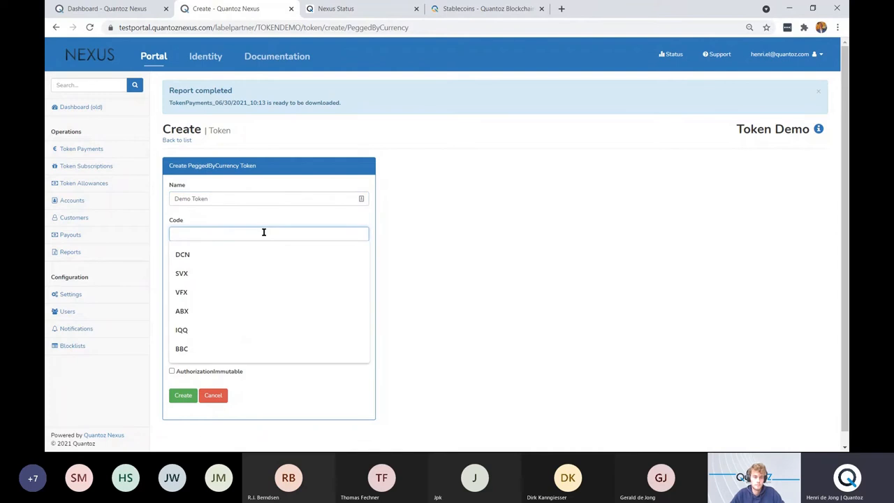
type("DTX")
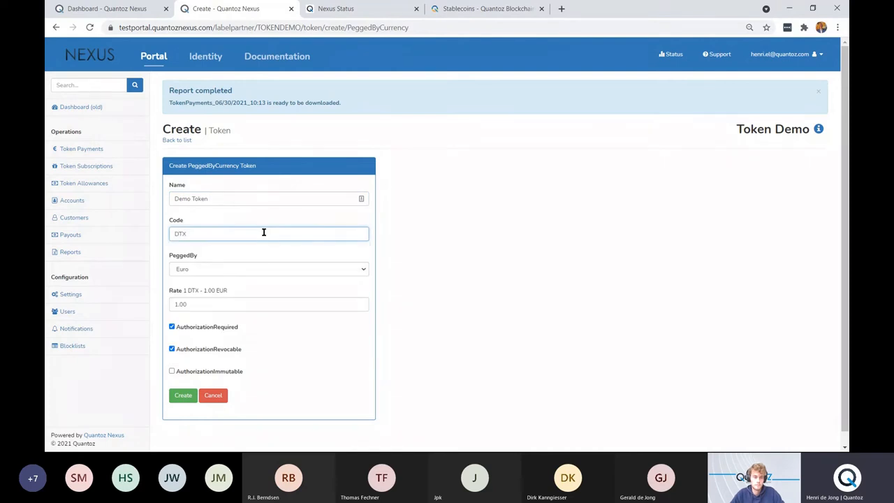
- Peg the token to Euro and begin entering the 0.01 rate
left_click(268, 268)
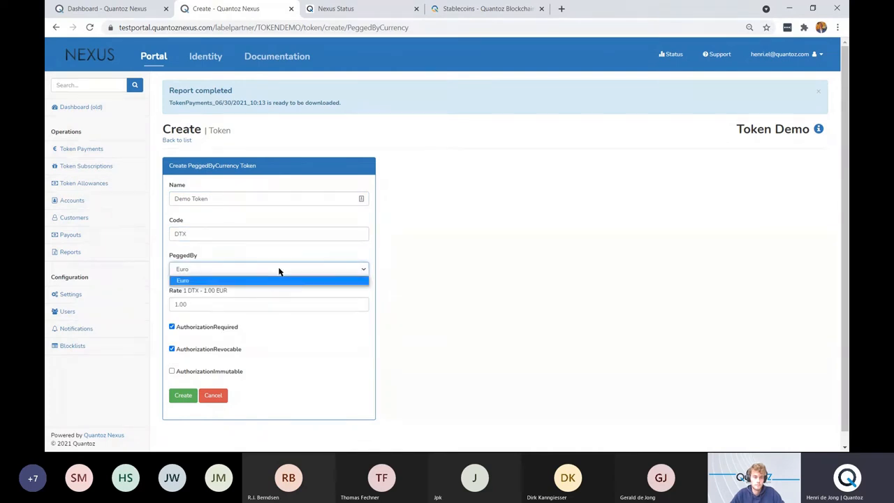
left_click(269, 279)
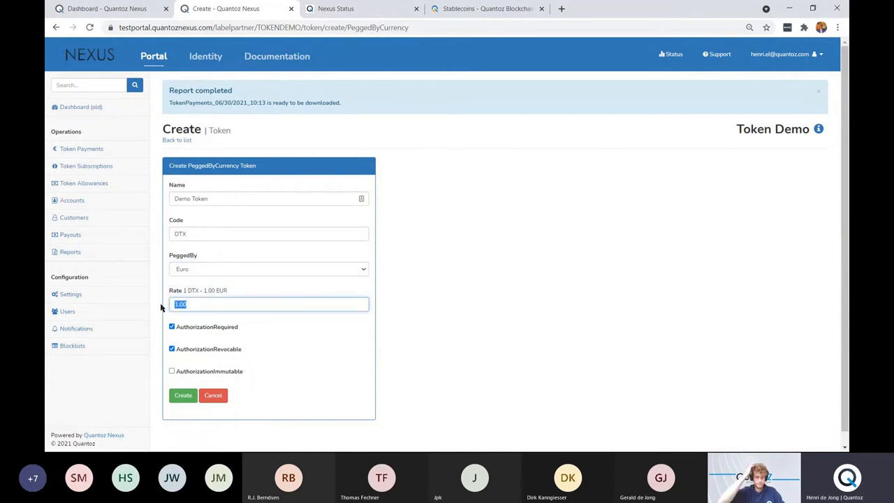
type("0")
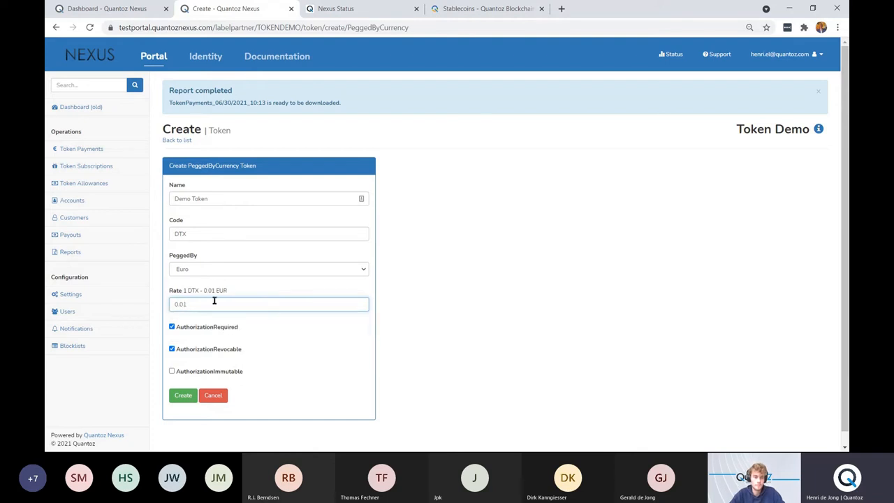
mouse_move(297, 381)
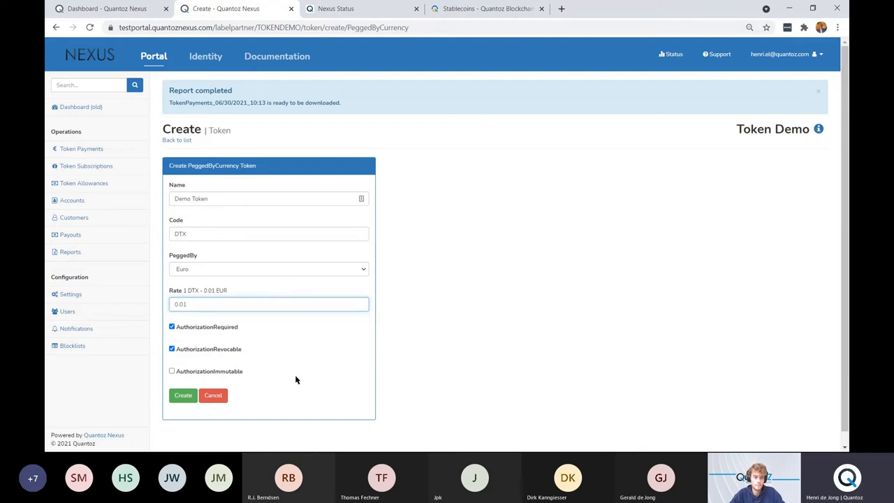
mouse_move(233, 422)
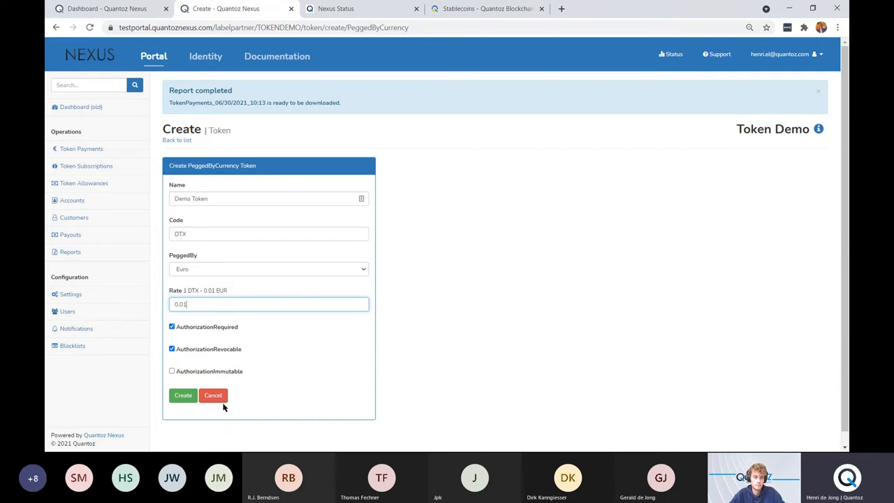
mouse_move(212, 403)
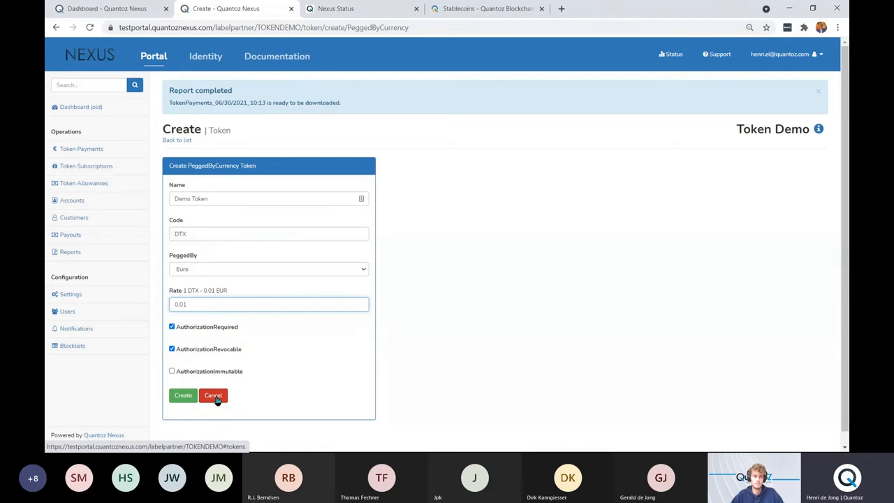
- Cancel the Demo Token form and switch to the Quantoz Stablecoins web page
left_click(213, 396)
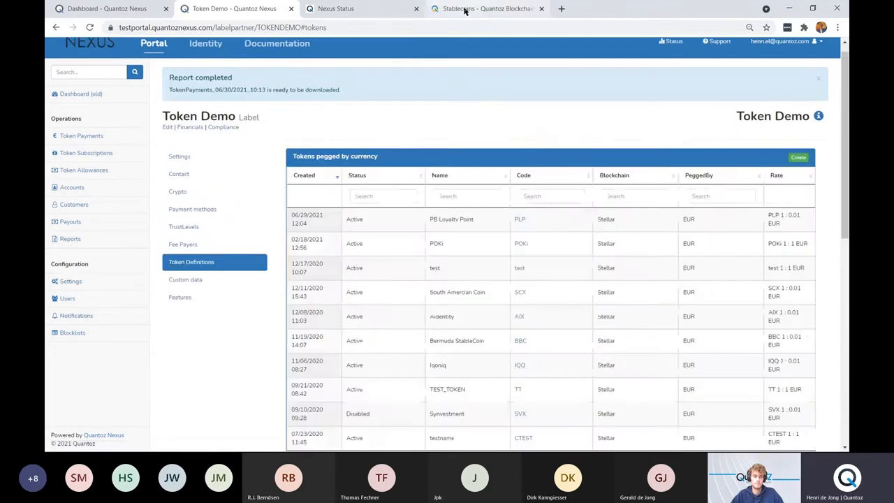
left_click(487, 9)
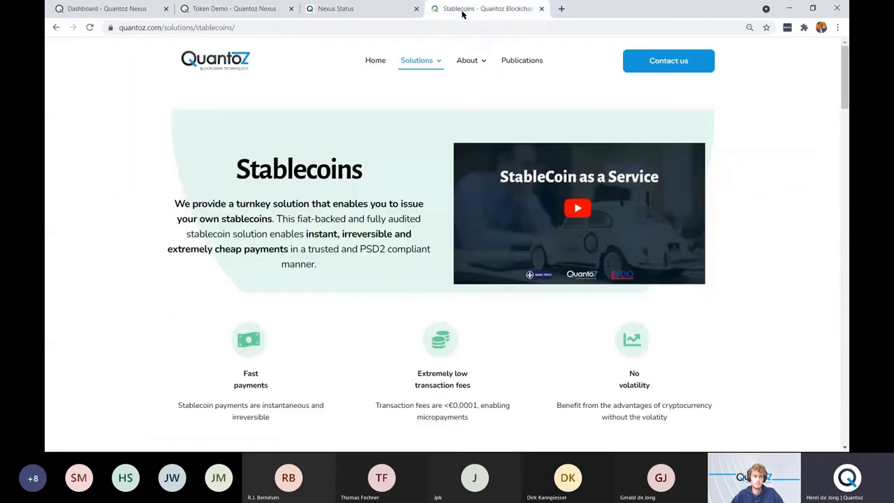
mouse_move(685, 152)
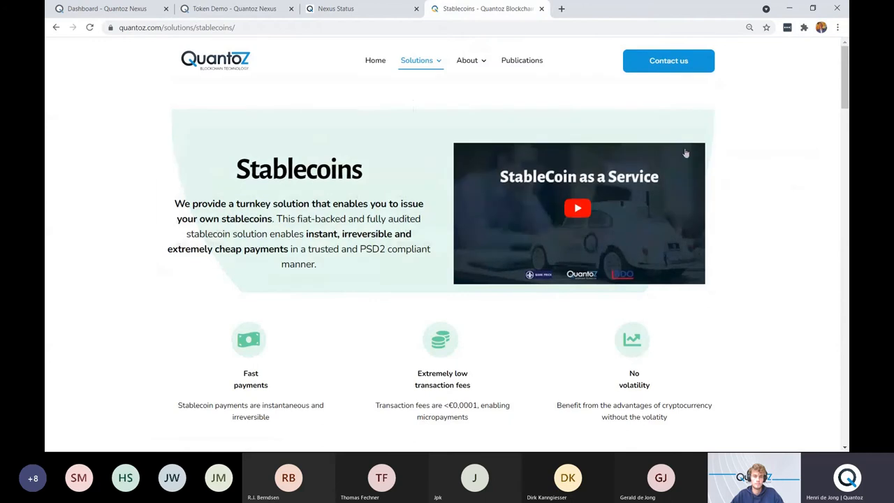
mouse_move(755, 201)
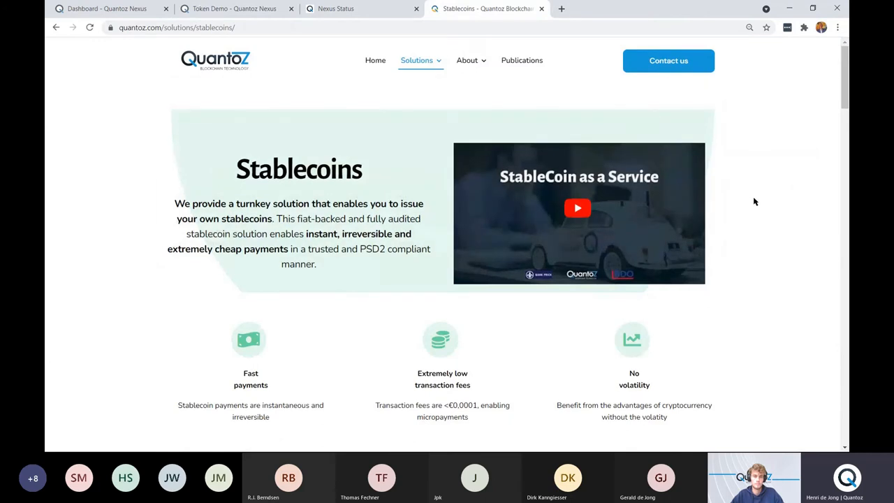
mouse_move(338, 60)
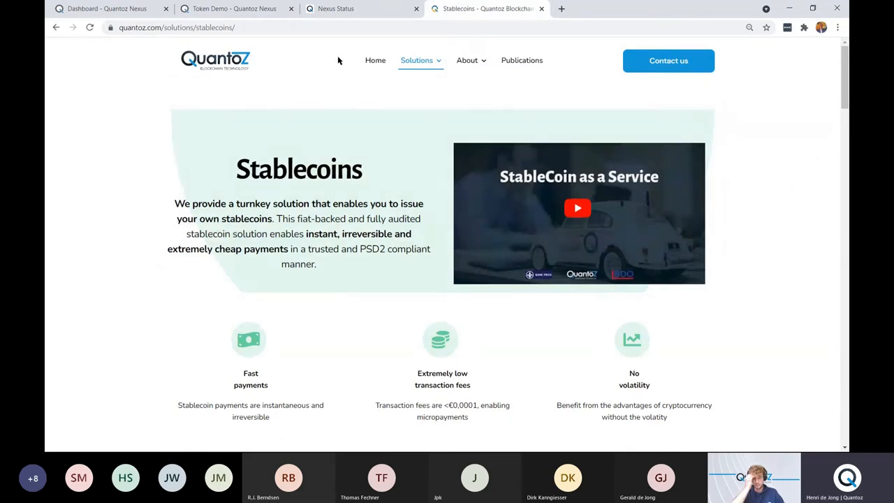
mouse_move(780, 215)
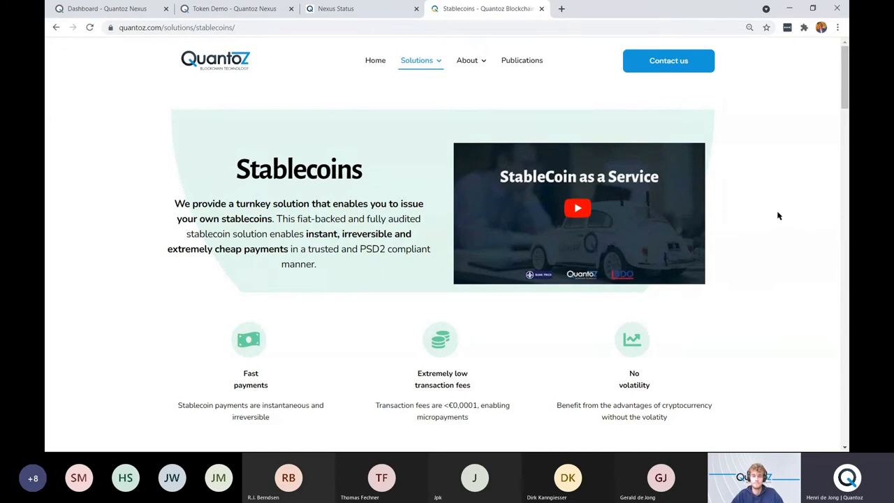
- Scroll the Stablecoins page down to the 'Want to know more?' whitepaper and app downloads
scroll("down", 3)
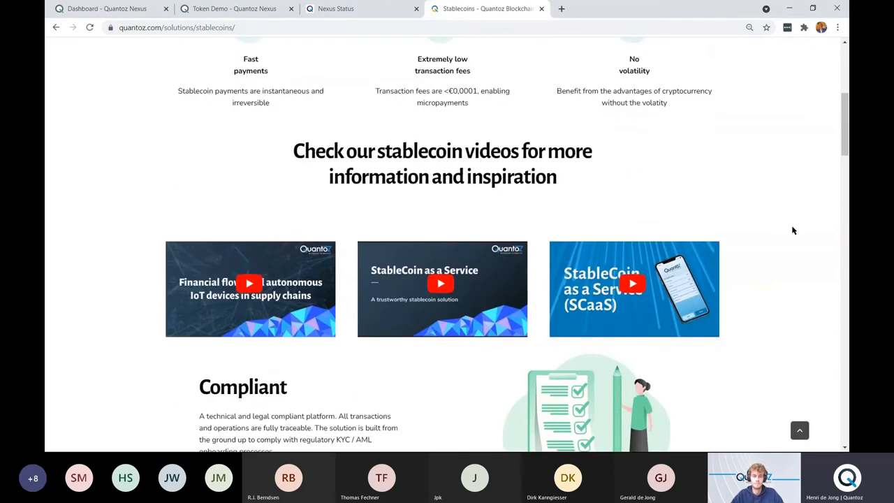
mouse_move(799, 285)
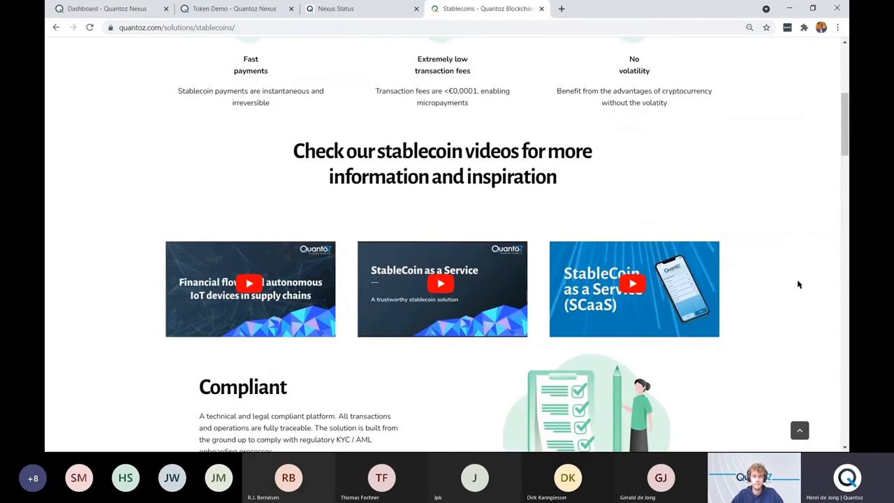
mouse_move(822, 333)
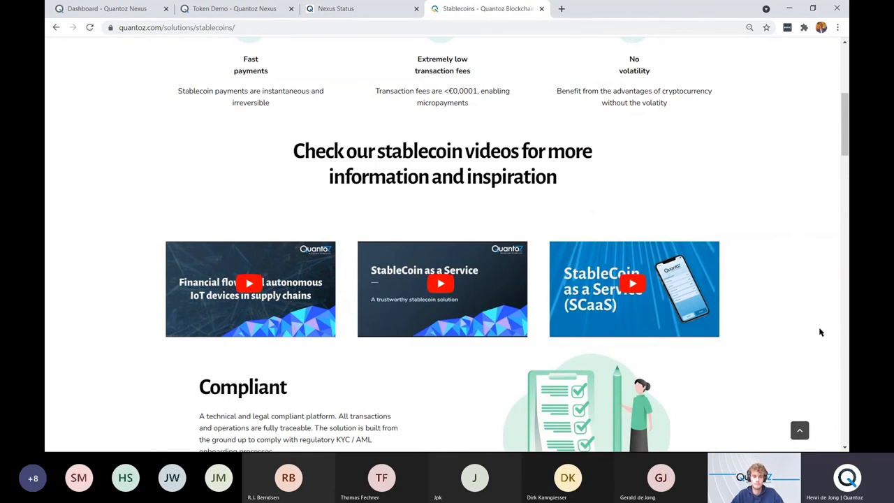
scroll("down", 3)
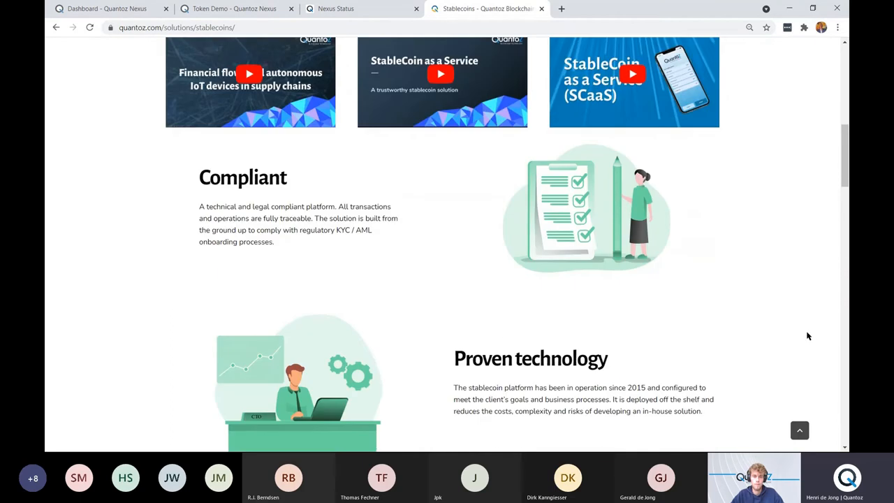
scroll("down", 3)
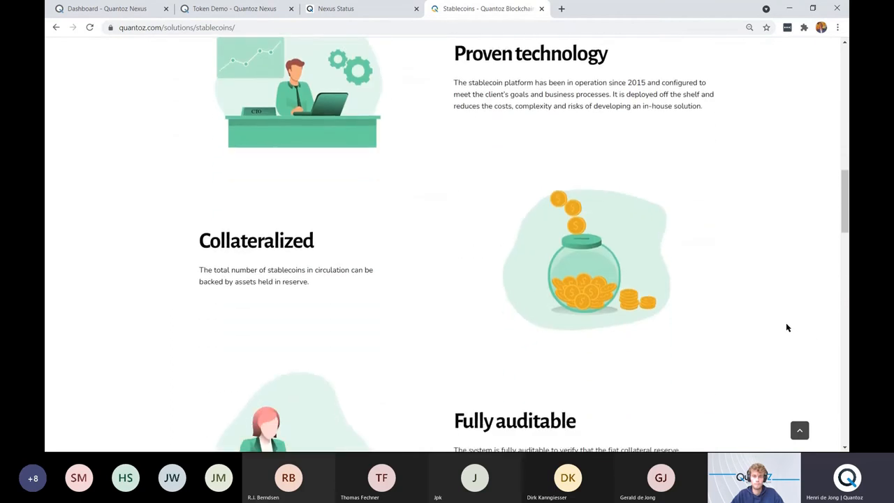
scroll("down", 3)
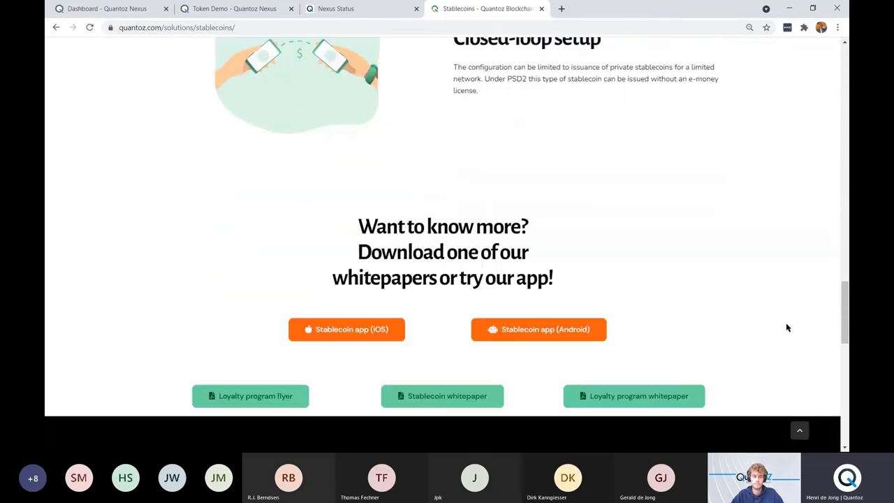
scroll("down", 3)
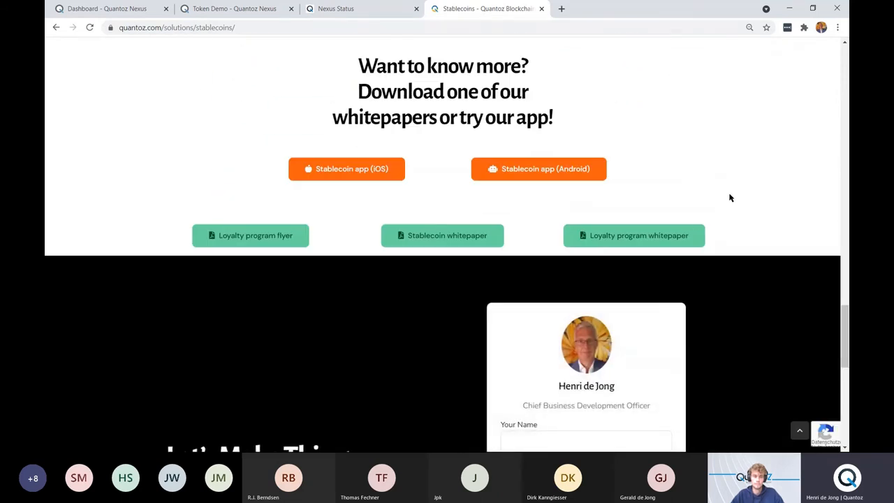
mouse_move(735, 195)
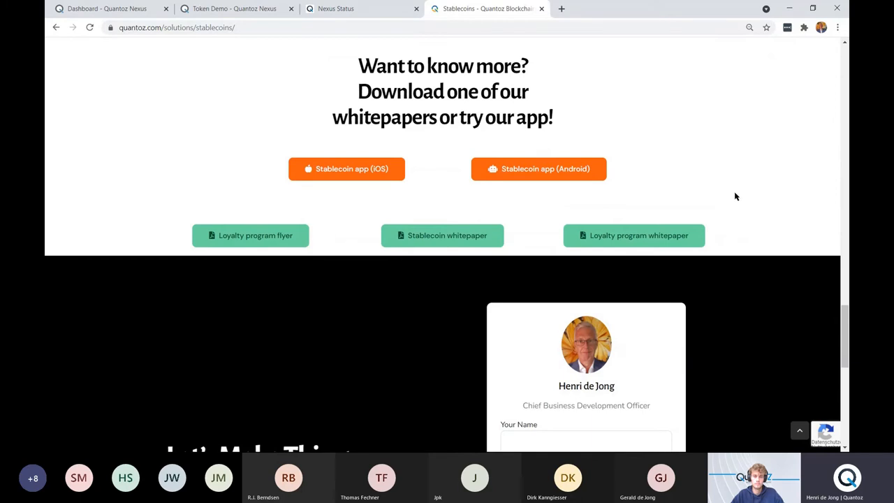
mouse_move(357, 203)
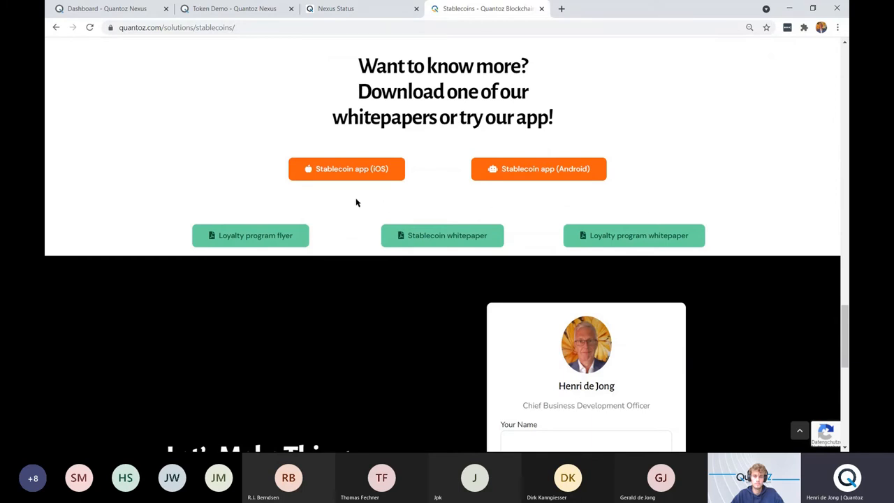
mouse_move(361, 205)
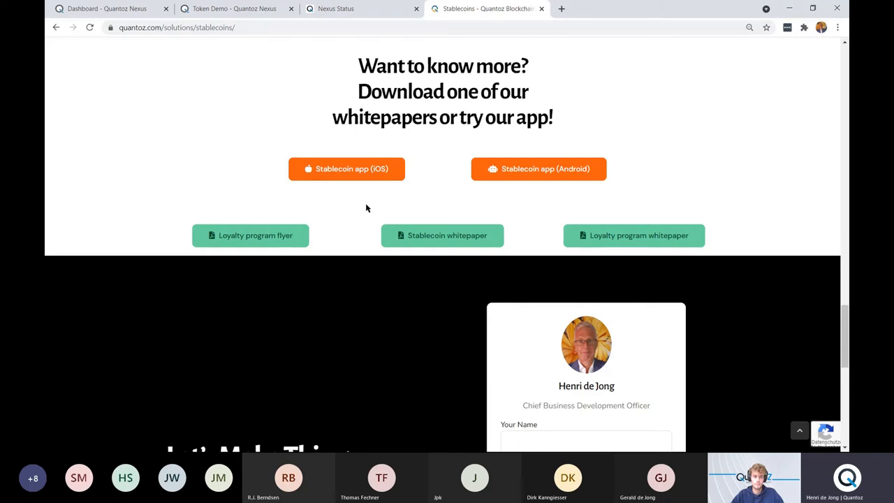
mouse_move(457, 206)
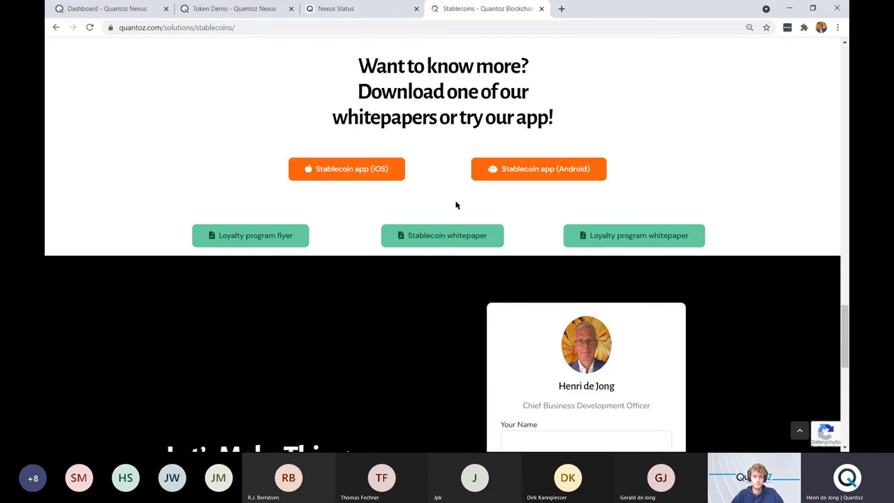
mouse_move(462, 209)
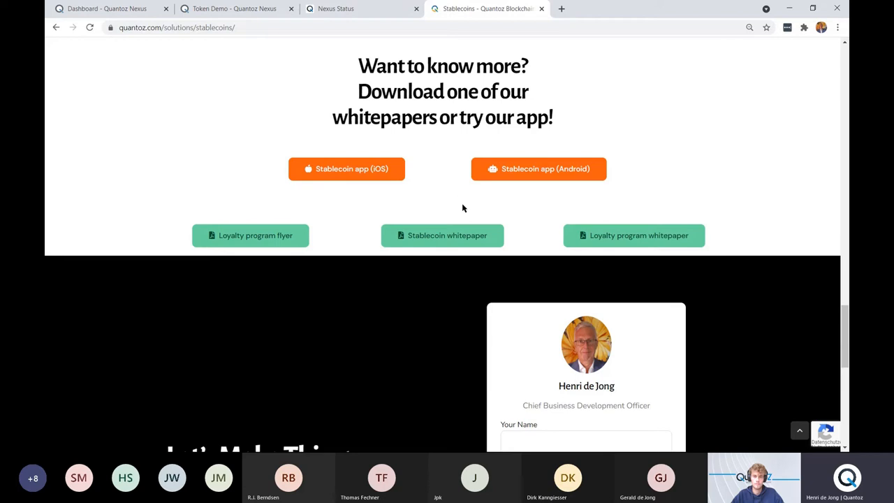
mouse_move(552, 215)
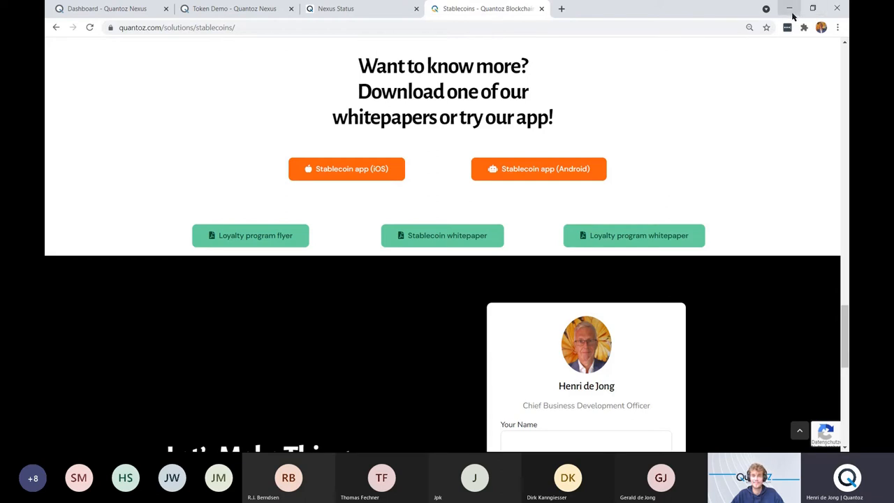
mouse_move(789, 13)
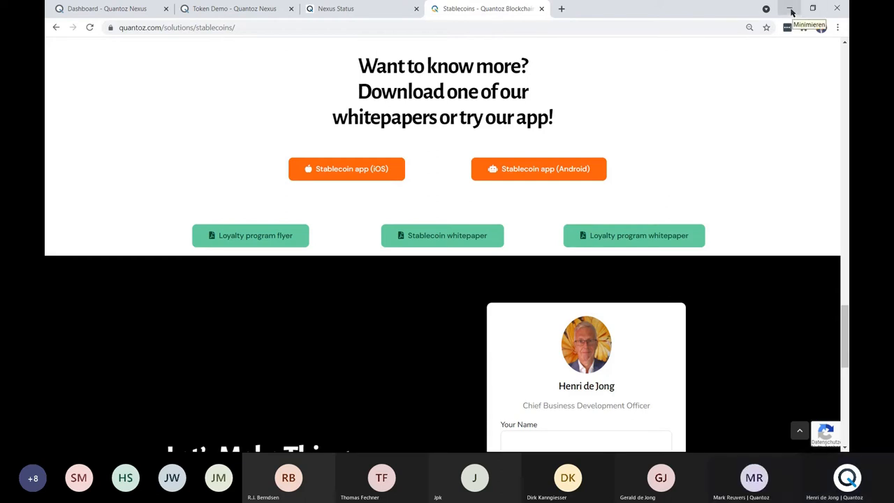
- Minimize the browser to reveal the Public blockchain projects timeline slide
left_click(791, 8)
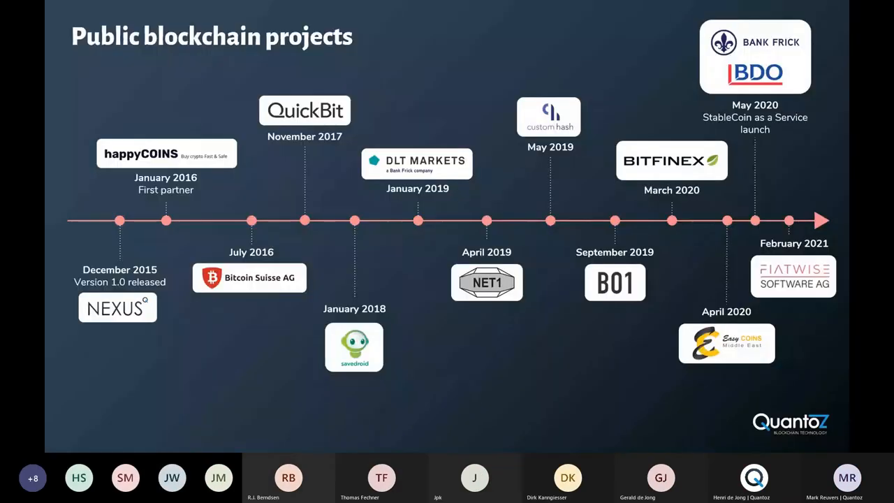